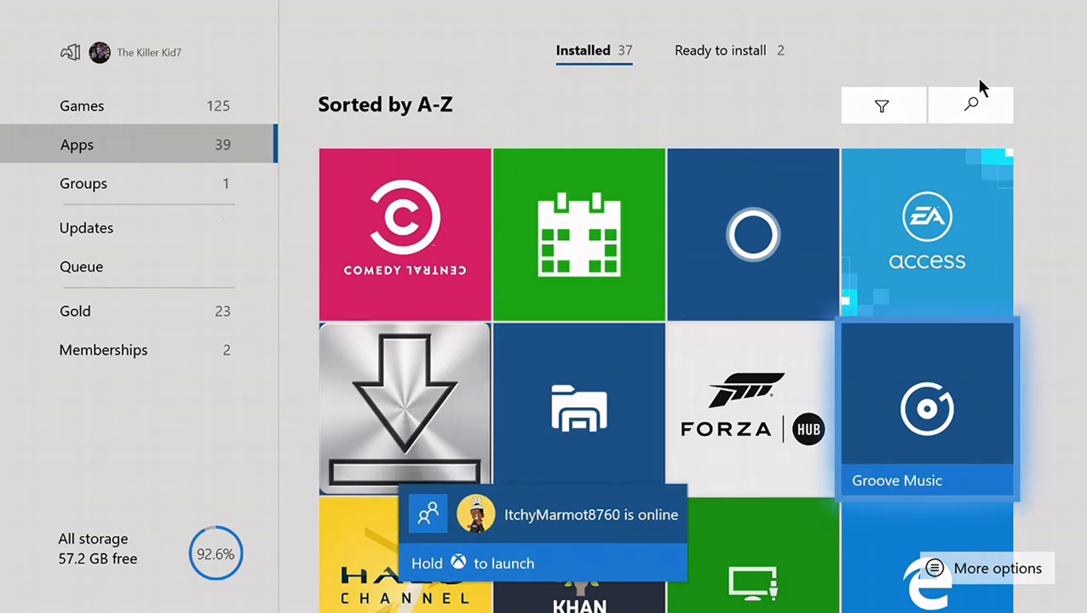
- Navigate Settings to Display & sound > Video output > Video fidelity & overscan
scroll("down", 3)
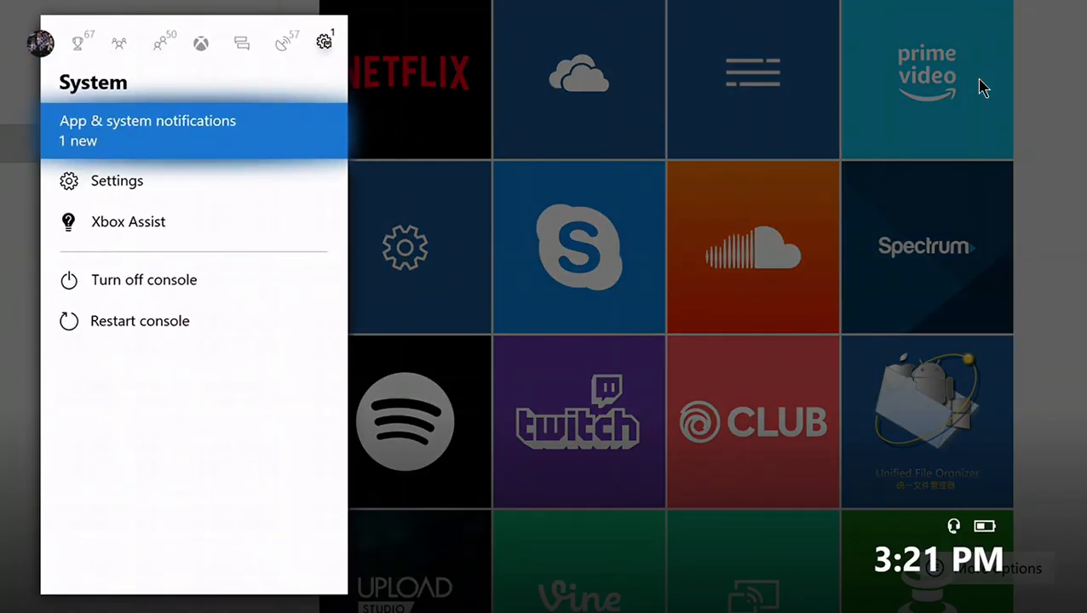
left_click(116, 181)
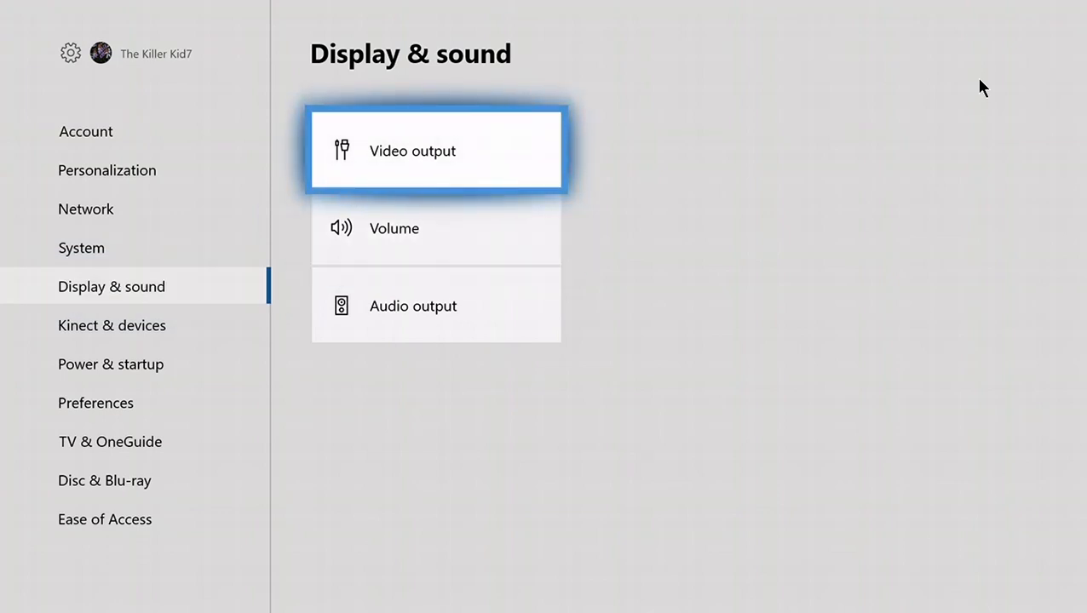
left_click(435, 150)
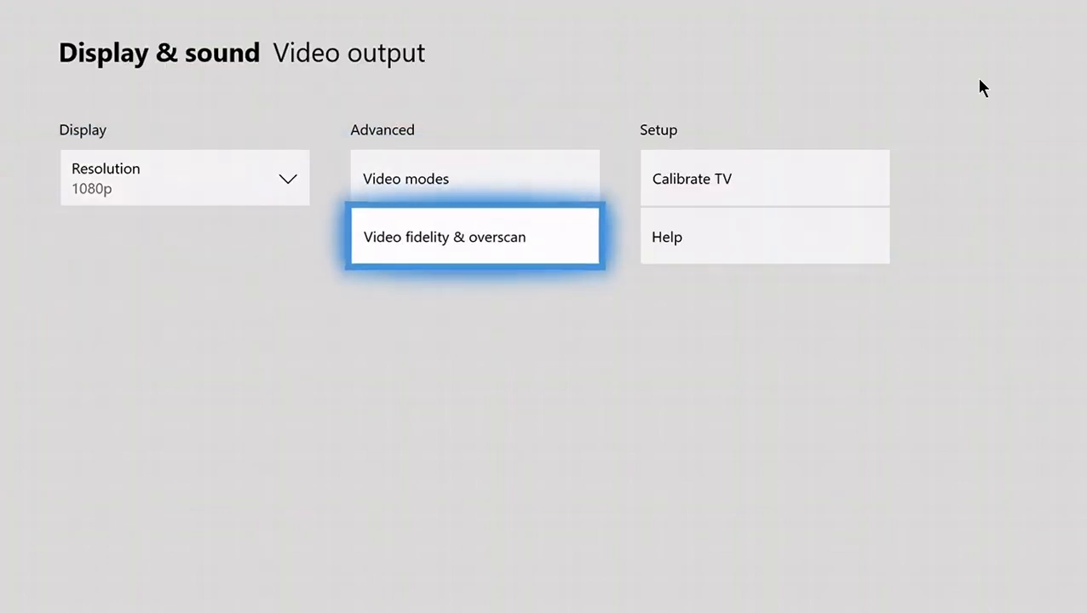
left_click(474, 236)
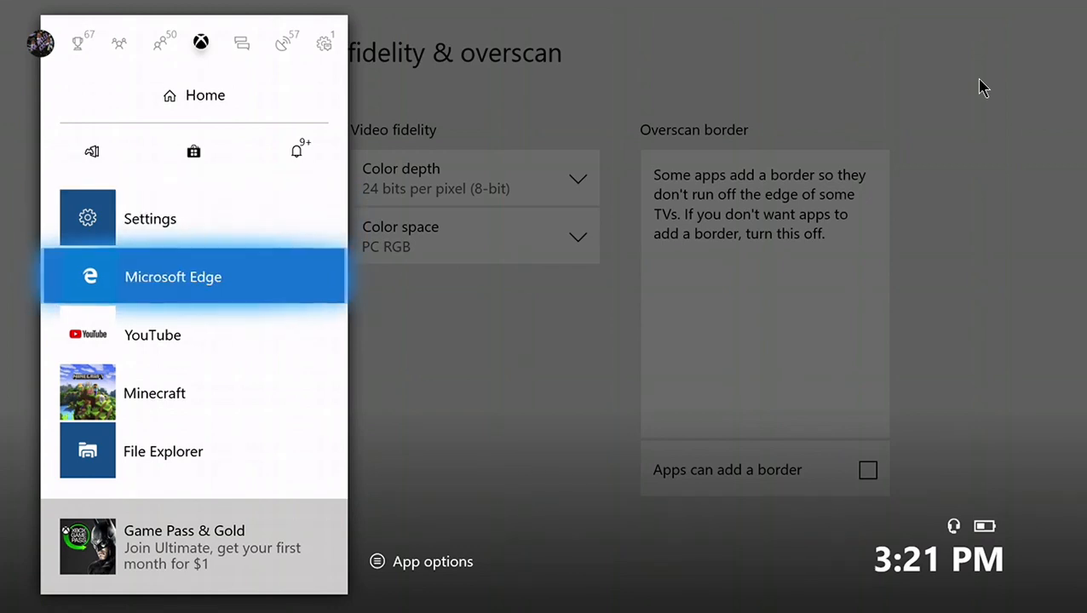
- Switch to Edge and open the Crafting Dead PE Addon post on MCPEDL
left_click(172, 276)
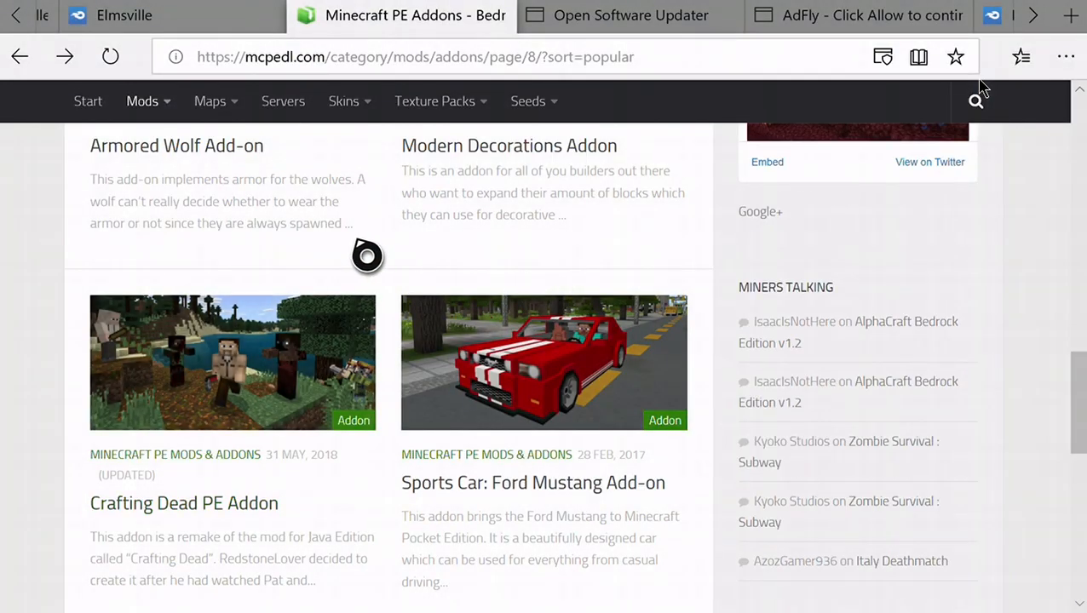
mouse_move(398, 255)
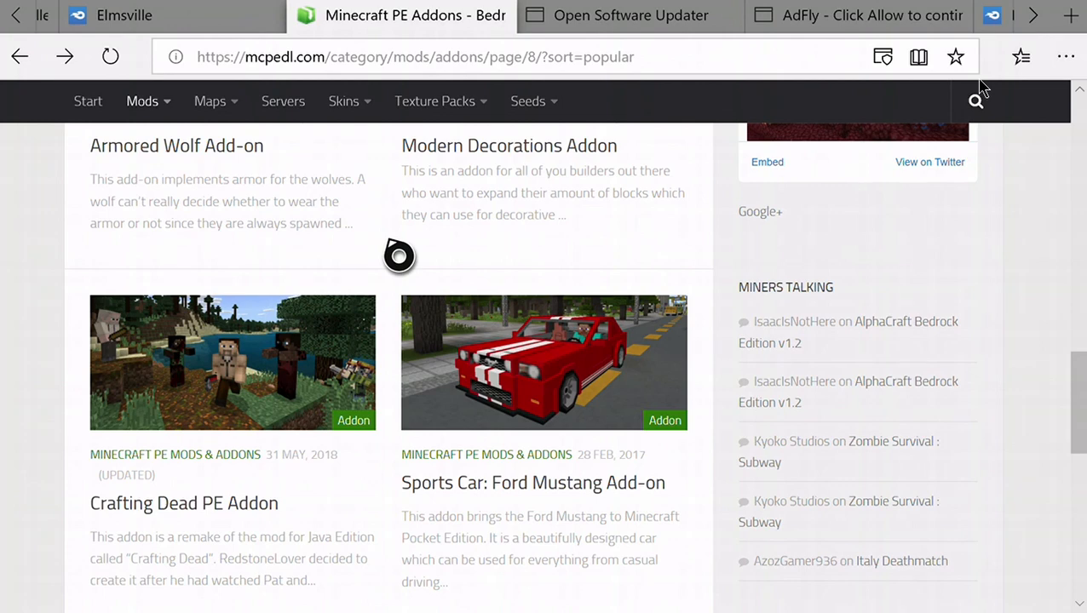
scroll("down", 3)
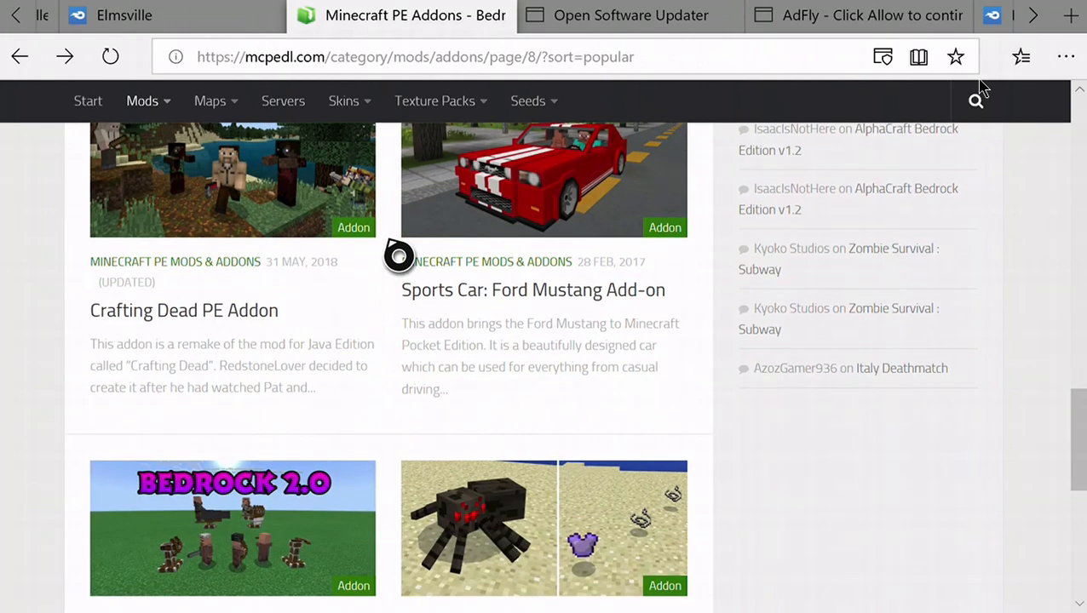
scroll("down", 3)
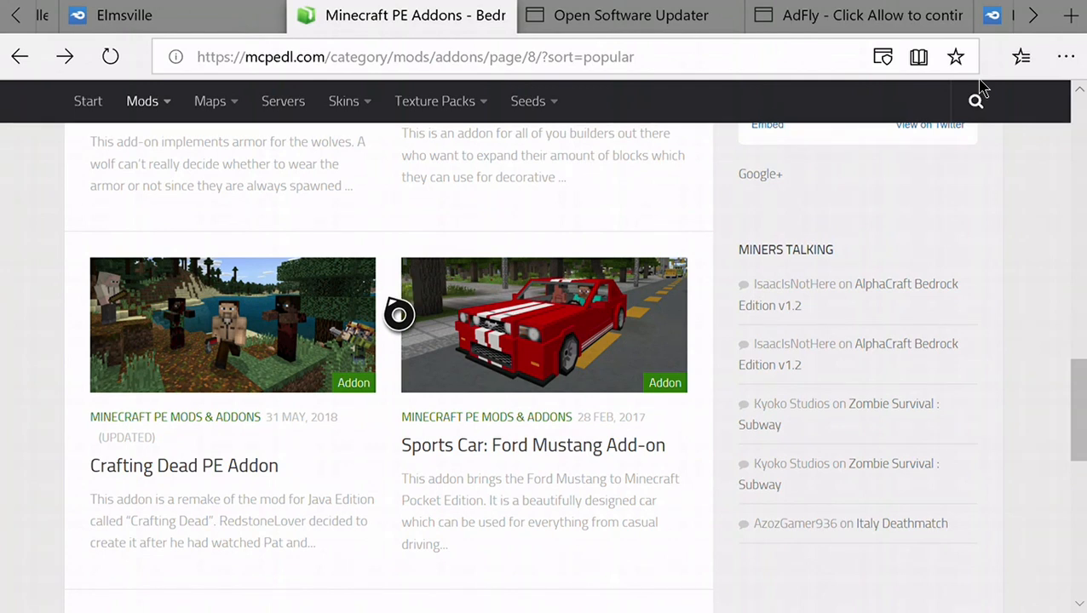
mouse_move(252, 493)
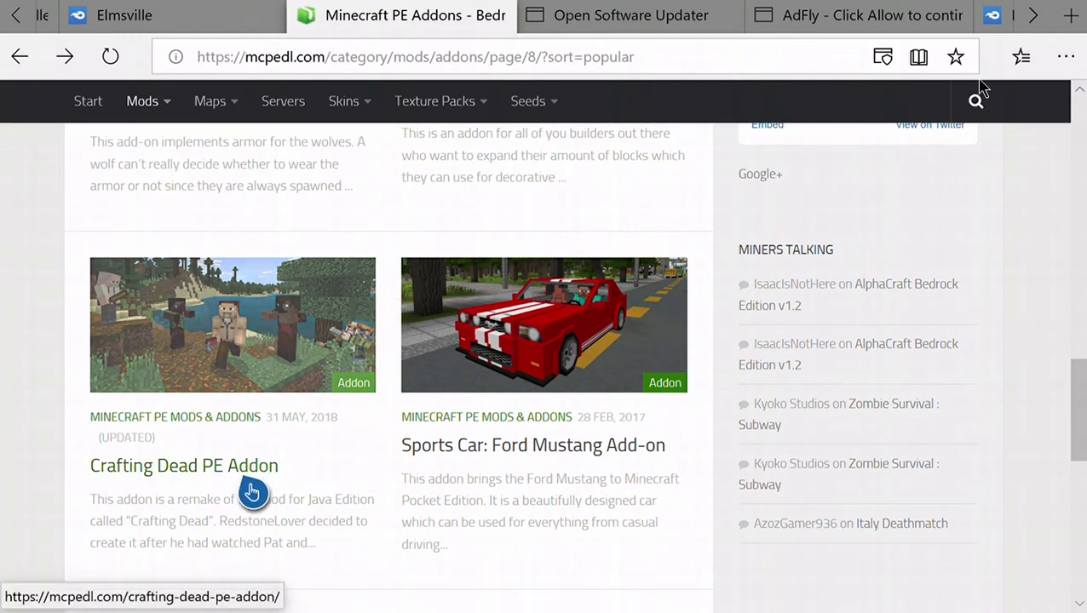
mouse_move(252, 366)
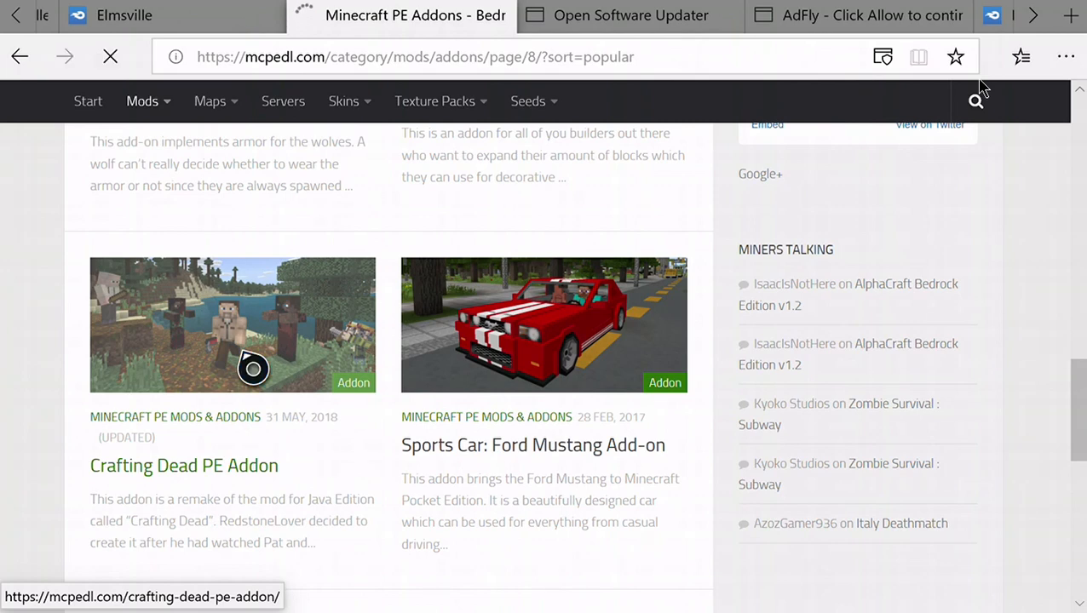
left_click(183, 465)
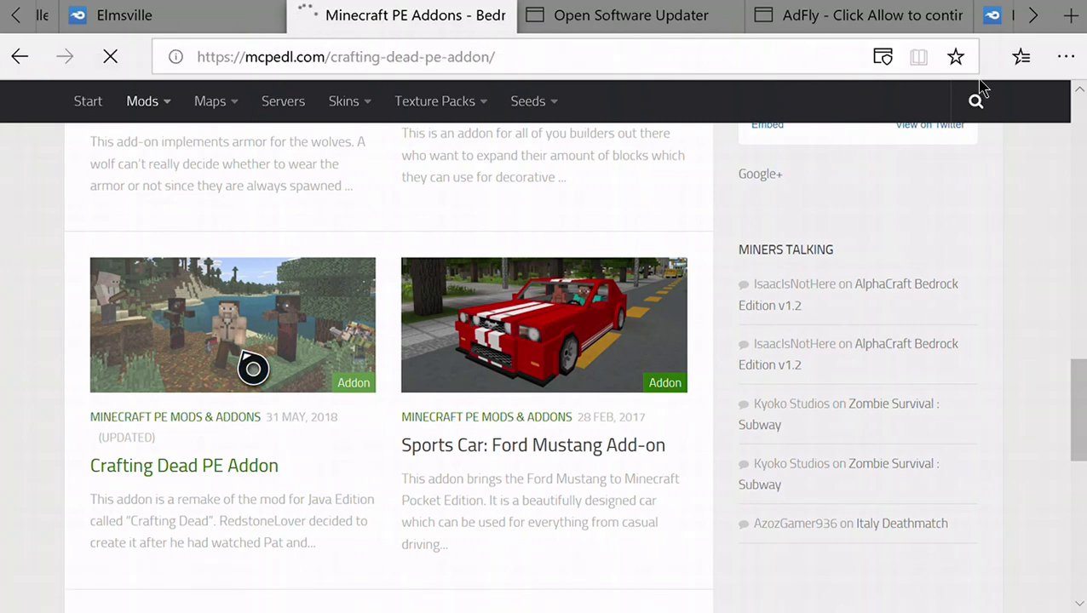
left_click(183, 465)
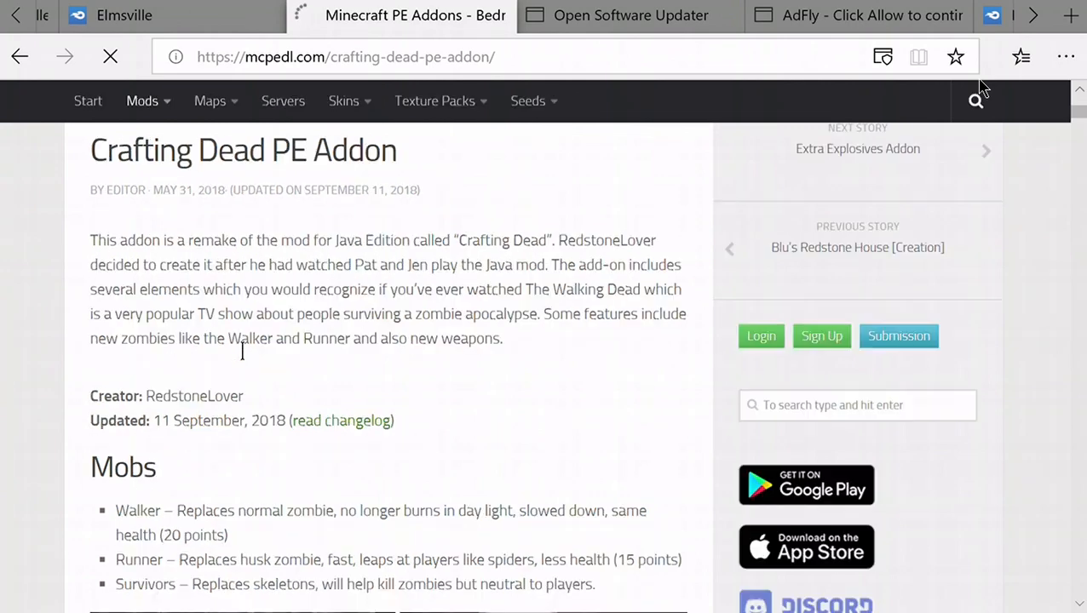
- Scroll the addon page down to the Installation section and McAddon download link
scroll("down", 3)
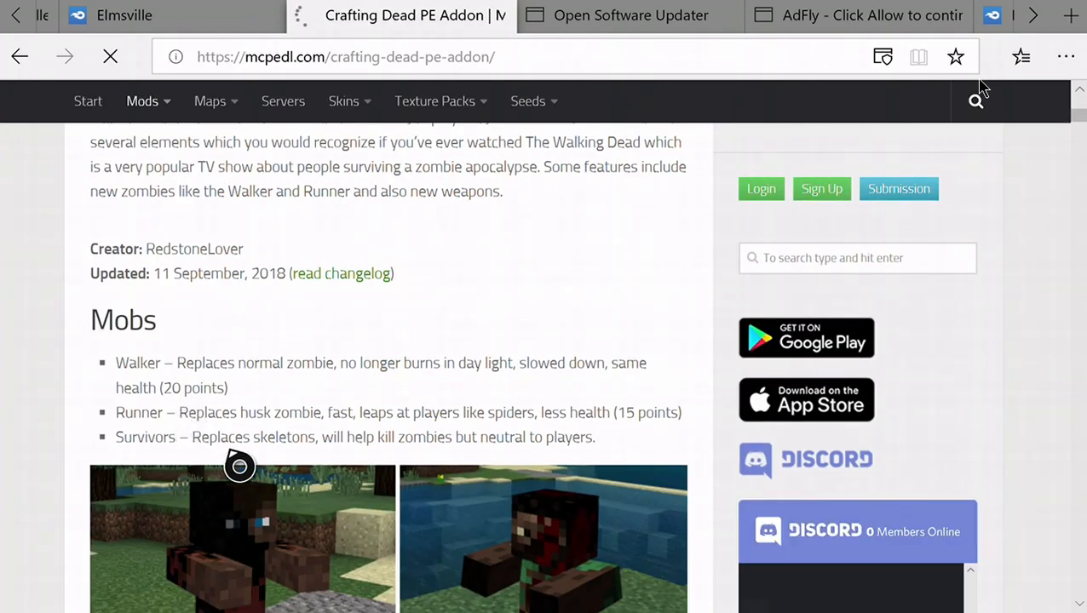
scroll("down", 3)
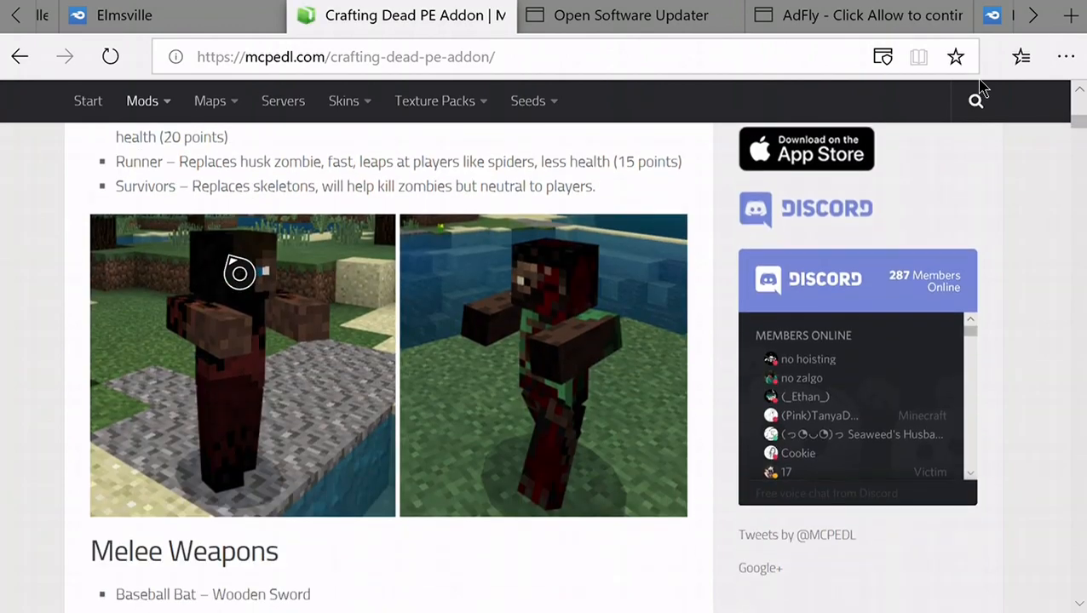
scroll("down", 3)
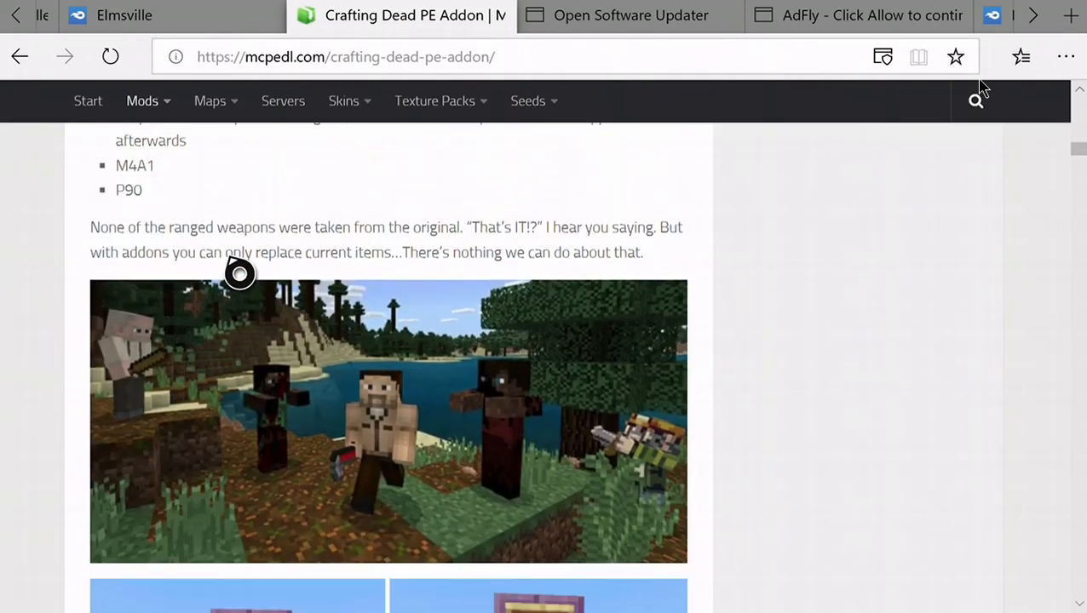
scroll("down", 3)
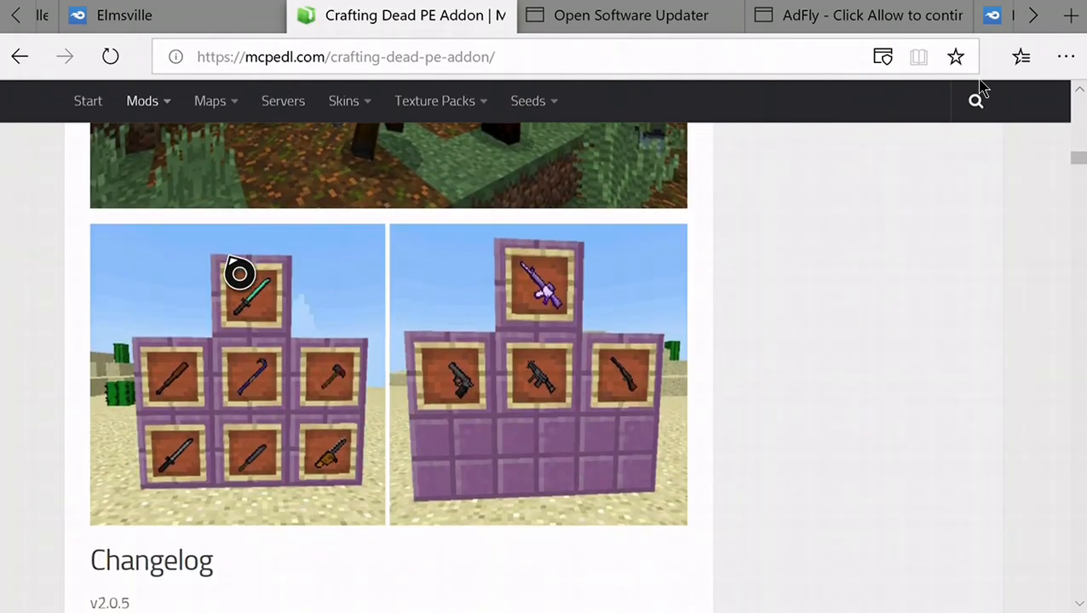
scroll("down", 3)
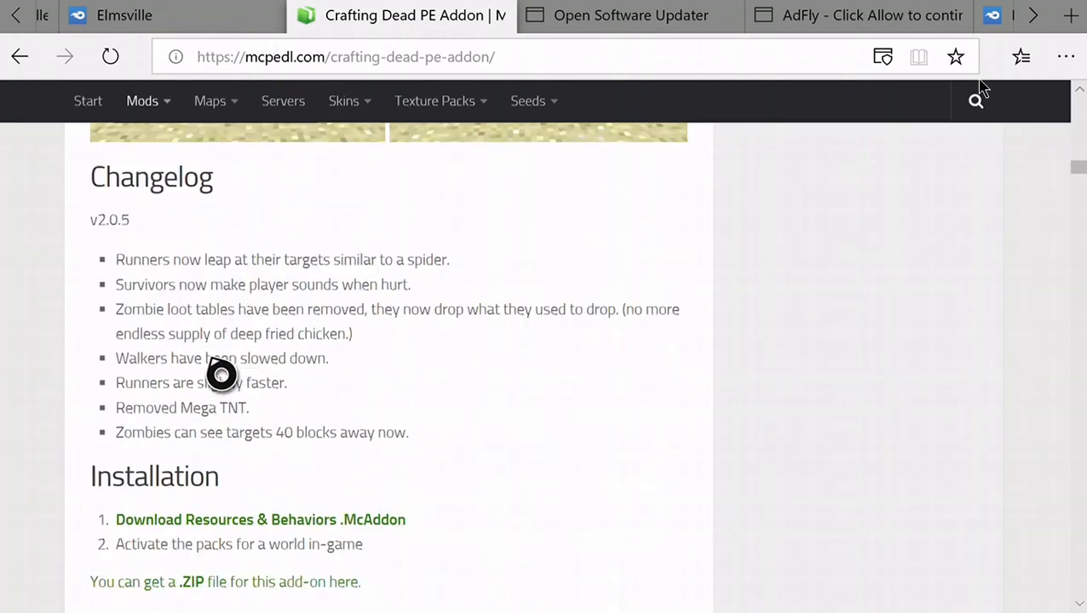
scroll("down", 3)
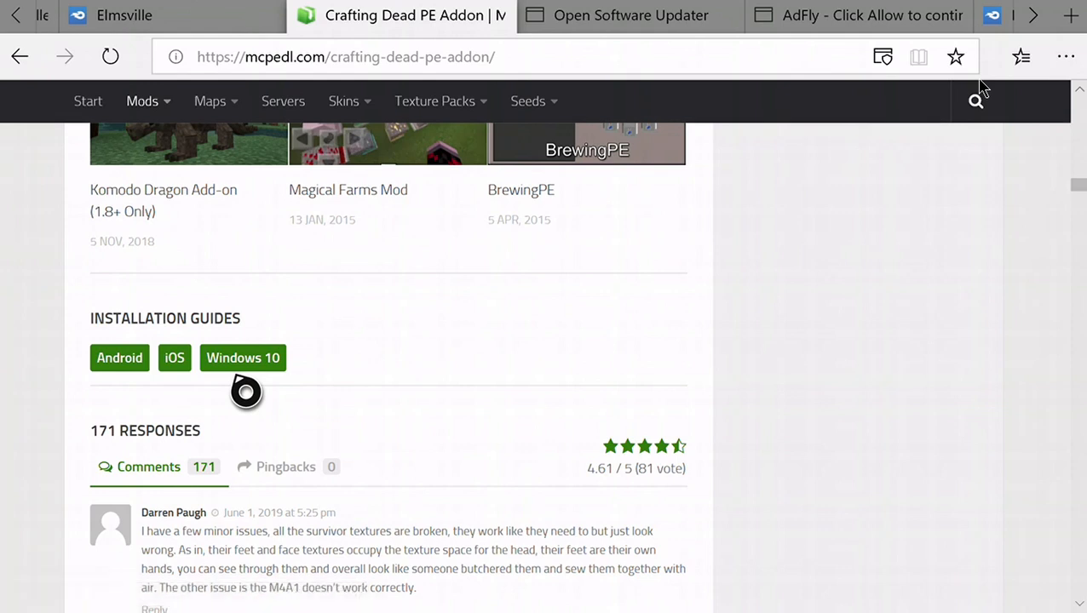
mouse_move(246, 382)
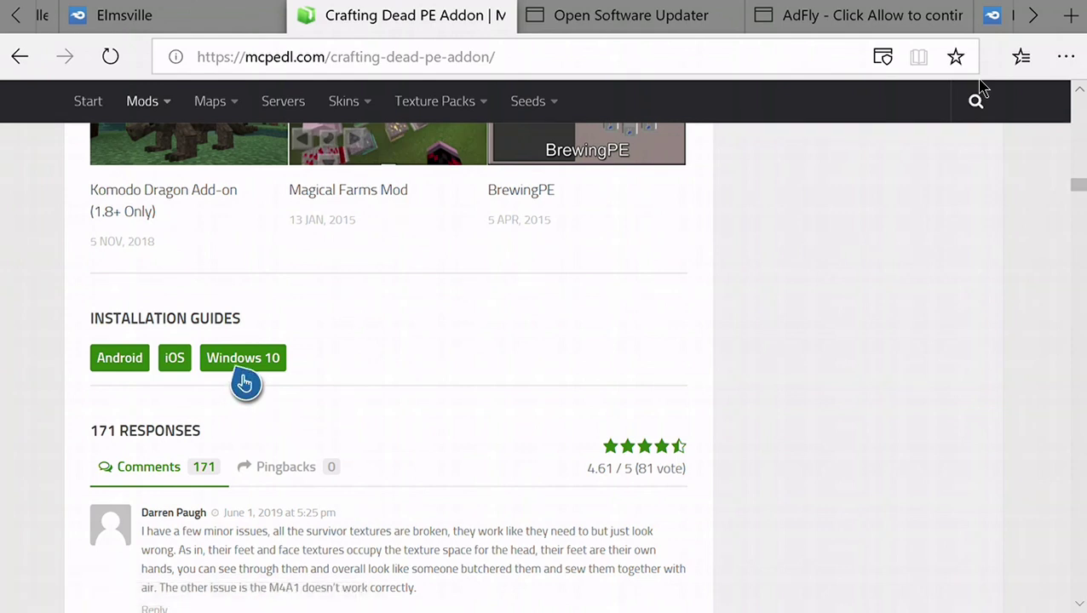
mouse_move(242, 357)
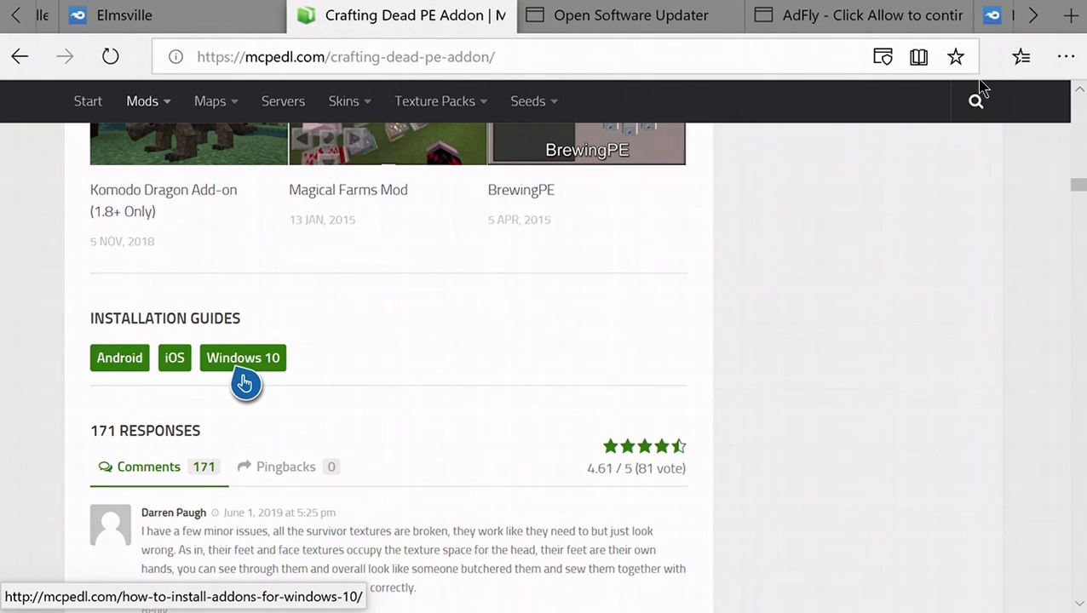
scroll("up", 3)
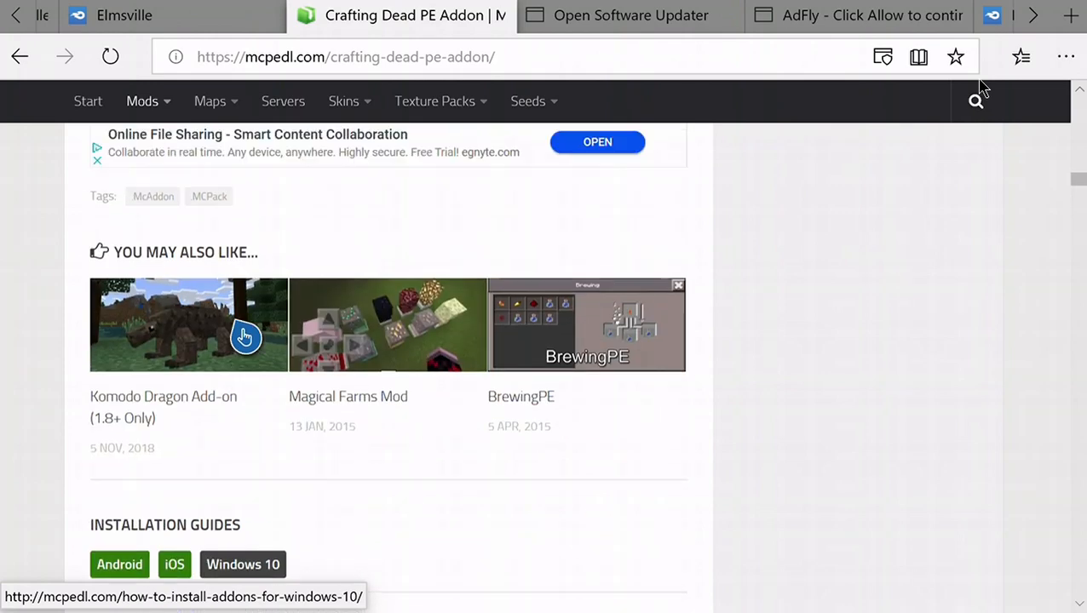
scroll("up", 3)
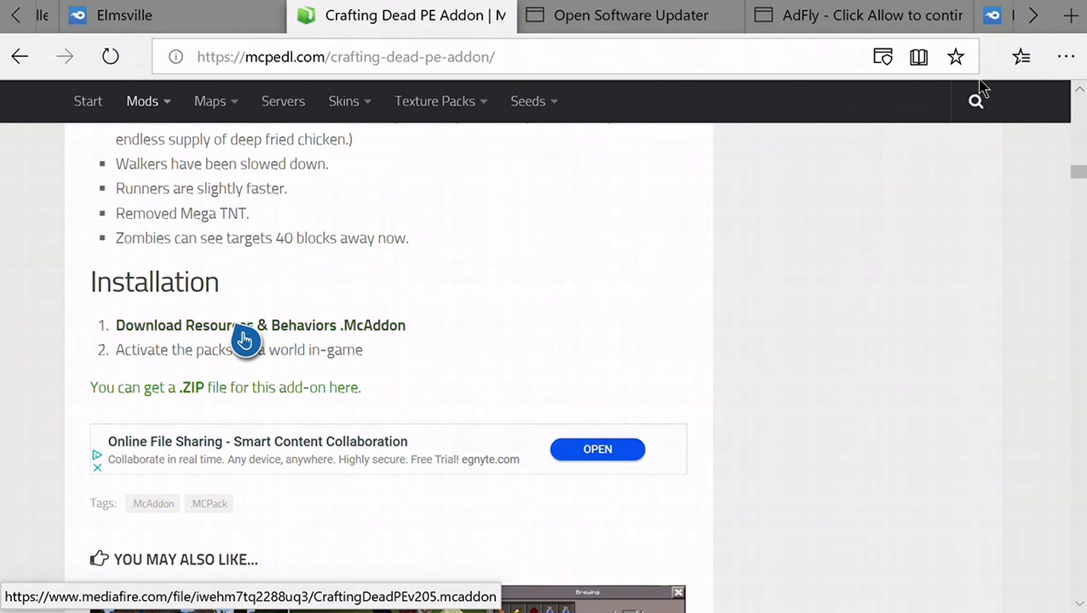
- Follow the Resources & Behaviors .McAddon link and right-click MediaFire's DOWNLOAD button
left_click(260, 324)
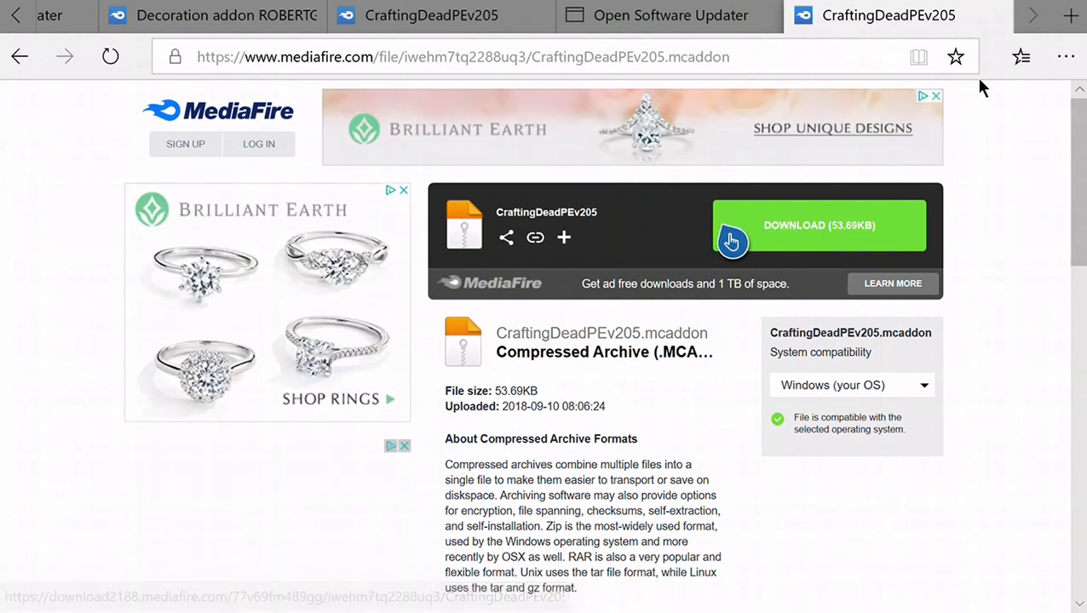
mouse_move(813, 241)
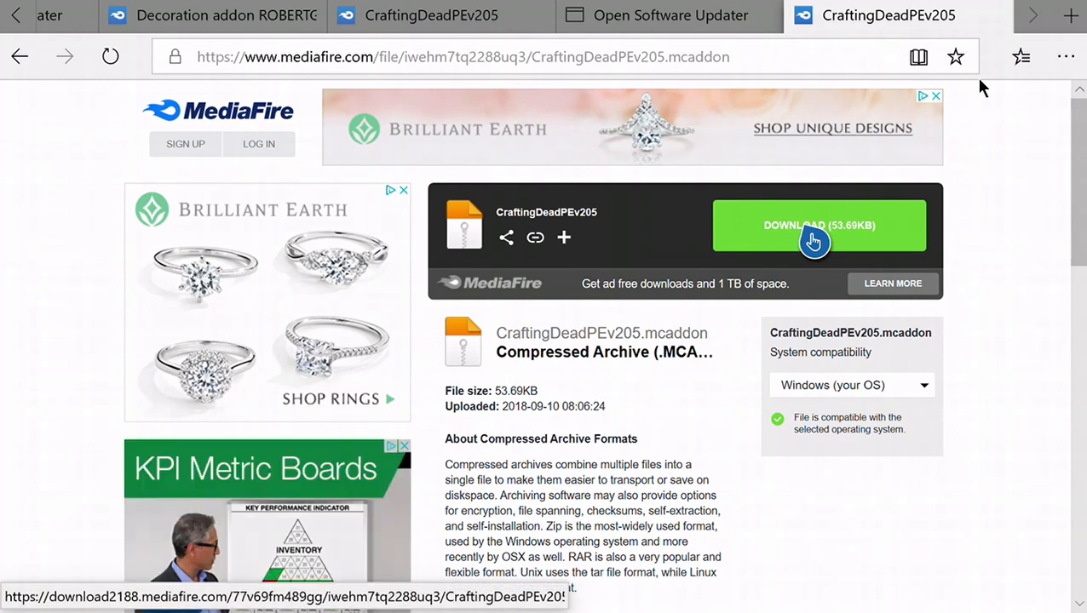
right_click(813, 238)
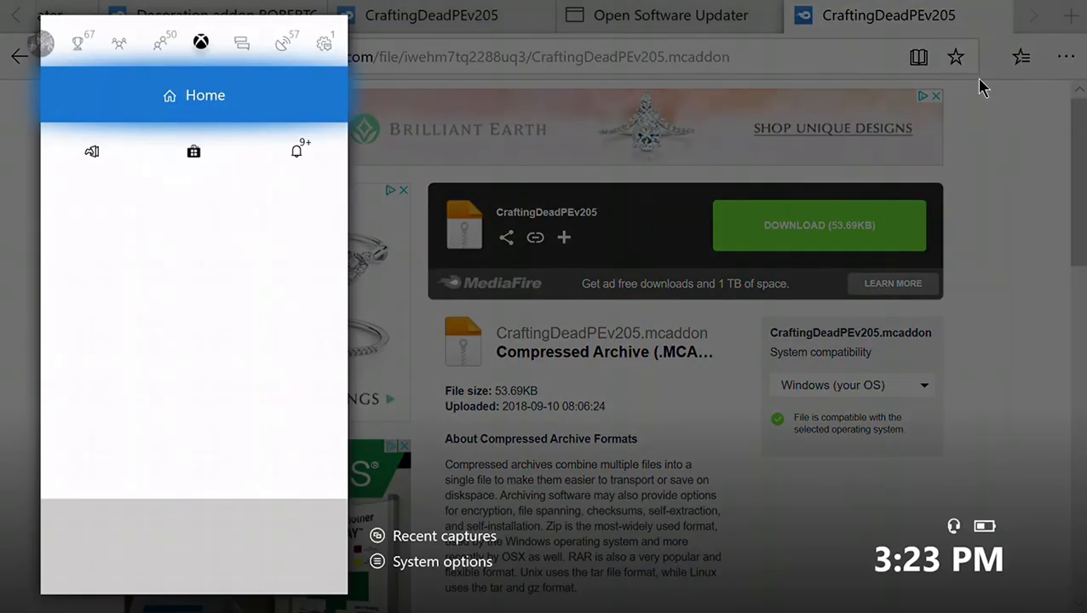
- Launch the File Downloader tile from My games & apps
left_click(91, 151)
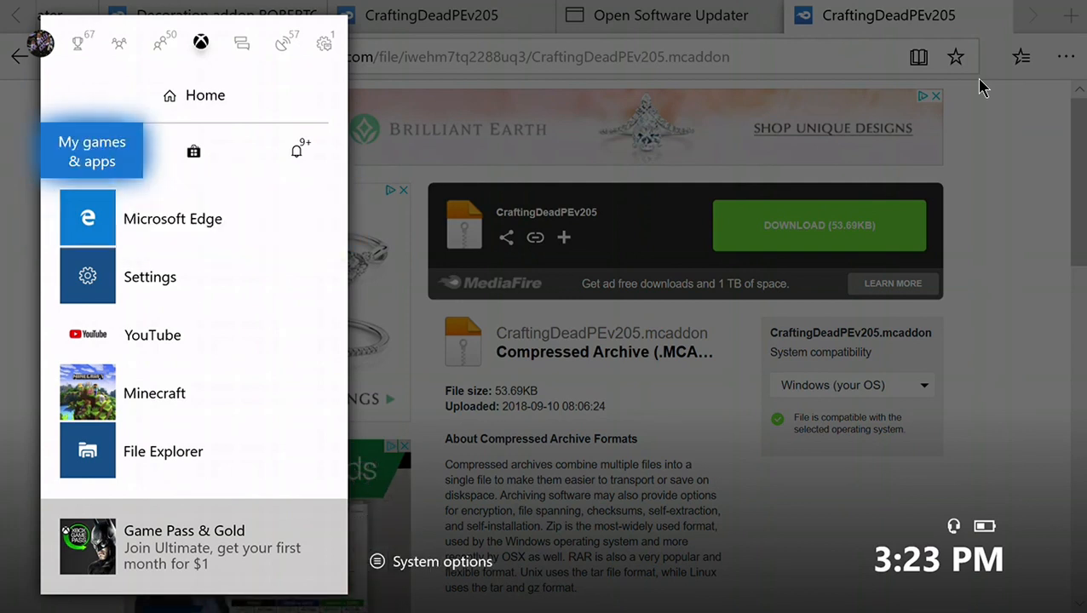
left_click(91, 150)
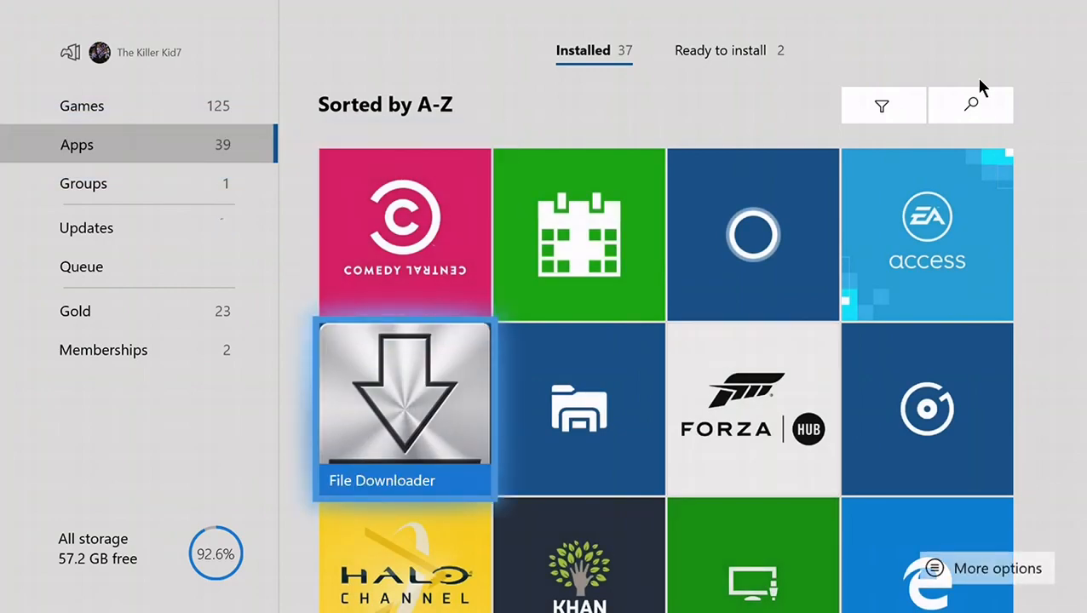
left_click(404, 409)
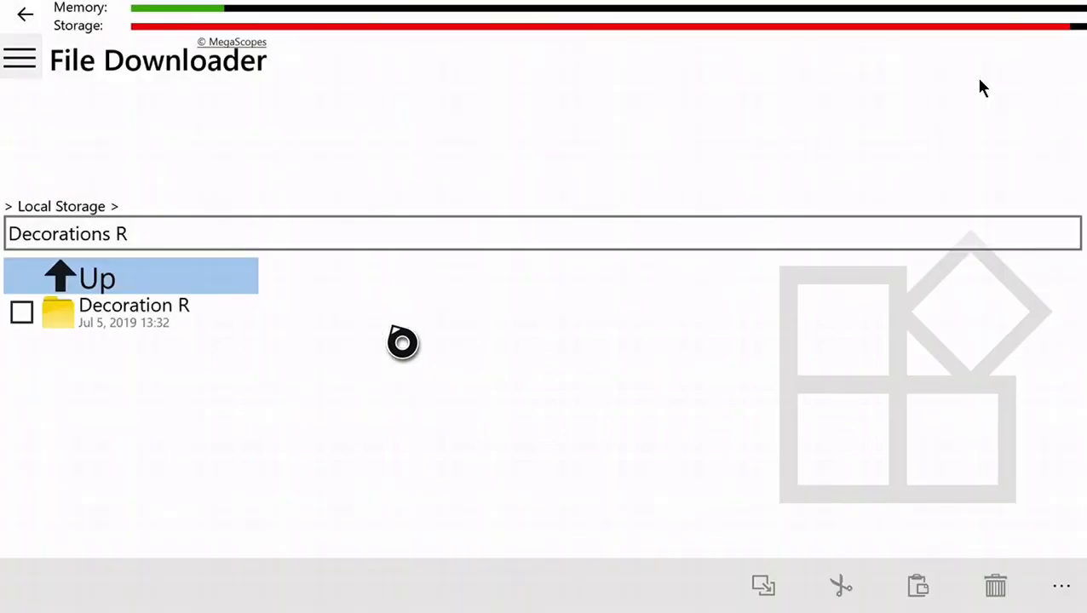
mouse_move(139, 356)
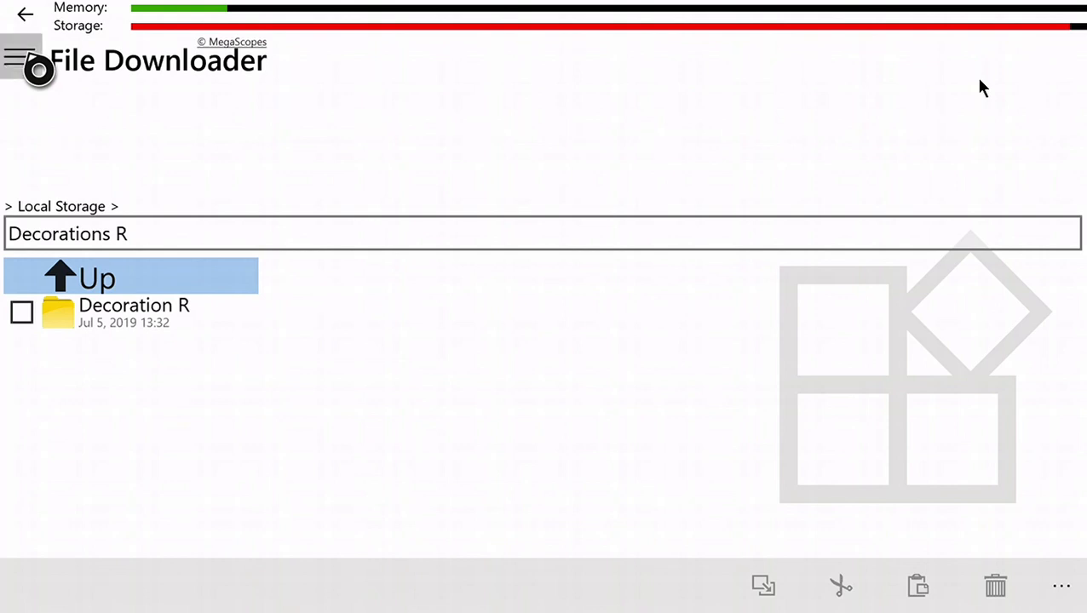
- Download CraftingDeadPEv205.mcaddon from its pasted MediaFire URL
left_click(19, 57)
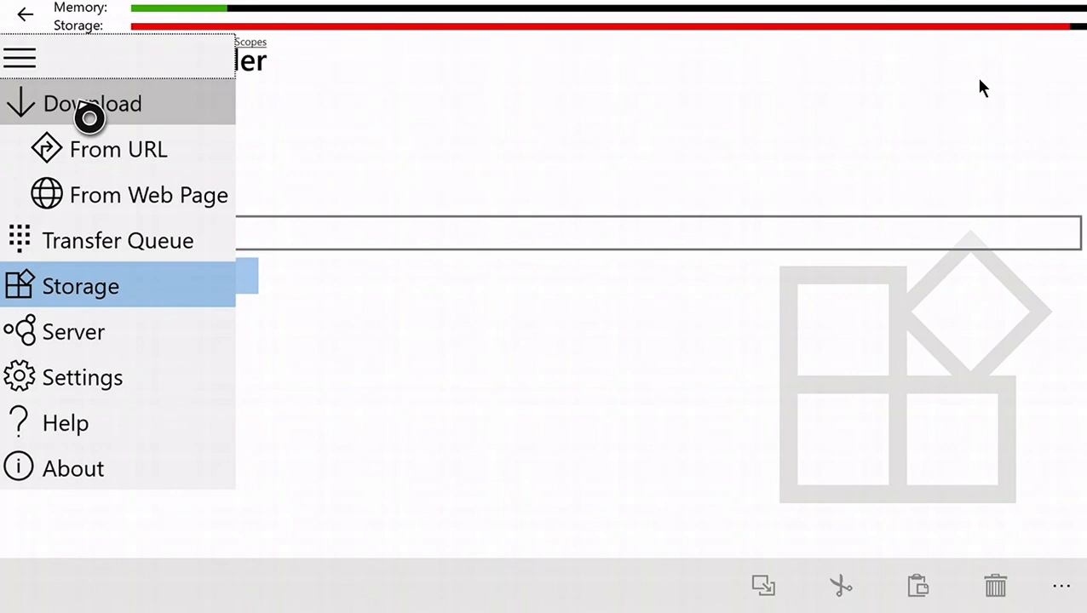
left_click(118, 149)
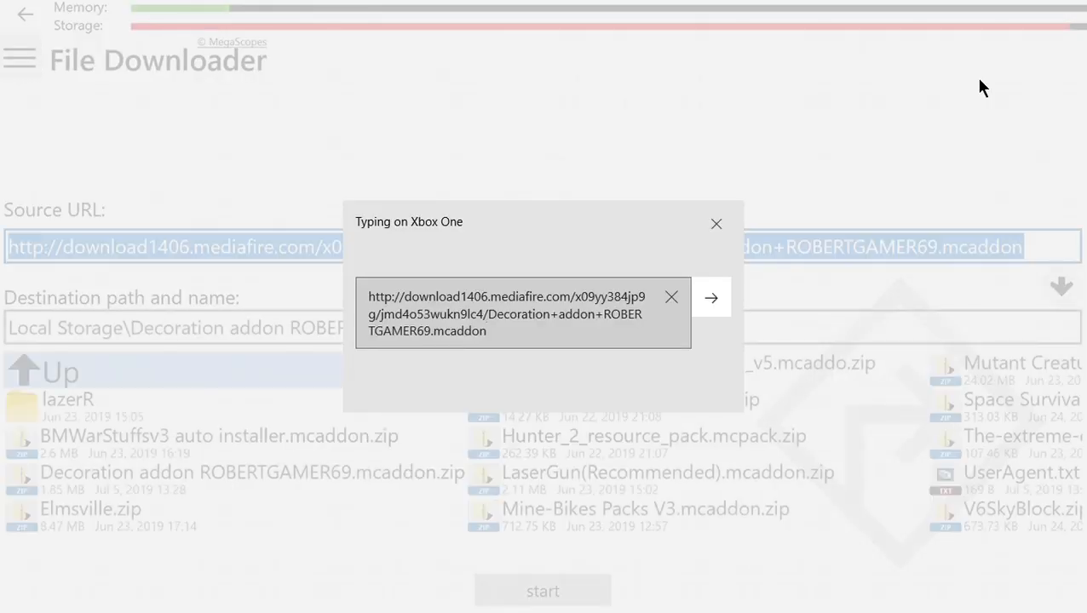
left_click(710, 298)
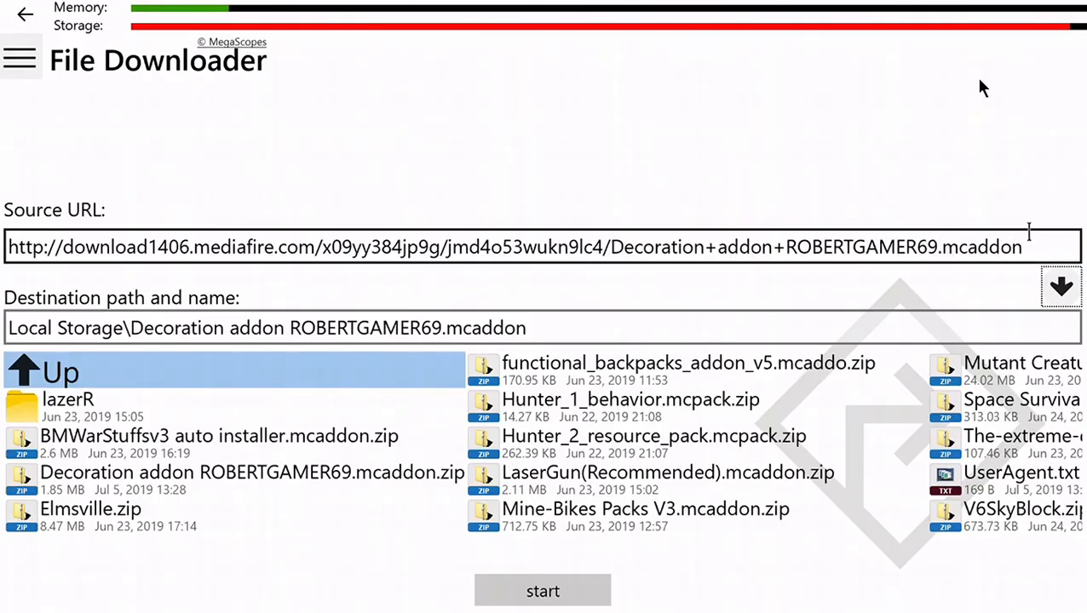
left_click(511, 247)
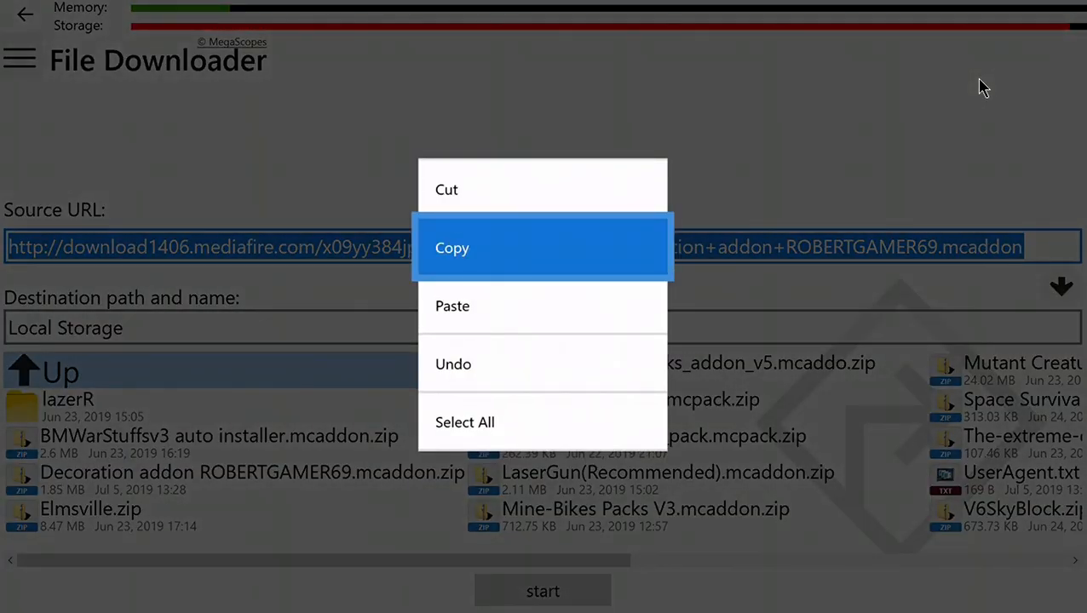
left_click(452, 306)
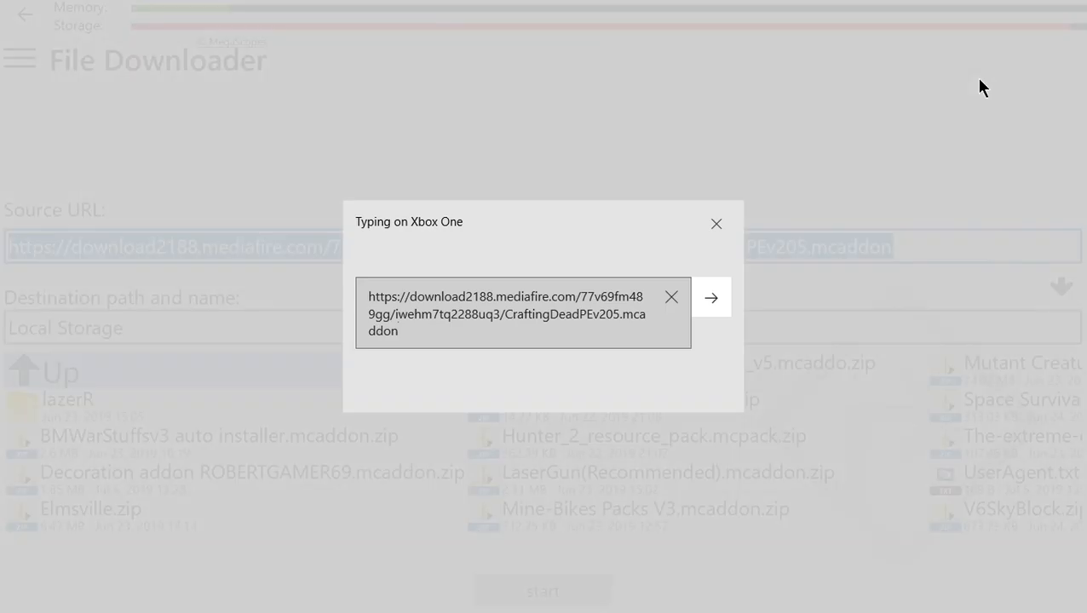
left_click(711, 297)
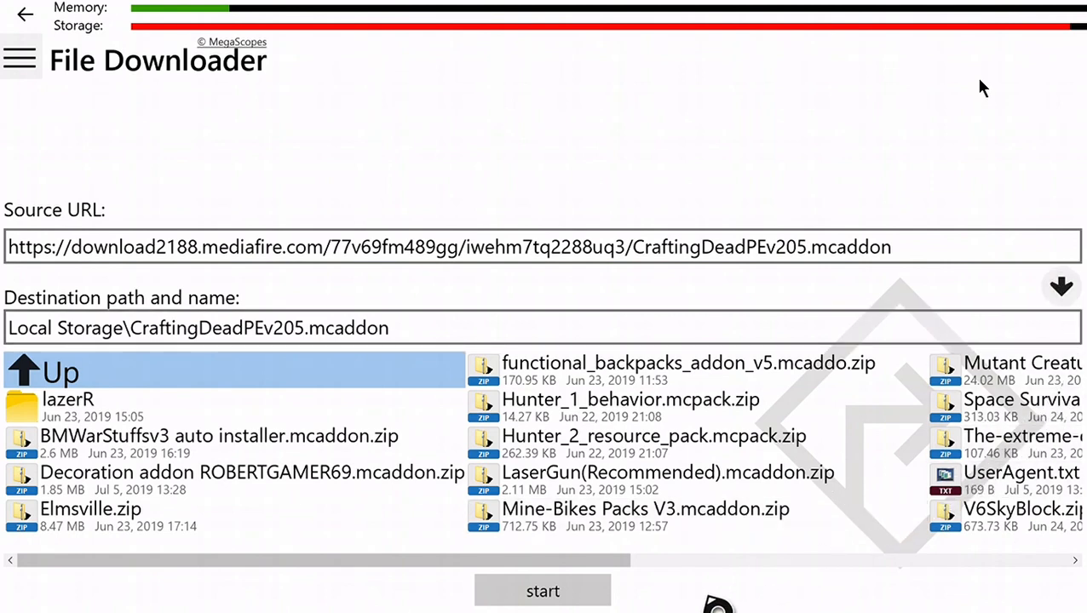
left_click(542, 591)
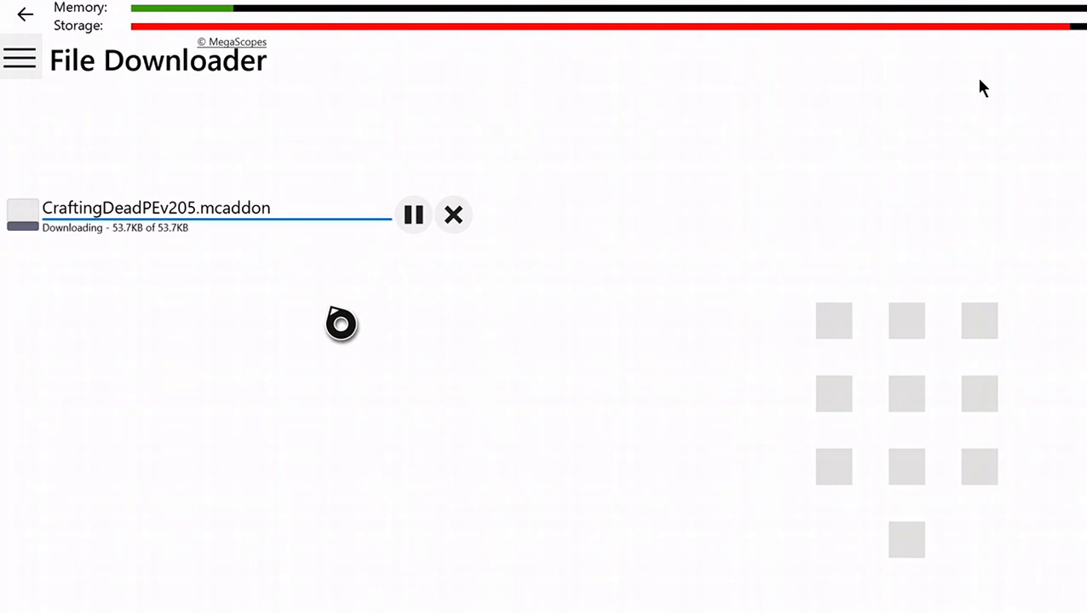
- Open Storage to view the downloaded file in local storage
left_click(453, 215)
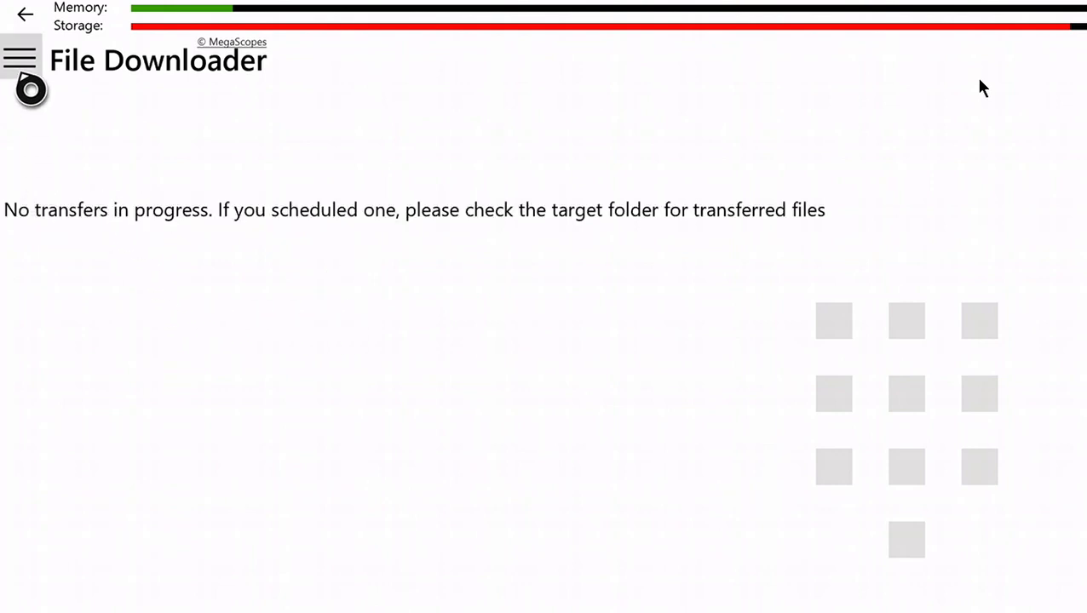
left_click(20, 58)
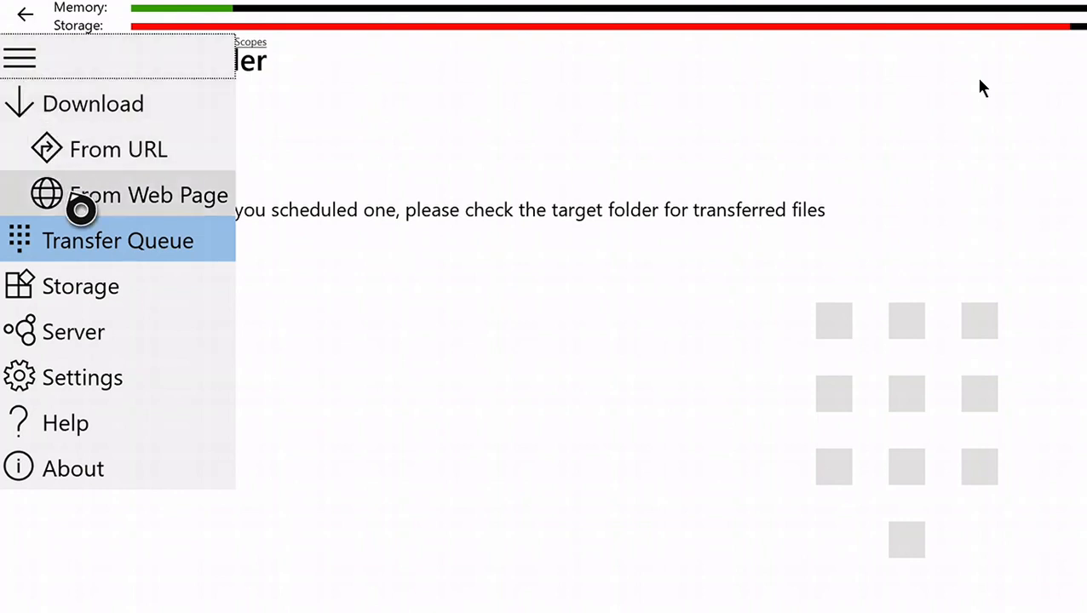
left_click(80, 286)
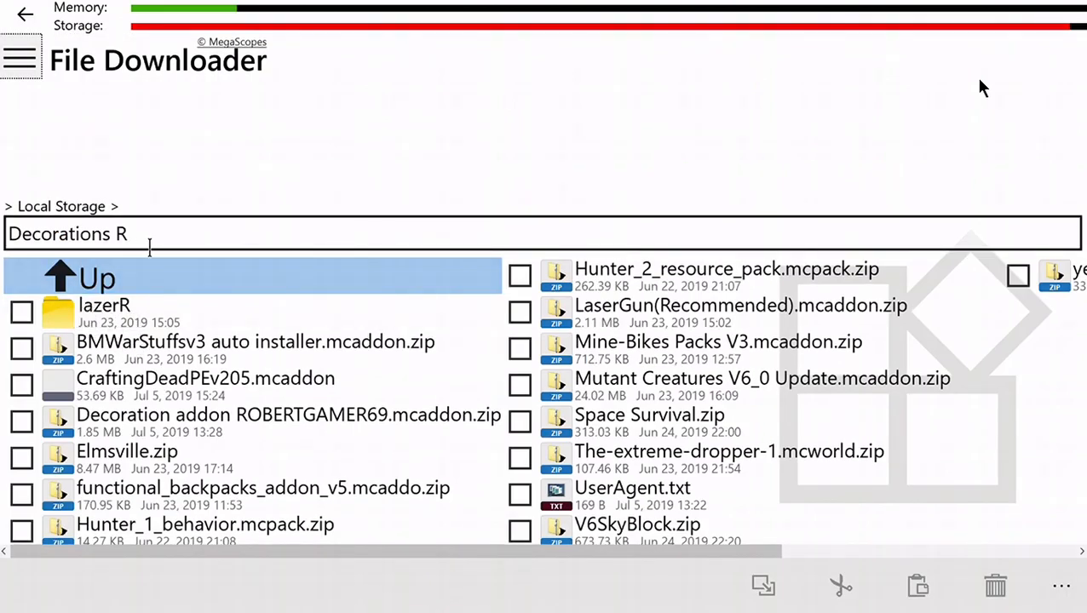
mouse_move(119, 396)
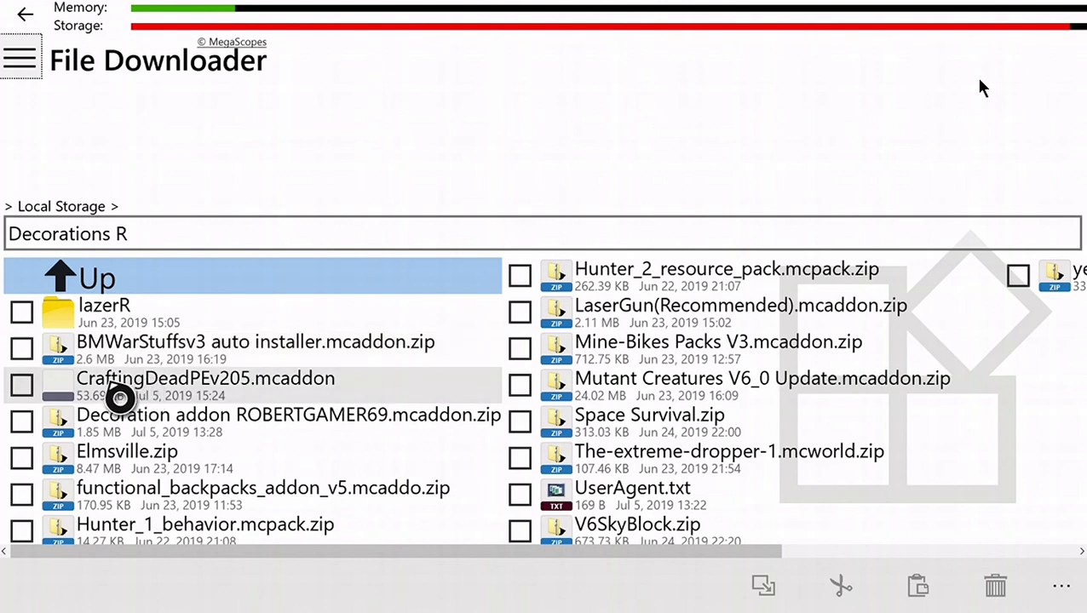
- Rename CraftingDeadPEv205.mcaddon to CraftingDeadPEv205.mcaddon.zip via the file's rename option
left_click(21, 386)
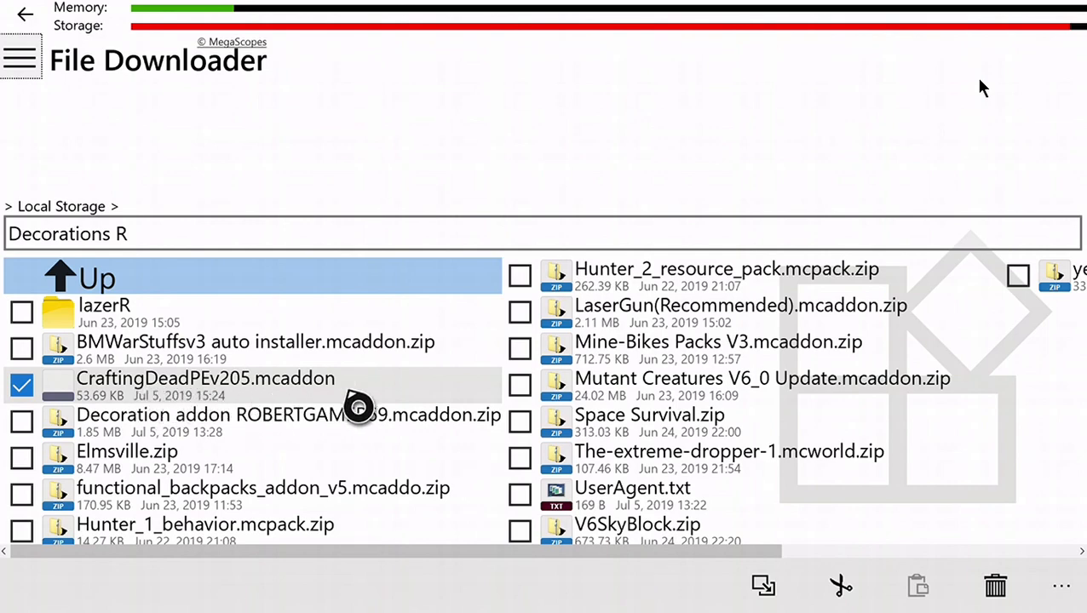
left_click(1061, 584)
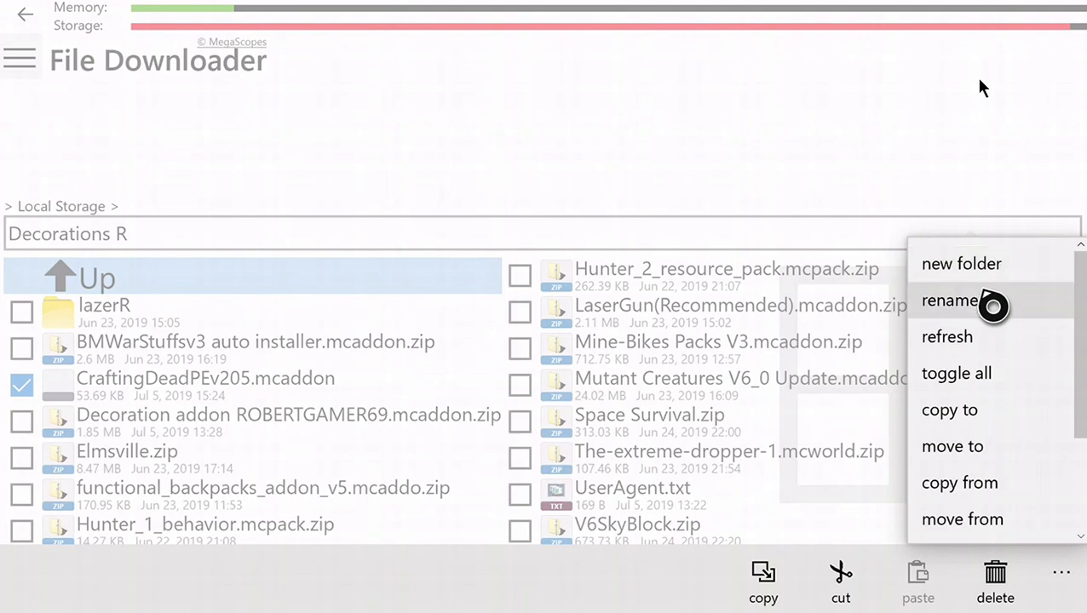
left_click(949, 299)
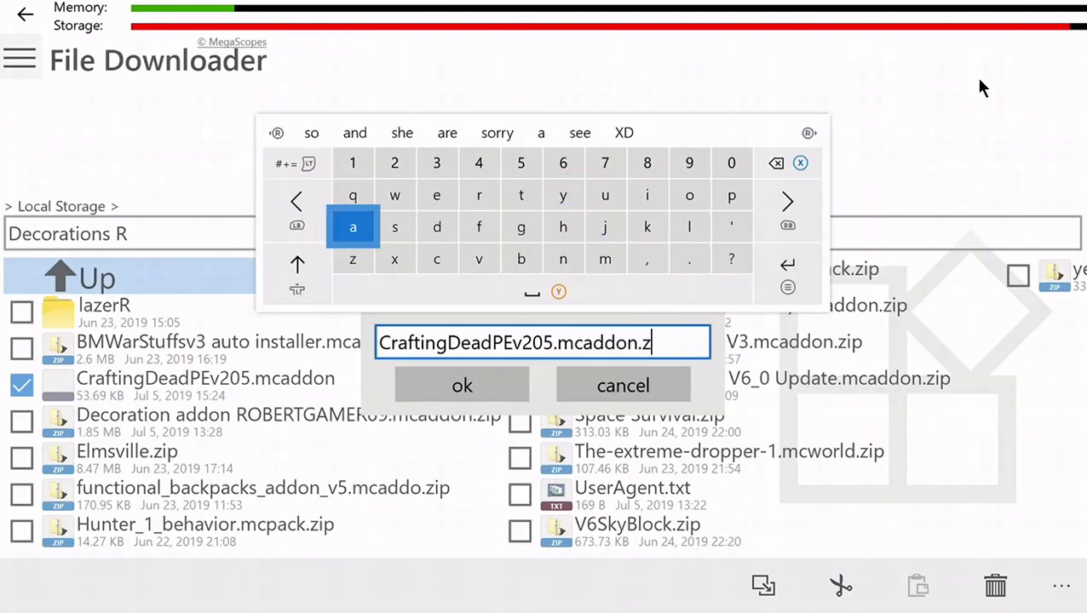
left_click(731, 195)
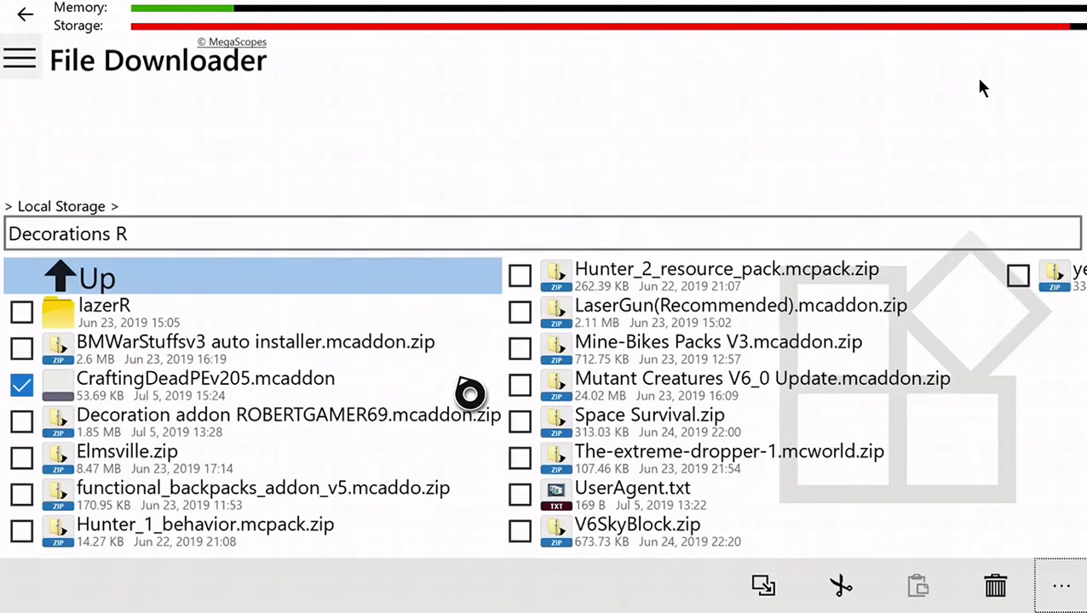
left_click(22, 385)
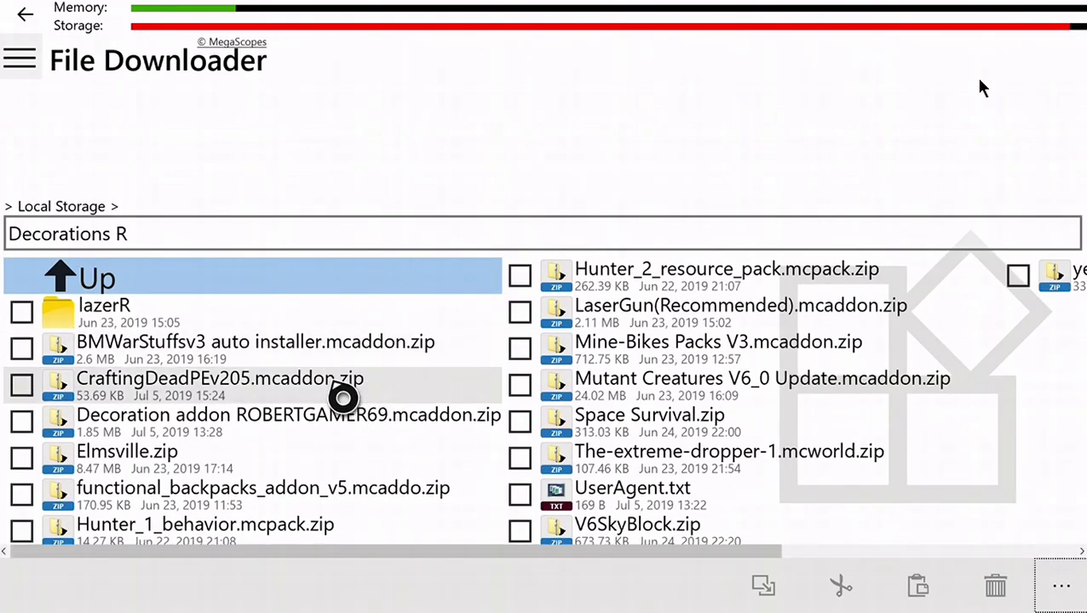
- Cut the Behavior folder from the zip and paste it into a new craftingdeadB folder
double_click(220, 378)
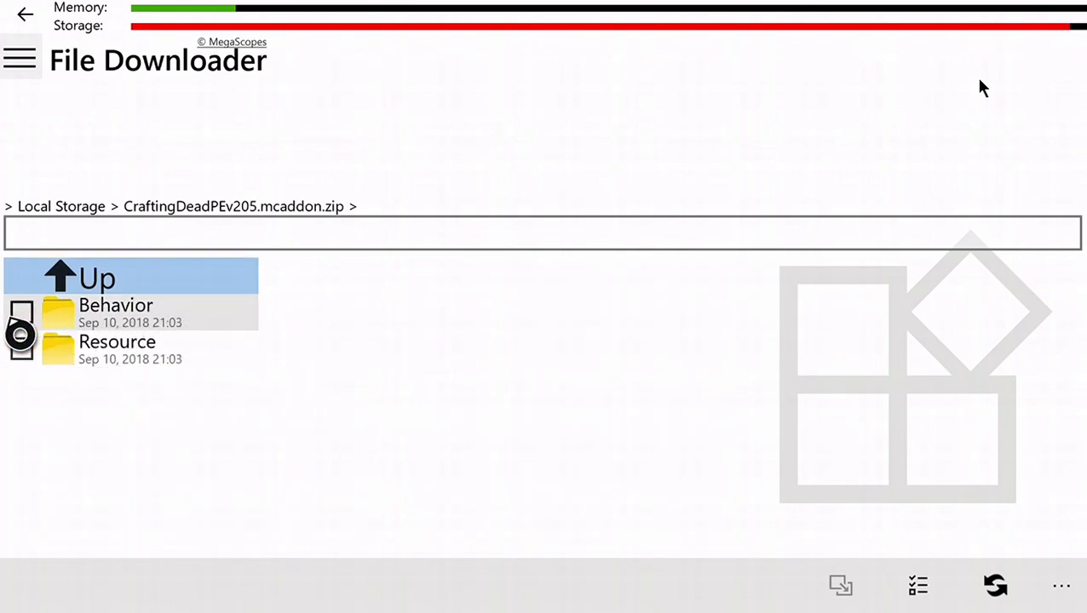
left_click(22, 313)
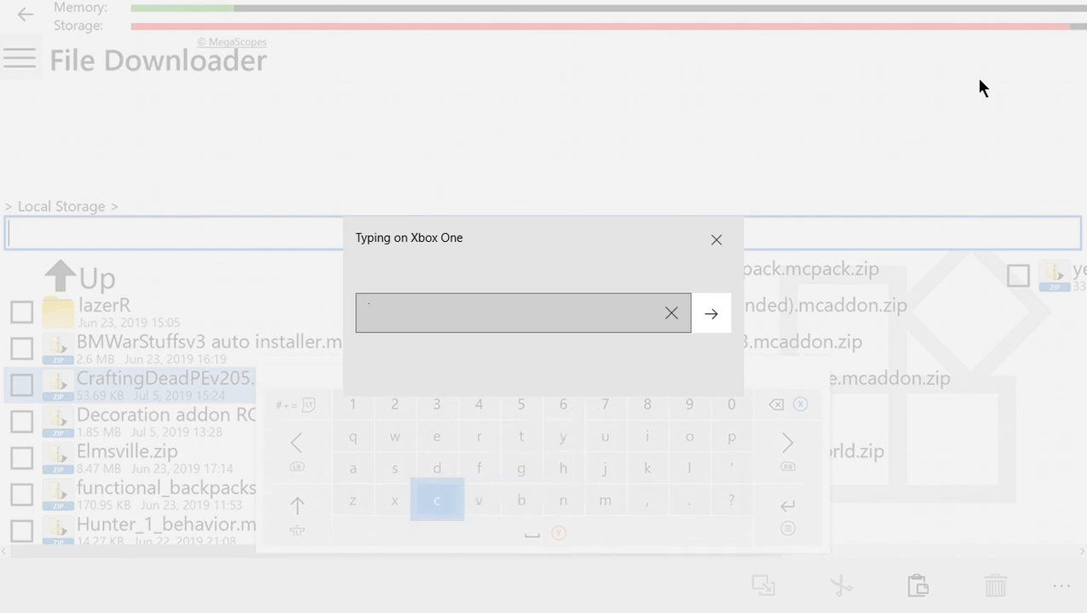
type("raft")
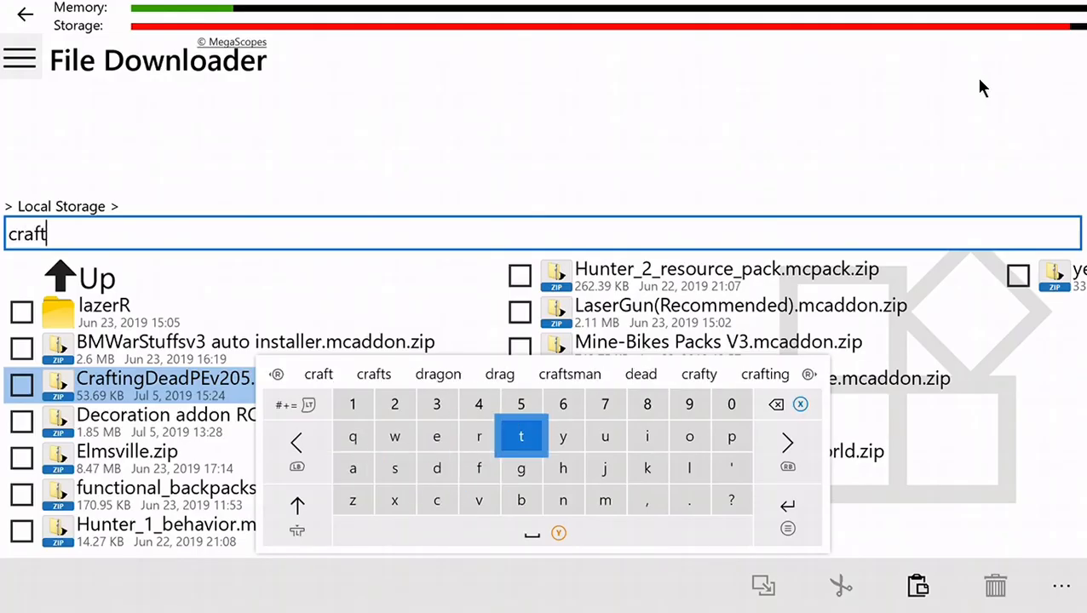
type("ingdeadB")
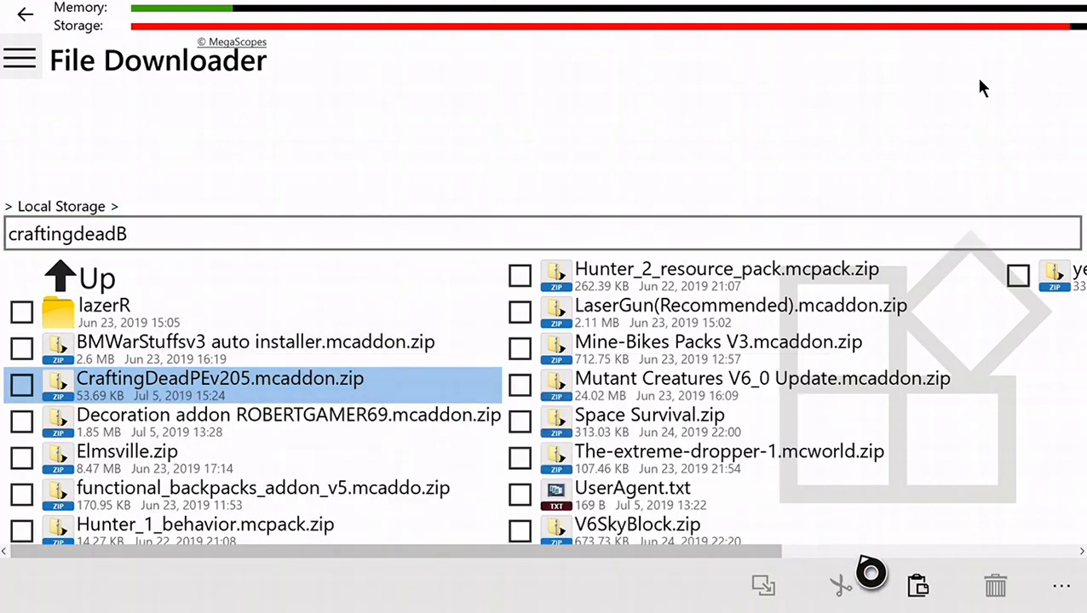
left_click(1060, 585)
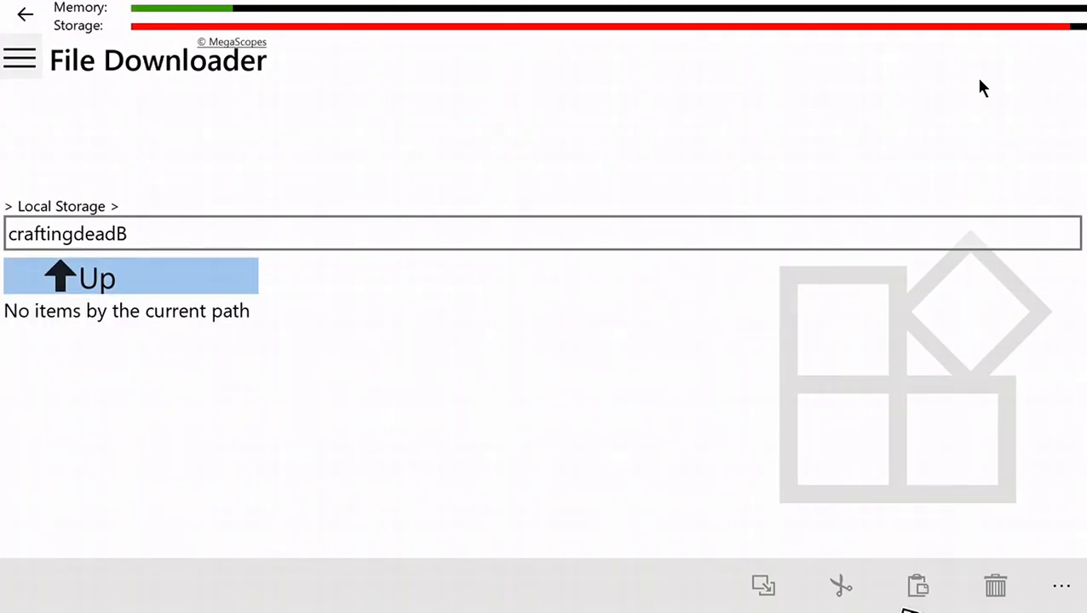
left_click(917, 585)
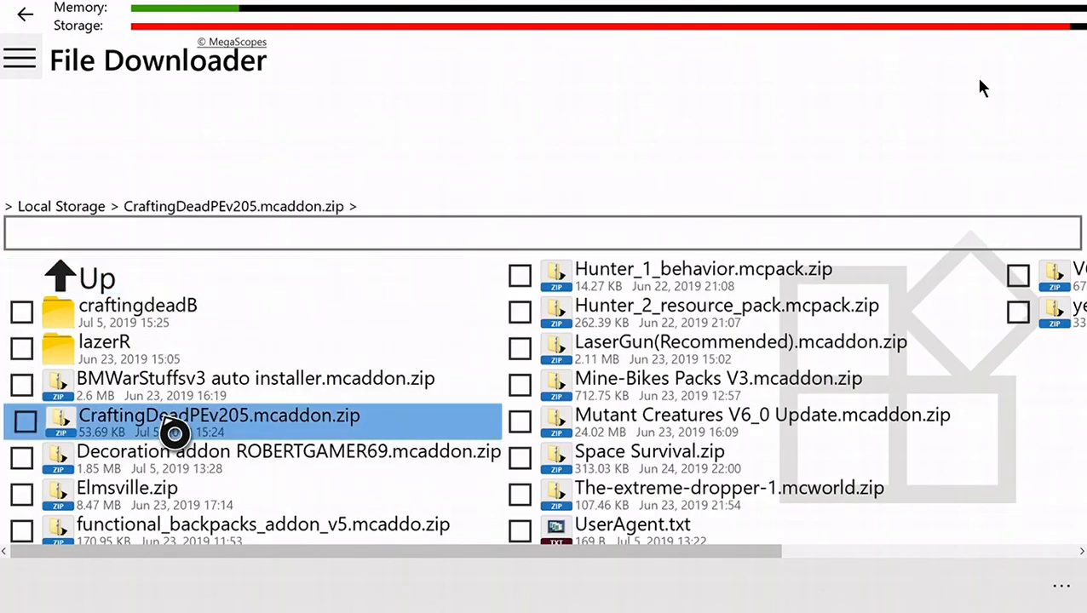
- Cut the Resource folder from the zip and paste it into a new CraftingdeadR folder
double_click(219, 416)
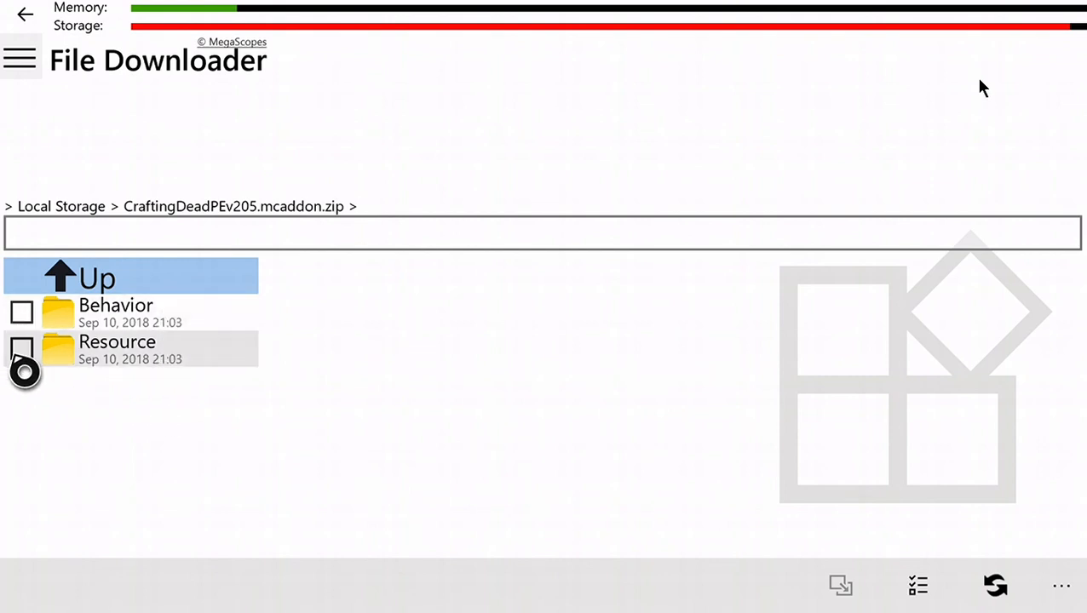
left_click(22, 349)
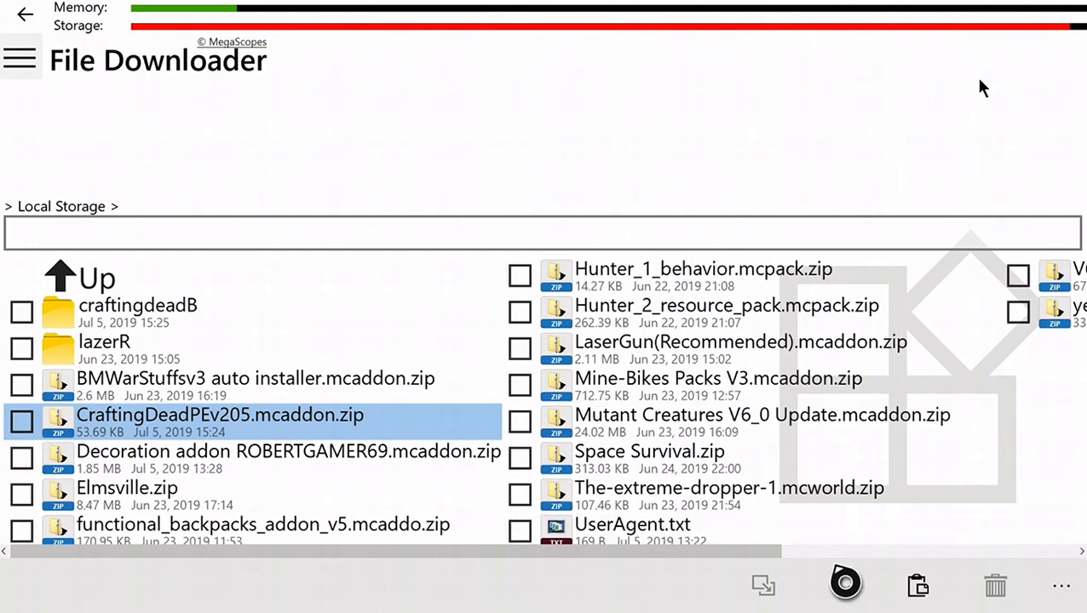
left_click(545, 232)
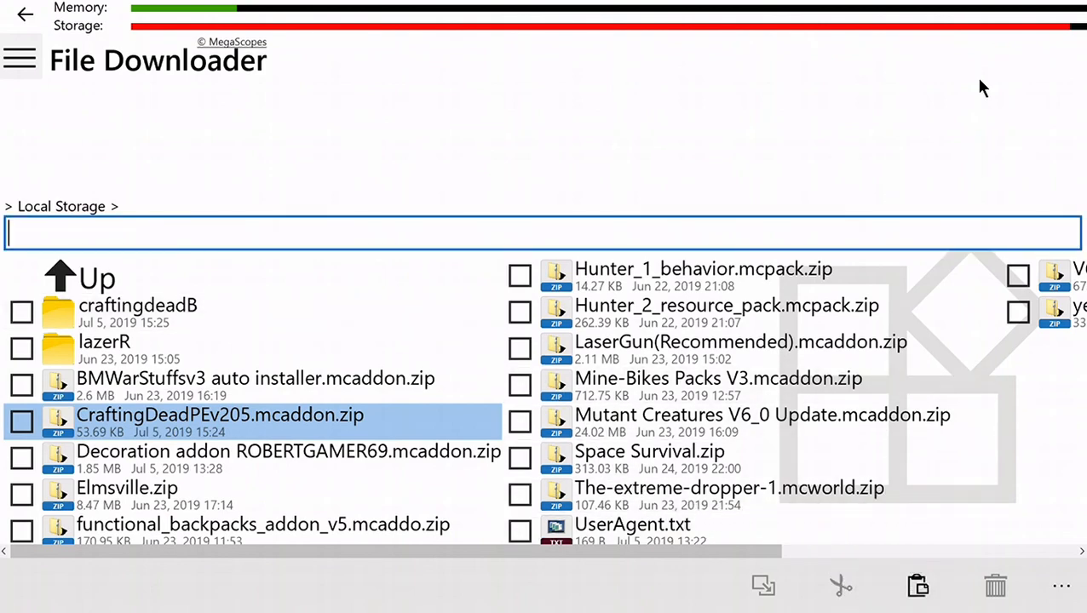
type("c")
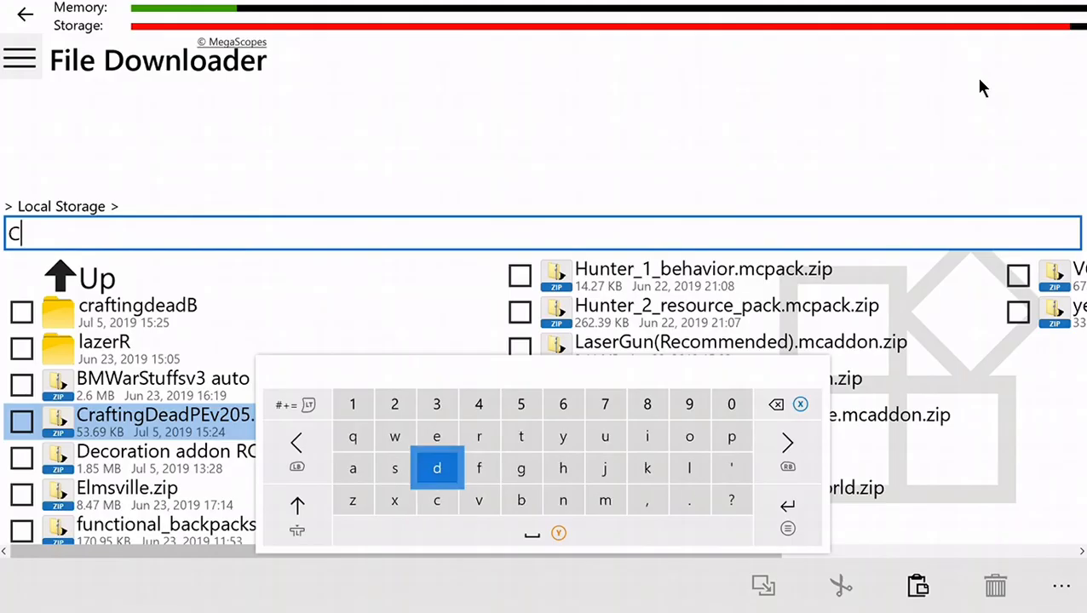
type("rafting")
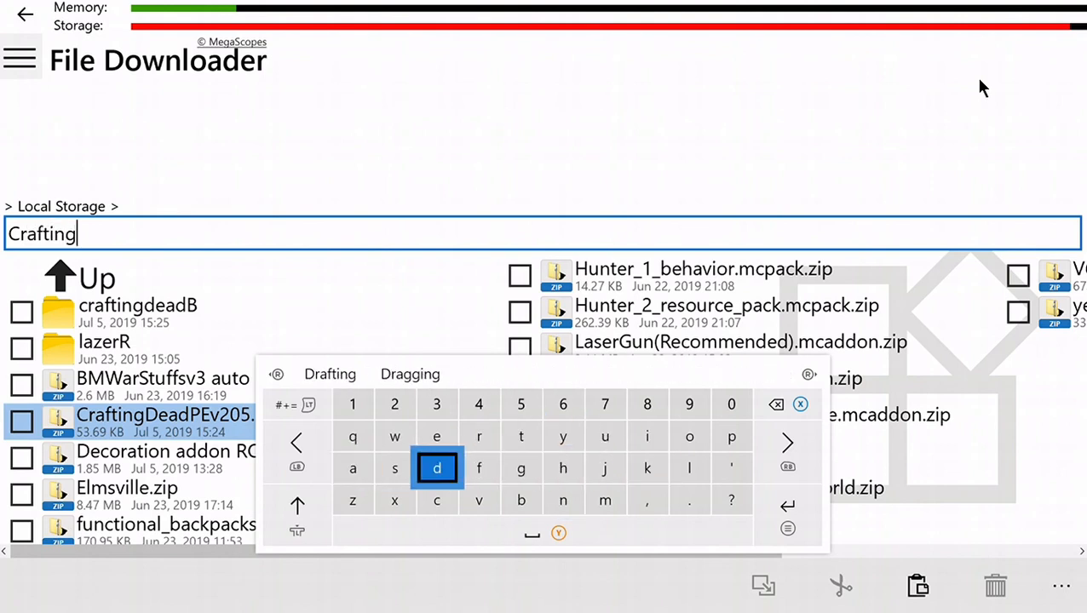
type("deadR")
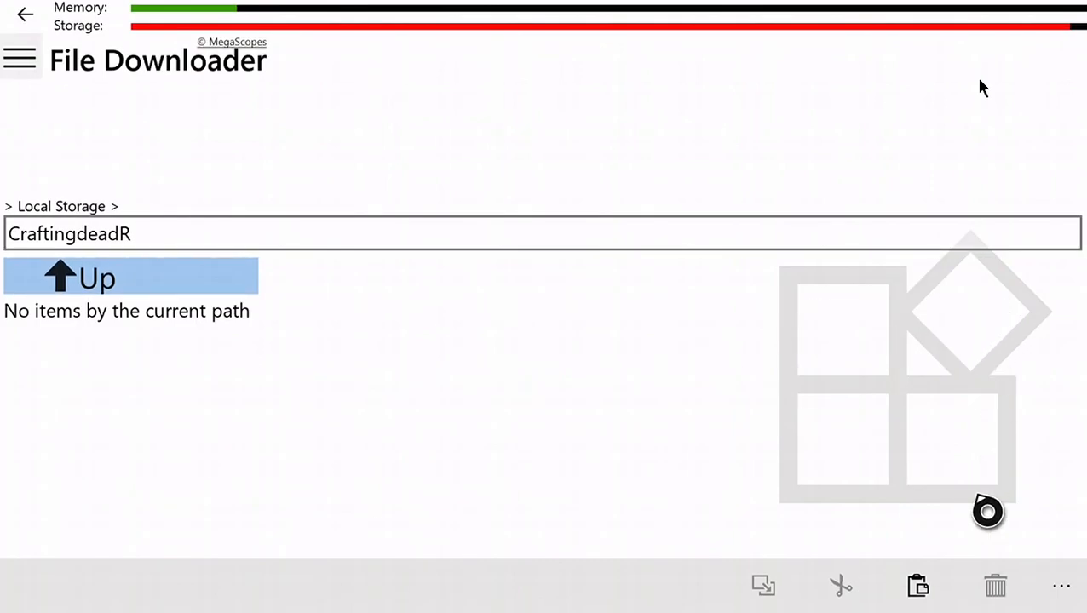
left_click(917, 586)
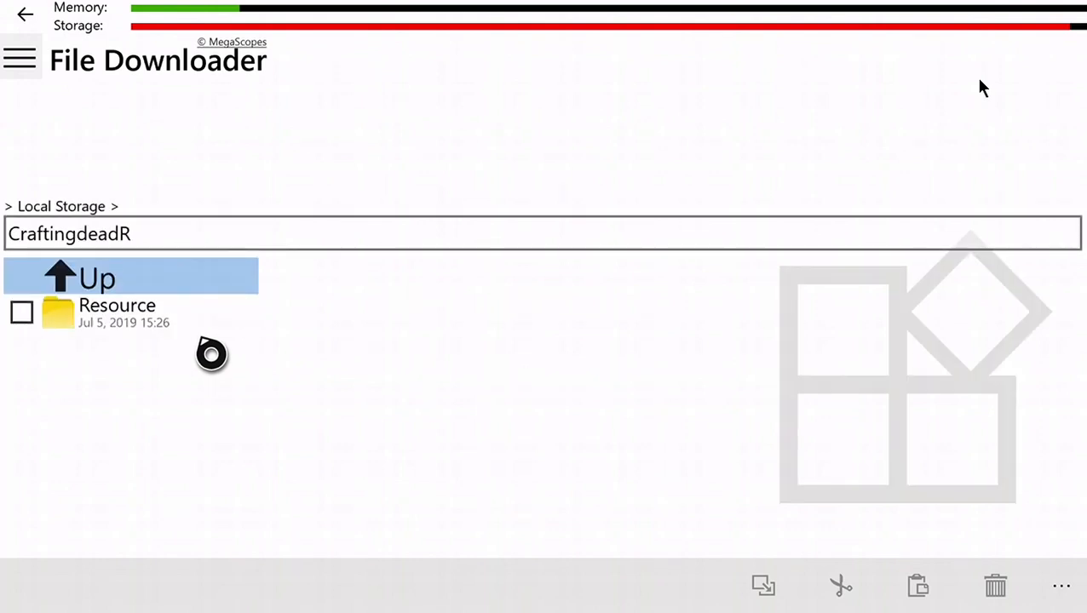
left_click(116, 305)
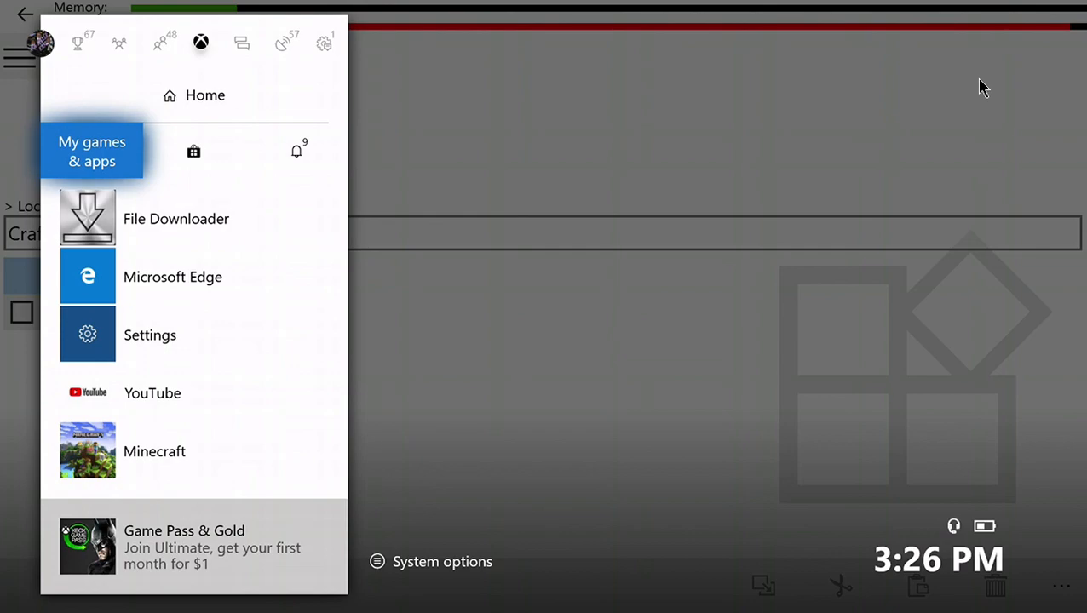
- Open UFO Transfer from the Apps list in My games & apps
left_click(91, 151)
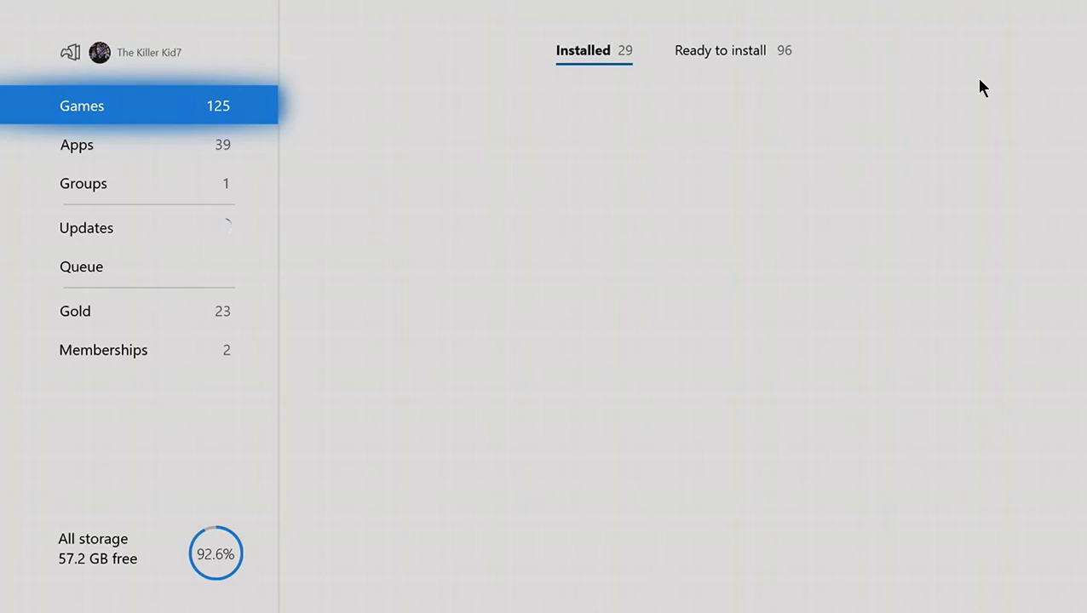
left_click(76, 145)
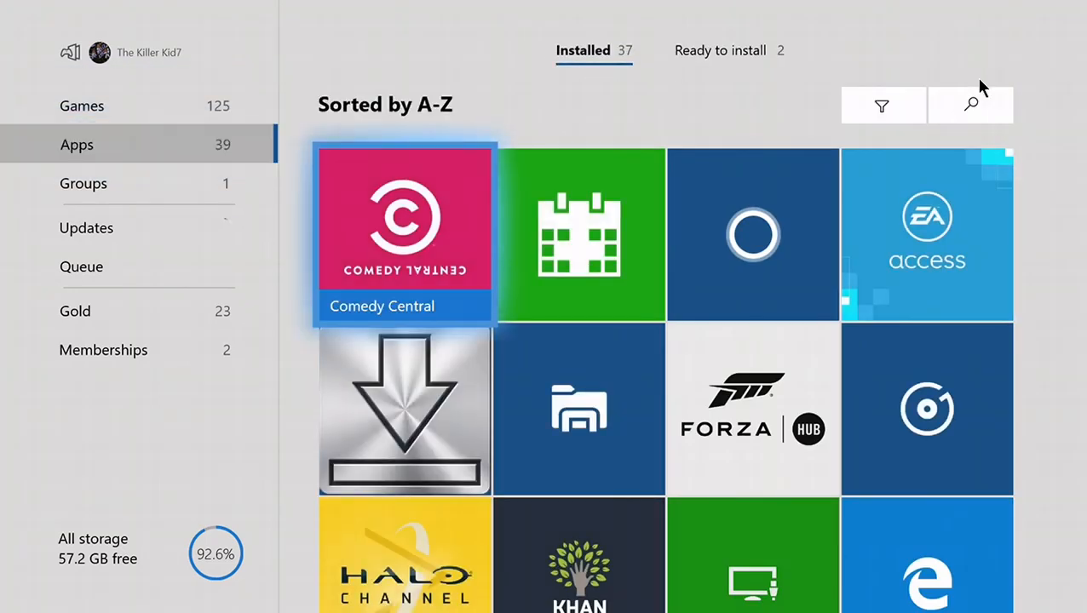
scroll("down", 3)
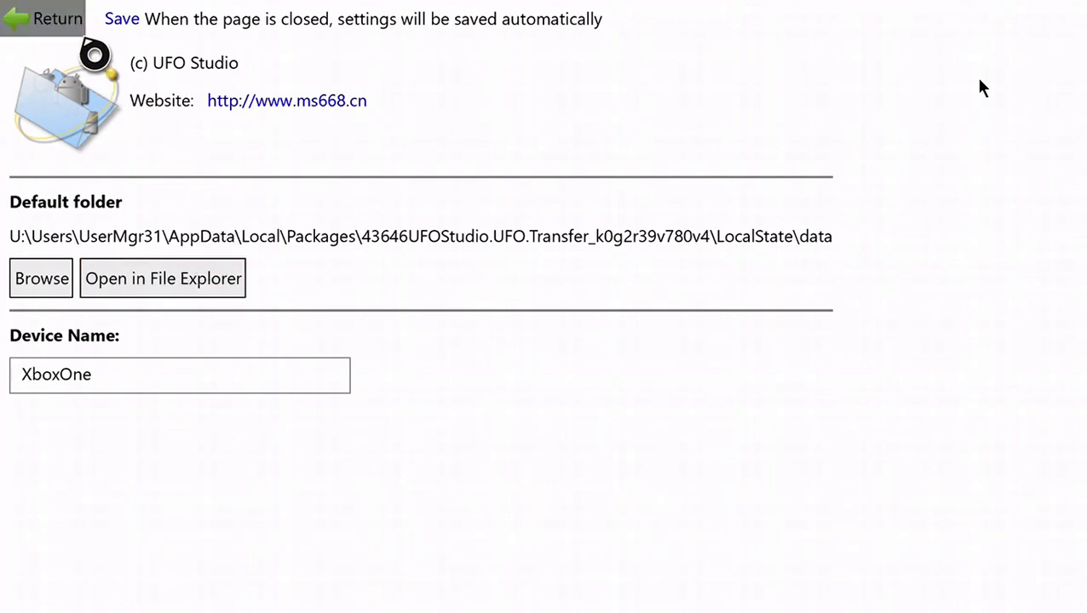
- Browse the Gun folders, then open the Default folder in File Explorer from Settings
left_click(45, 18)
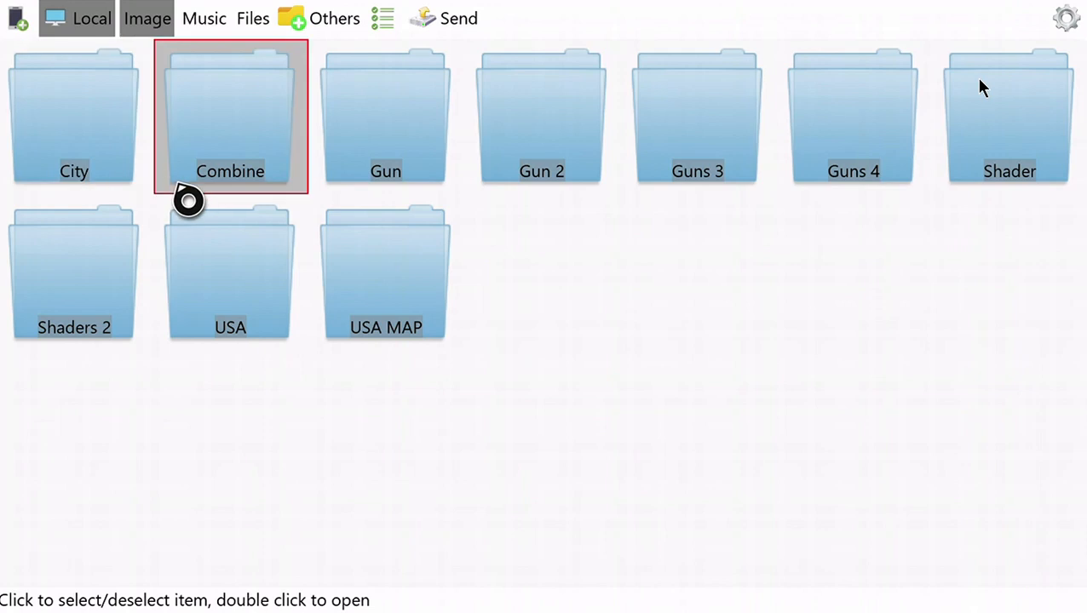
left_click(385, 117)
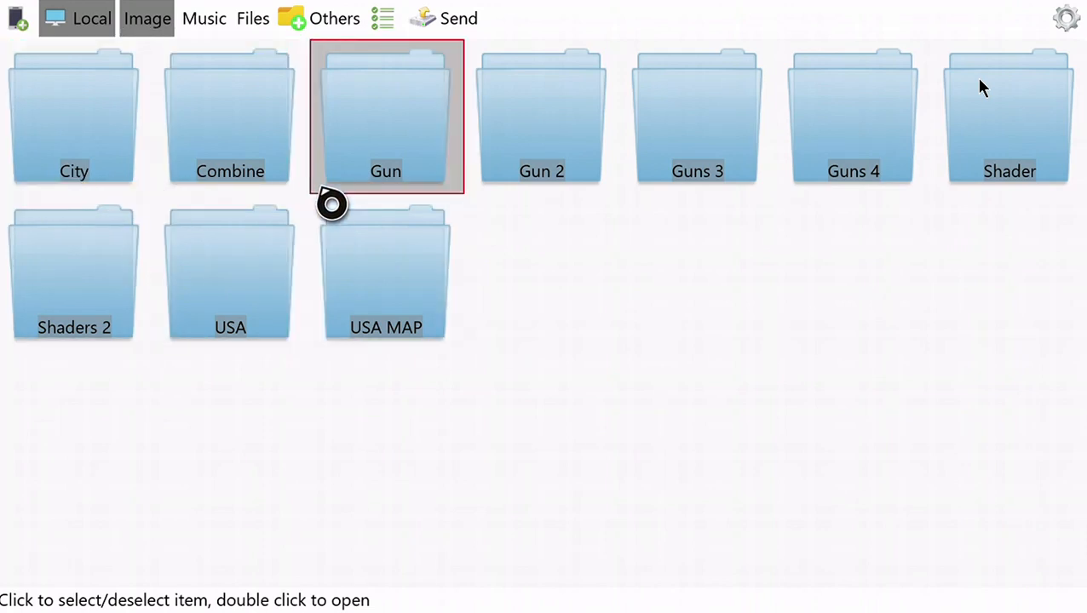
mouse_move(451, 204)
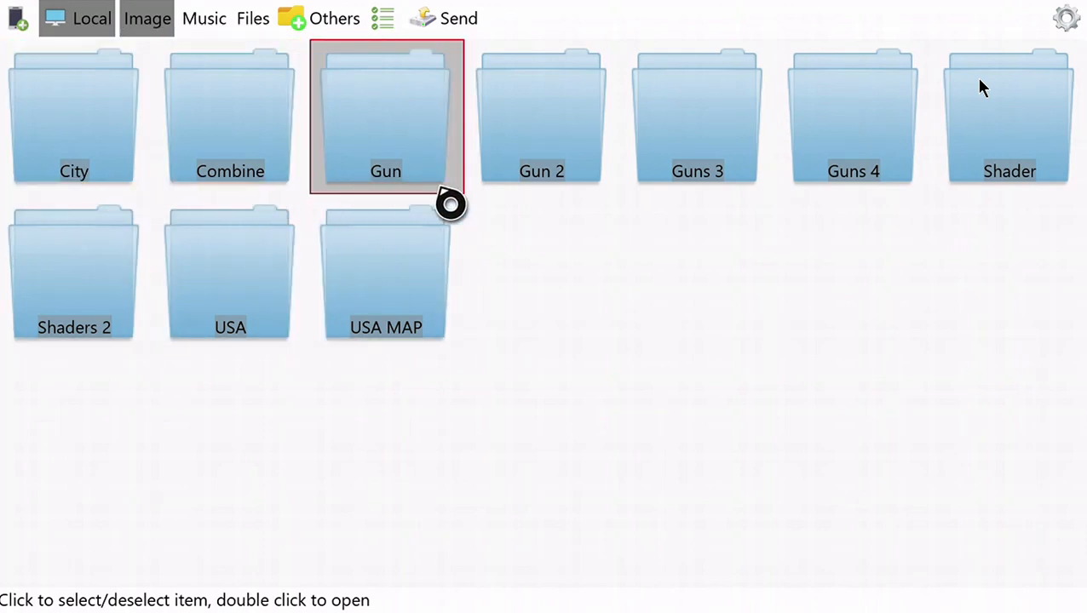
left_click(542, 115)
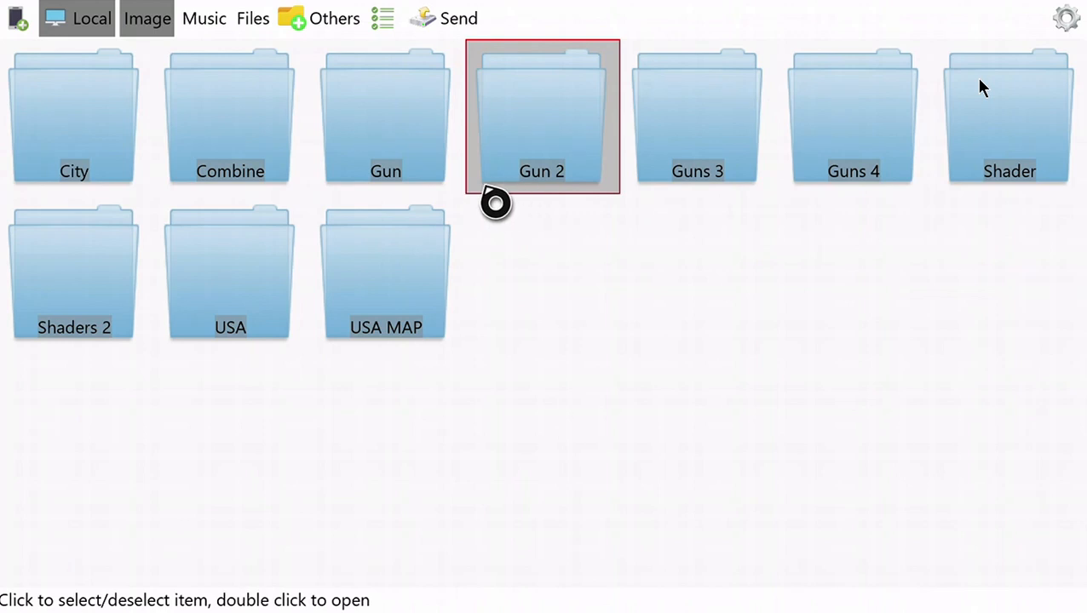
left_click(697, 115)
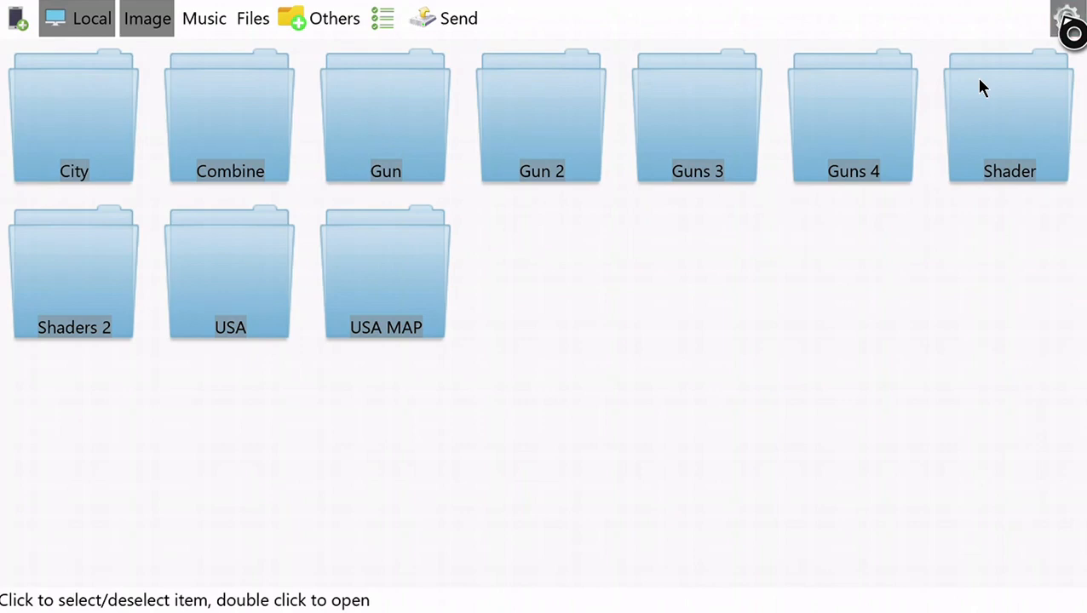
left_click(1066, 19)
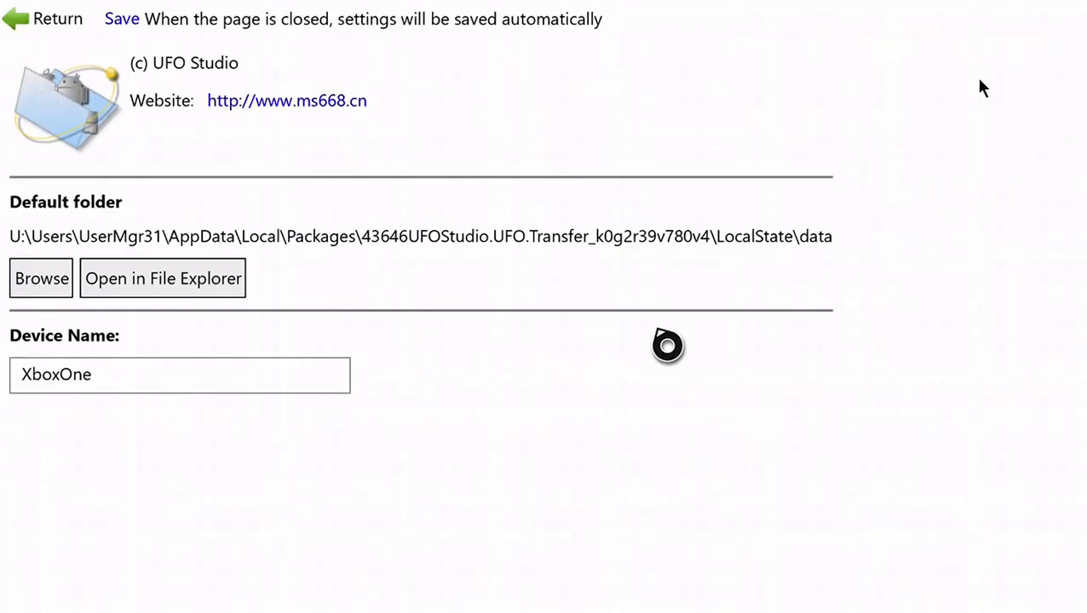
left_click(162, 278)
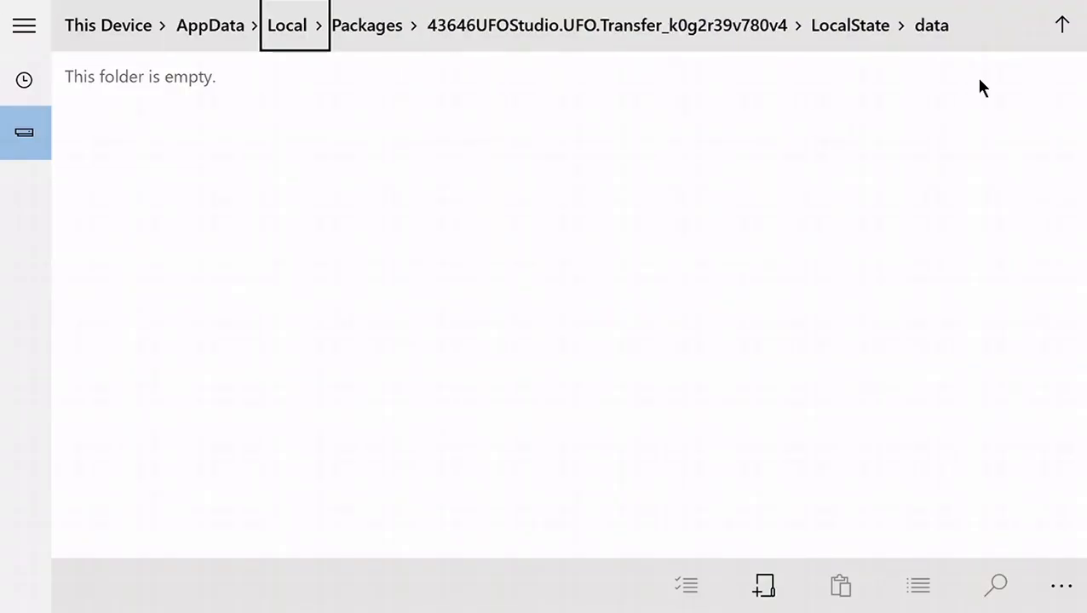
- Find craftingdeadB and CraftingdeadR in UniversalFileDownloader's LocalState, then go back up to Packages
left_click(366, 25)
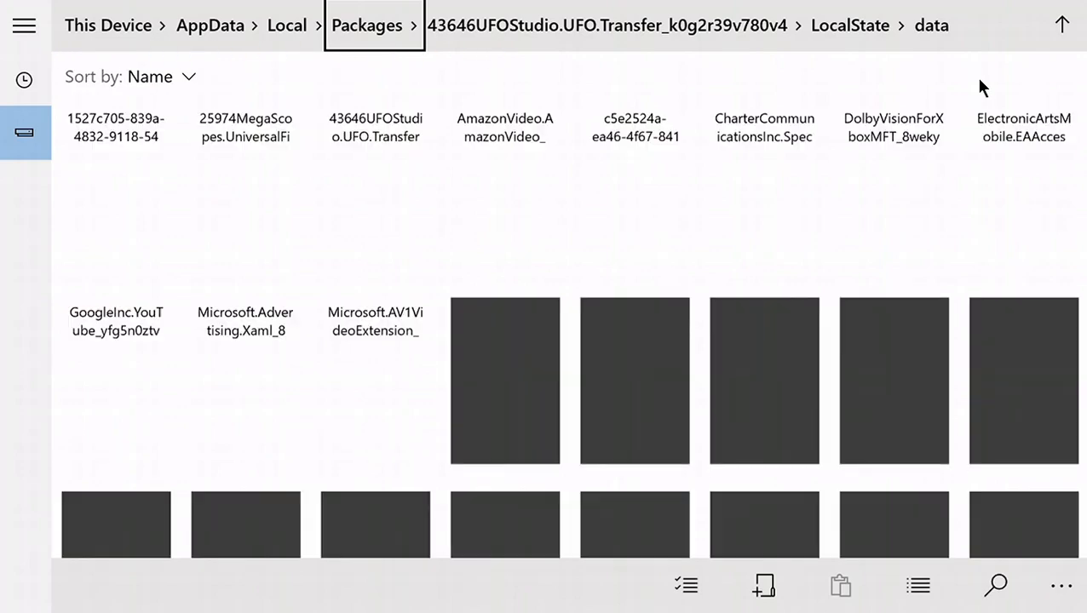
left_click(366, 25)
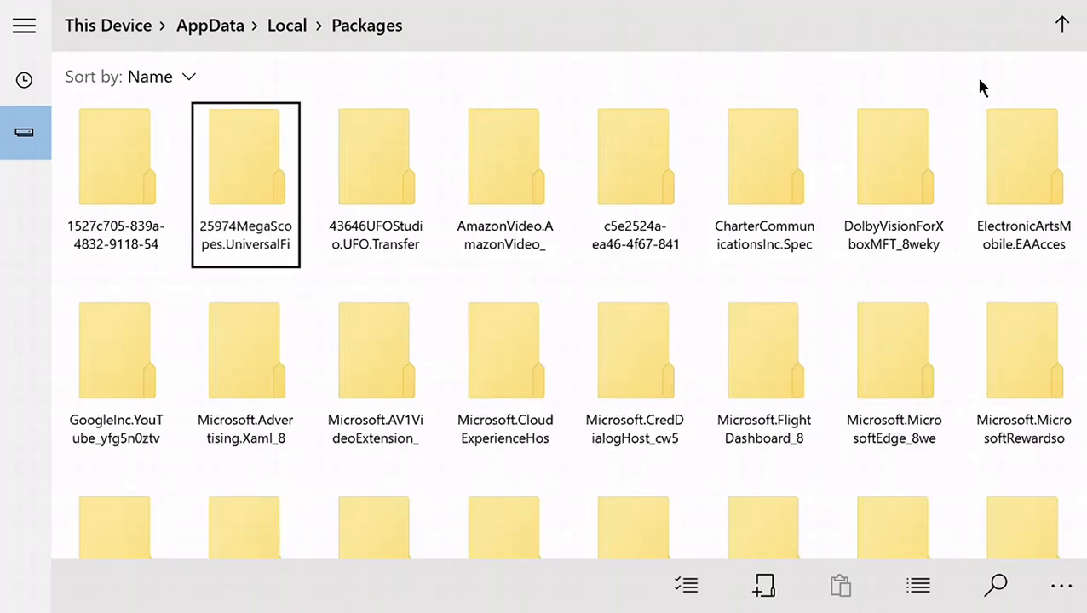
double_click(246, 156)
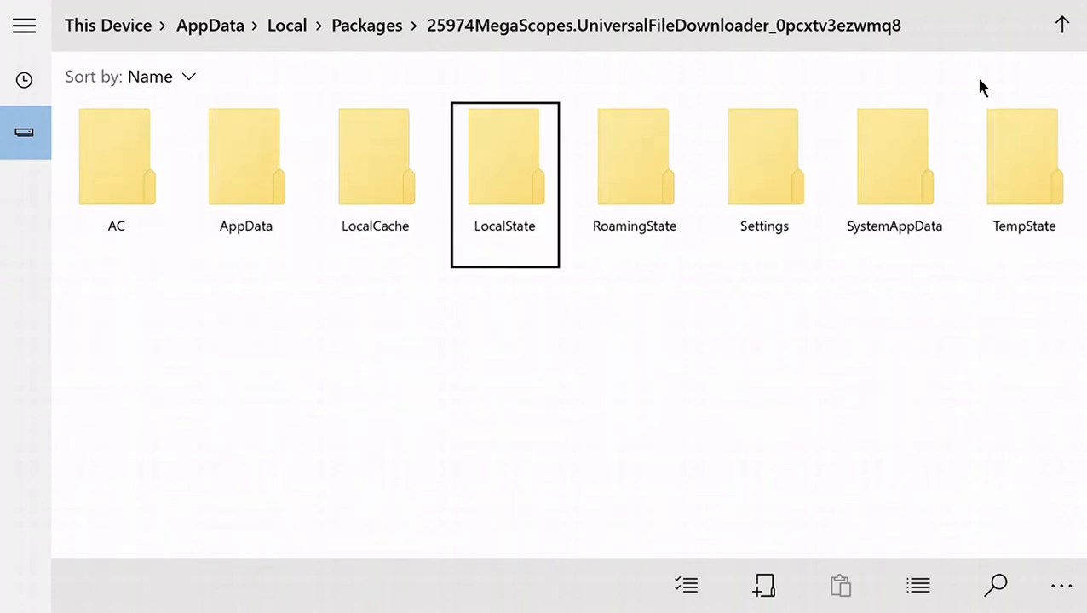
double_click(504, 156)
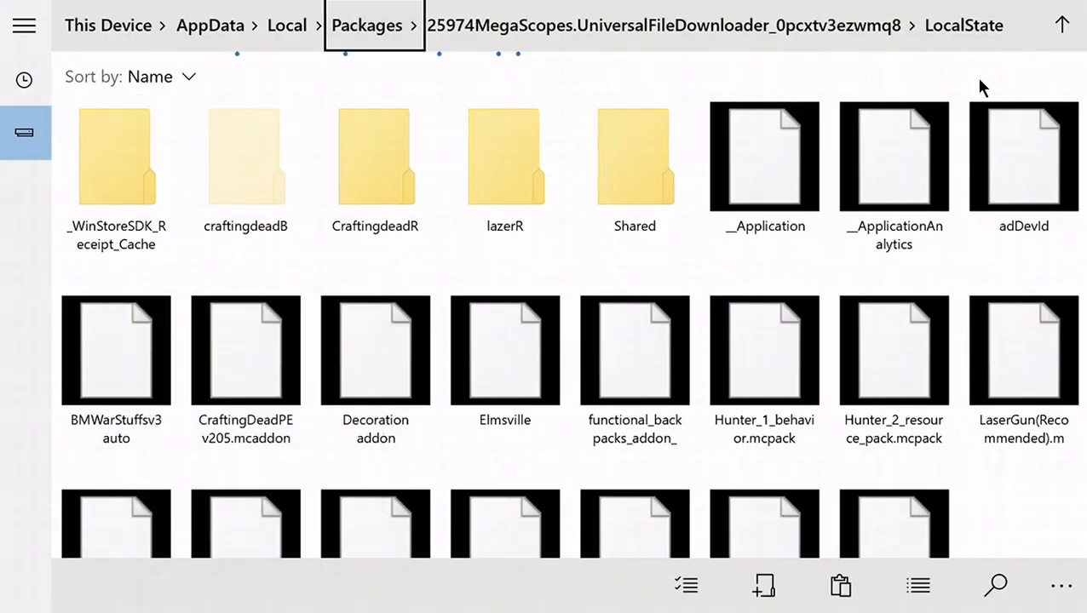
left_click(366, 25)
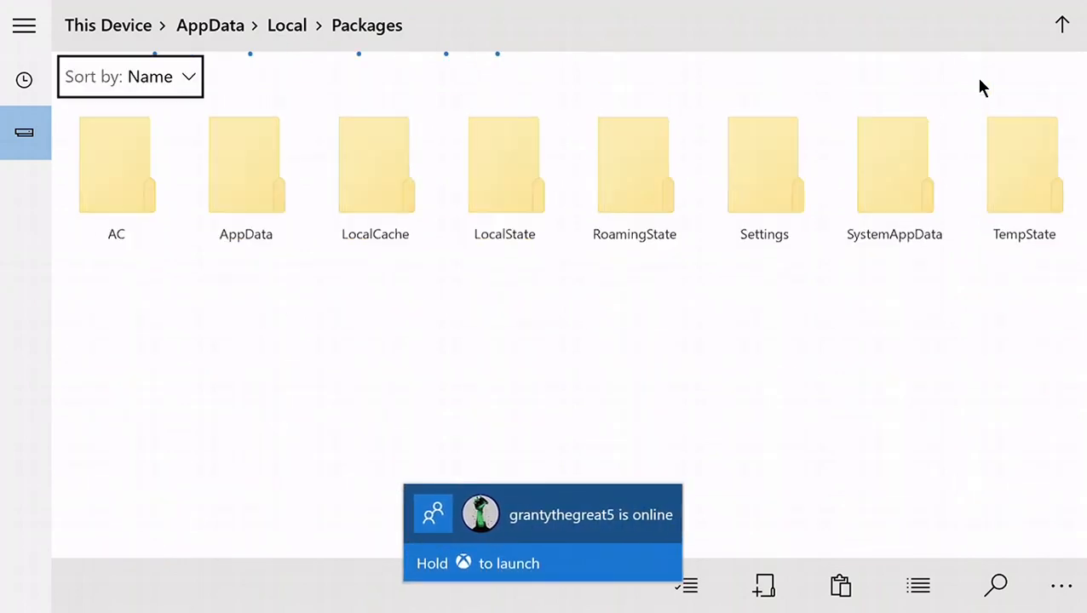
- Browse MinecraftUWPConsole > LocalState > games > com.mojang > behavior_packs and select craftingdeadB
left_click(504, 156)
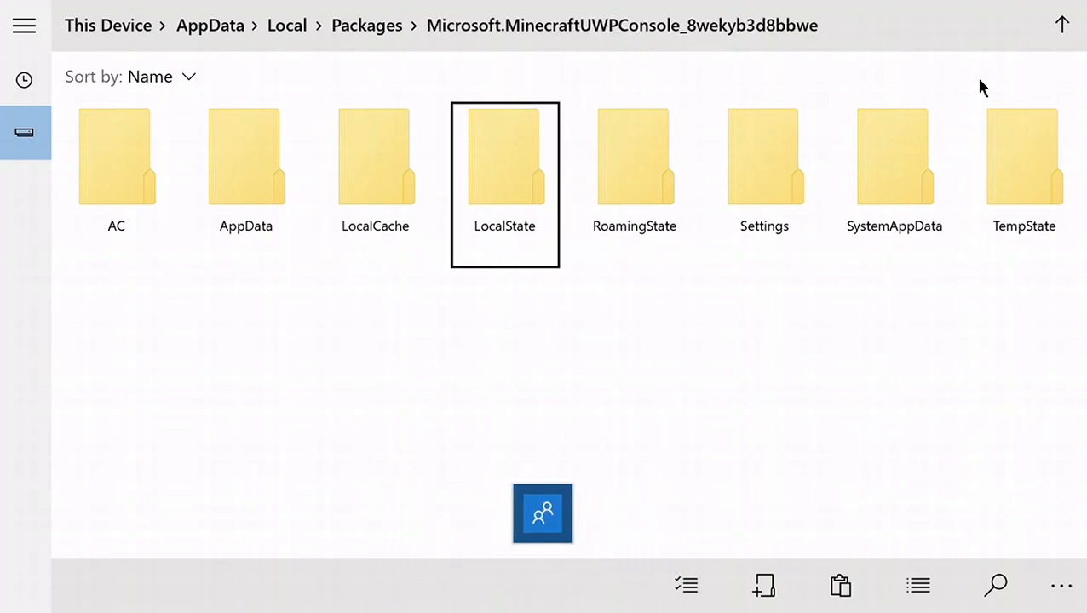
double_click(504, 156)
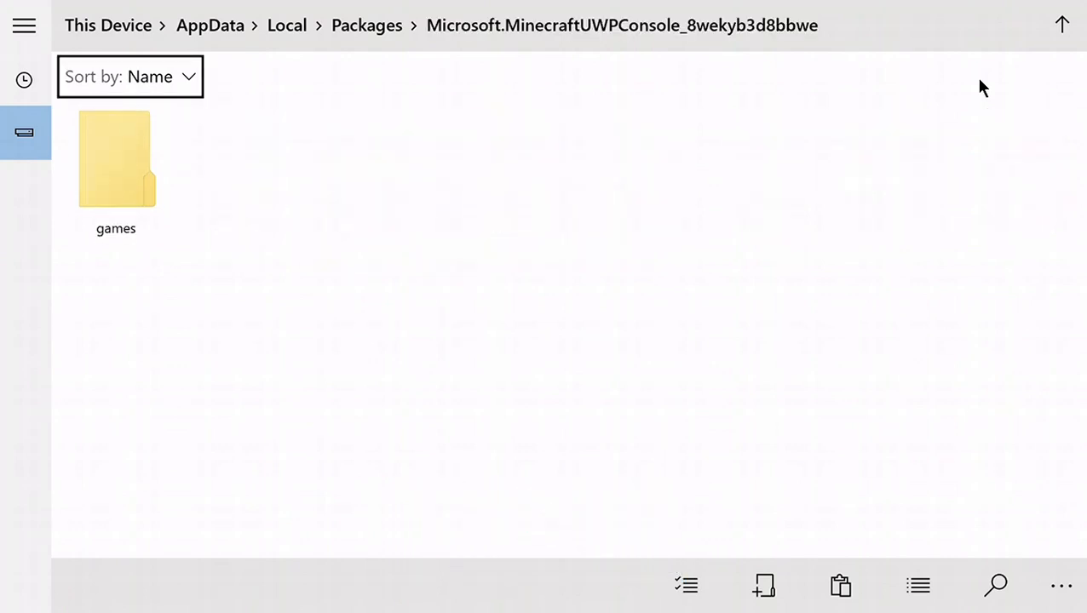
double_click(115, 157)
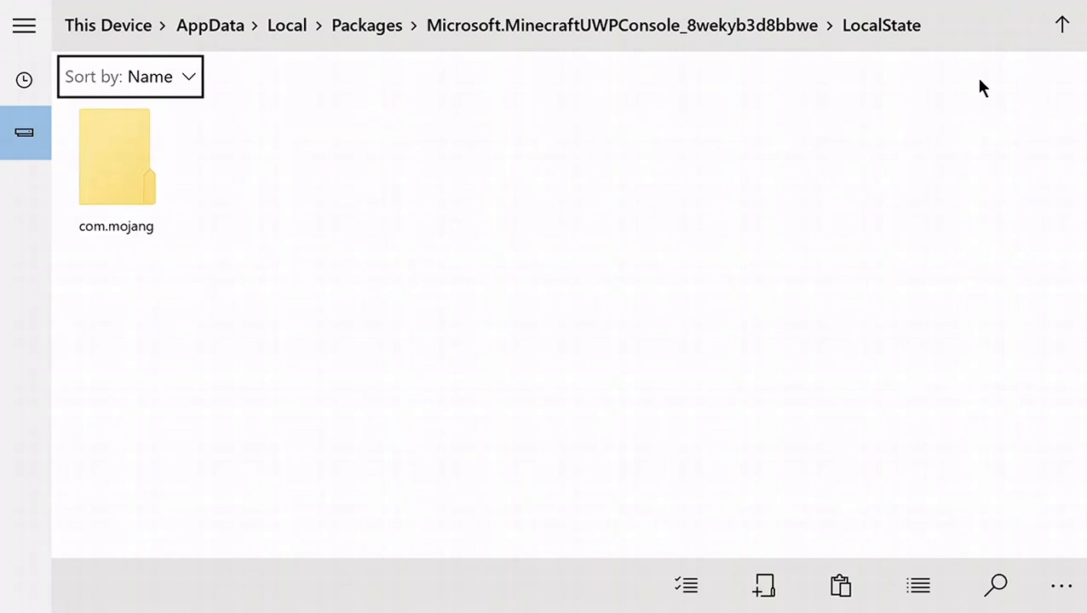
double_click(116, 158)
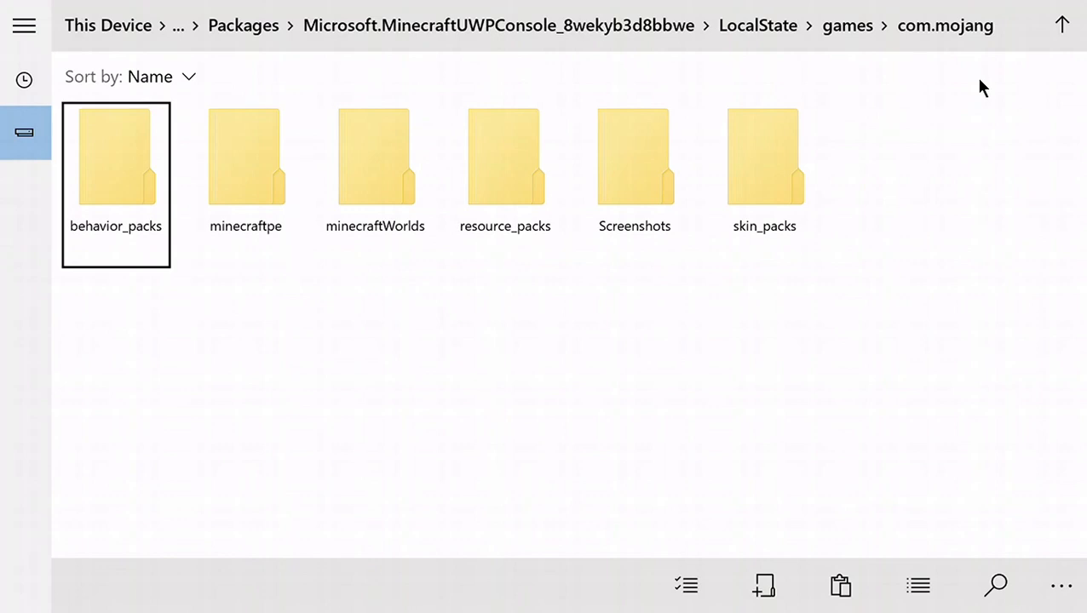
left_click(245, 155)
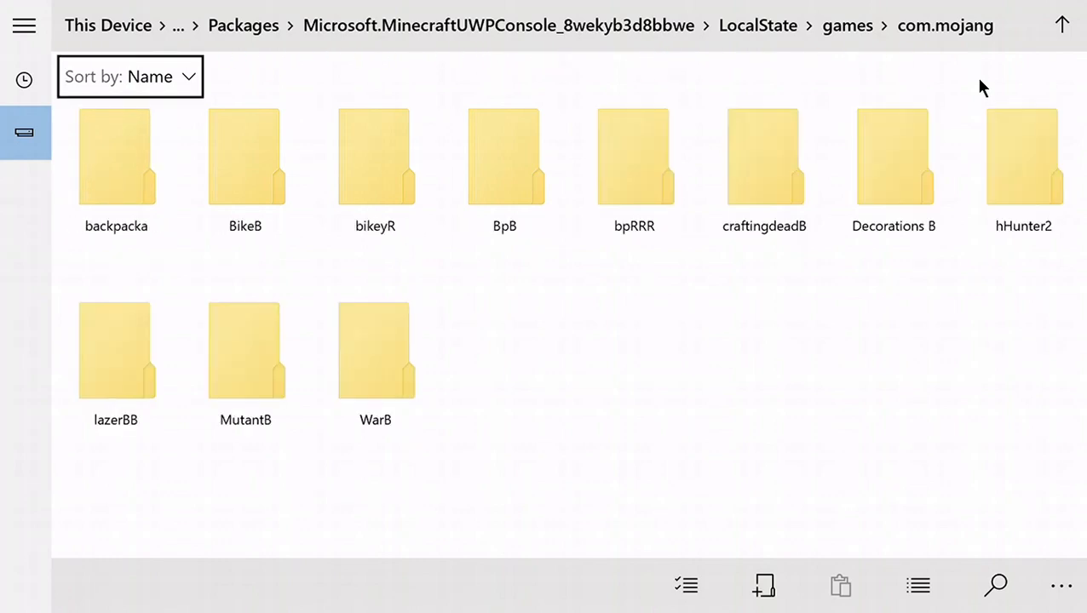
left_click(504, 156)
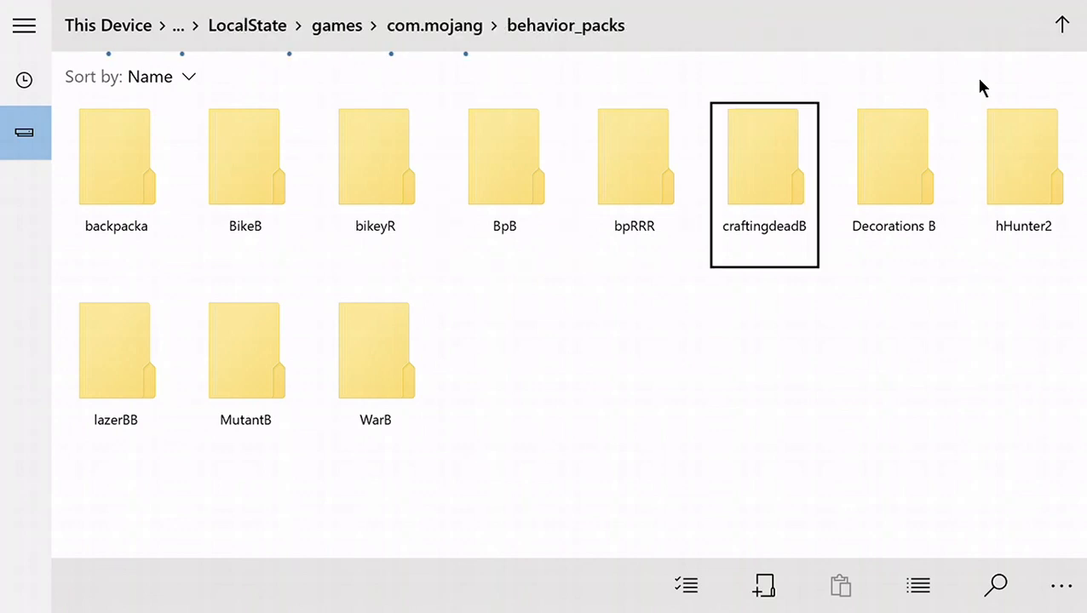
- Go back up to Packages and reopen the File Downloader's LocalState folder
left_click(1061, 24)
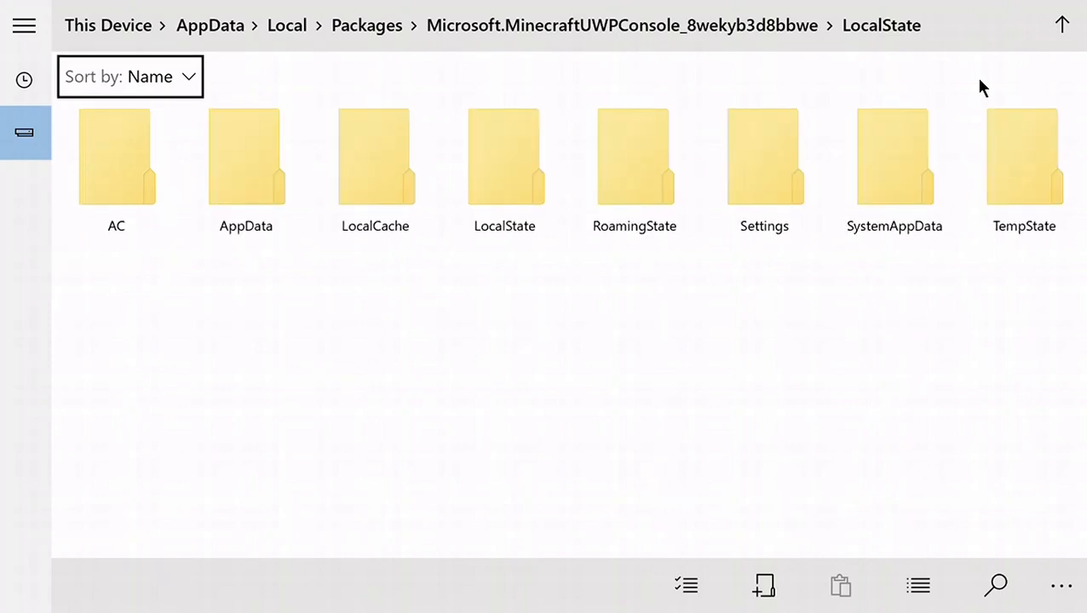
left_click(1061, 25)
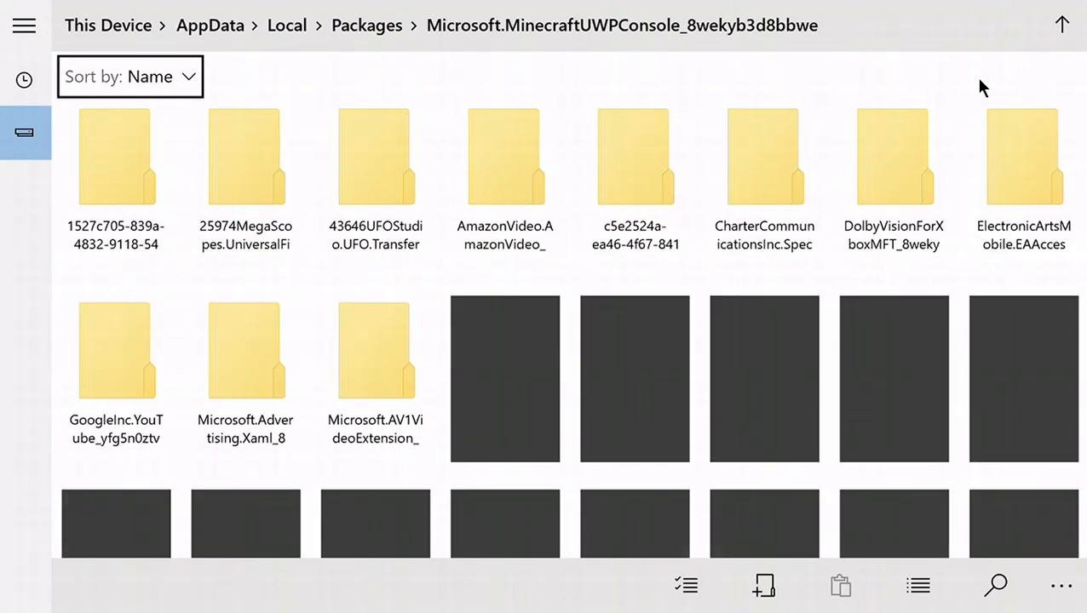
left_click(366, 25)
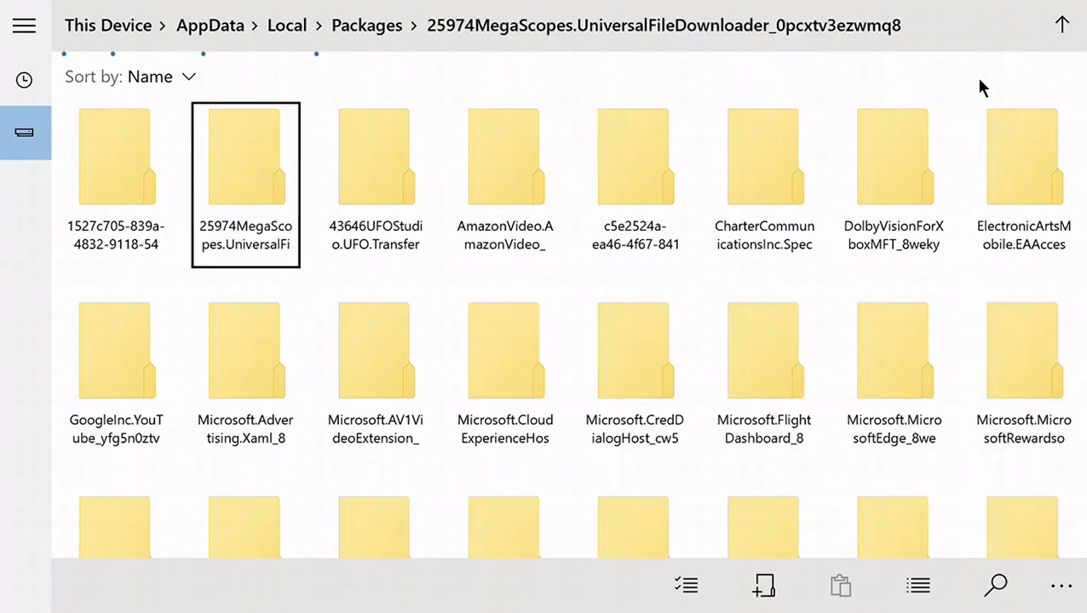
double_click(245, 156)
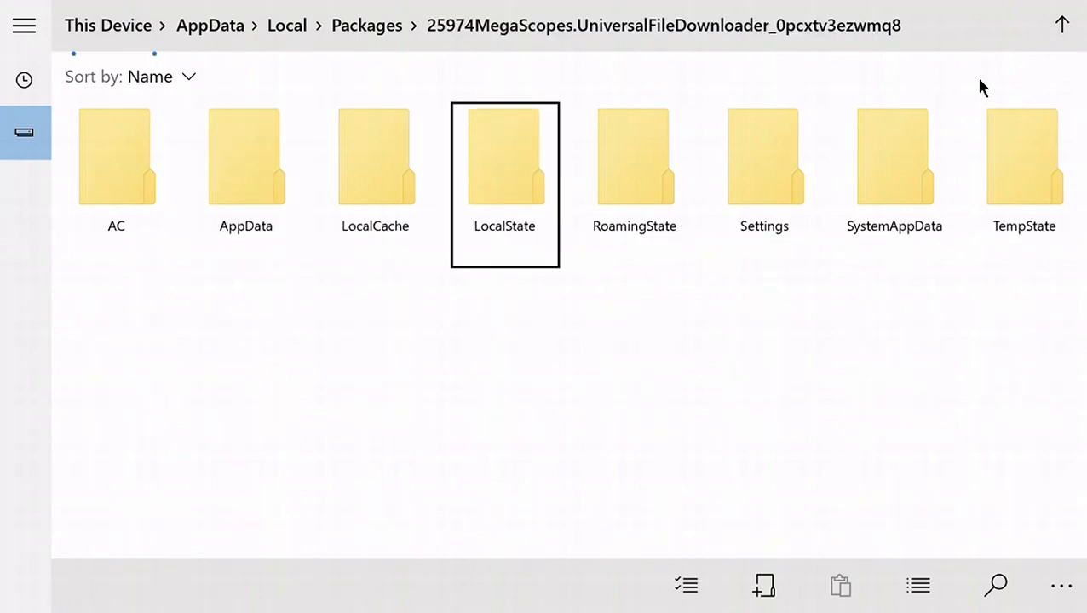
double_click(504, 156)
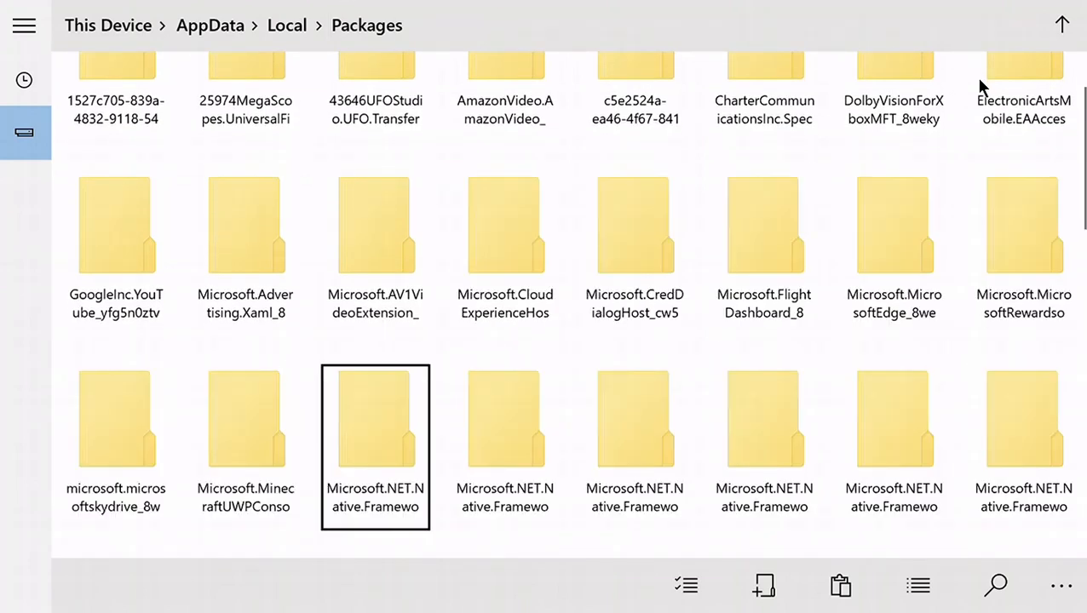
- Open MinecraftUWPConsole LocalState > games > com.mojang > resource_packs, showing CraftingdeadR
double_click(375, 417)
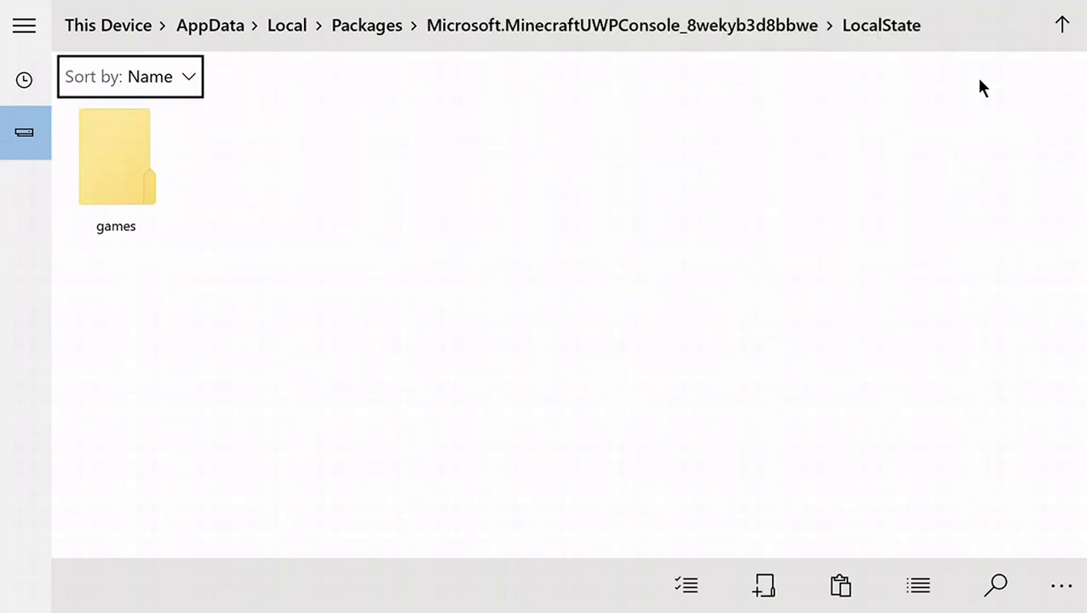
double_click(115, 156)
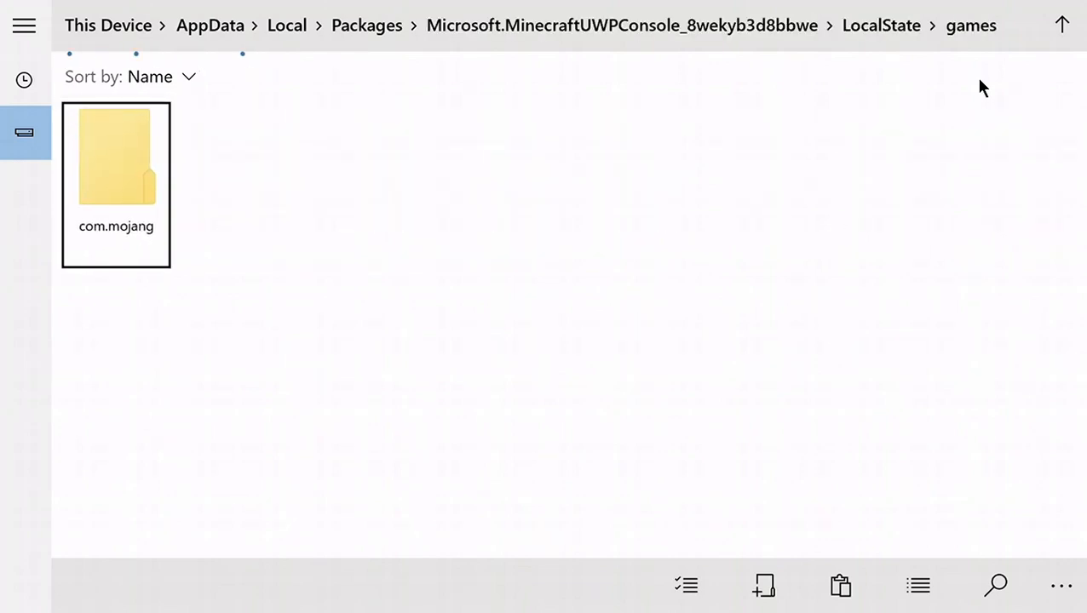
double_click(116, 156)
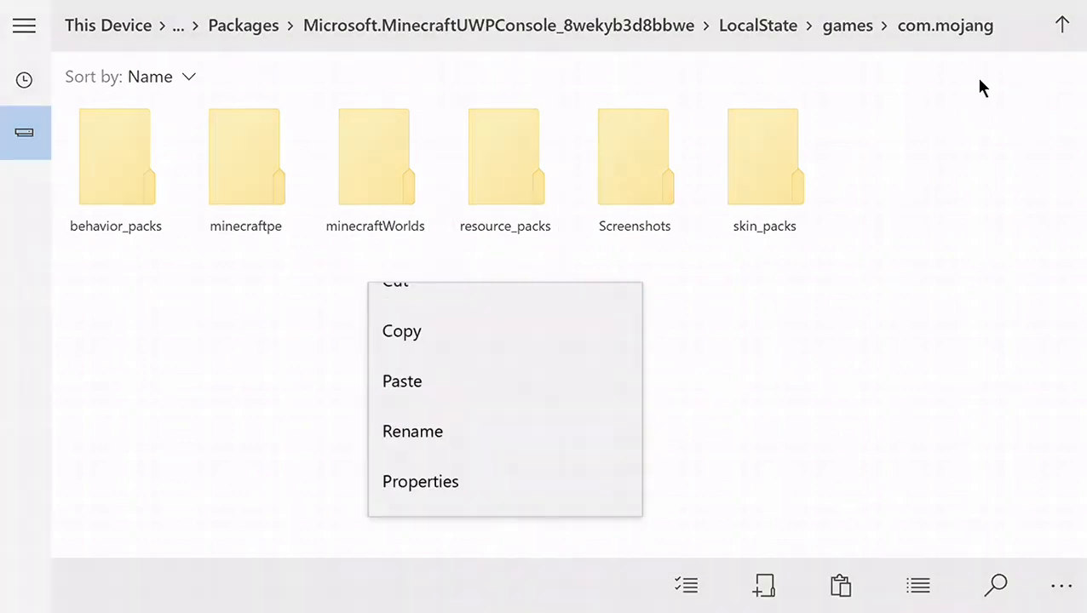
left_click(504, 155)
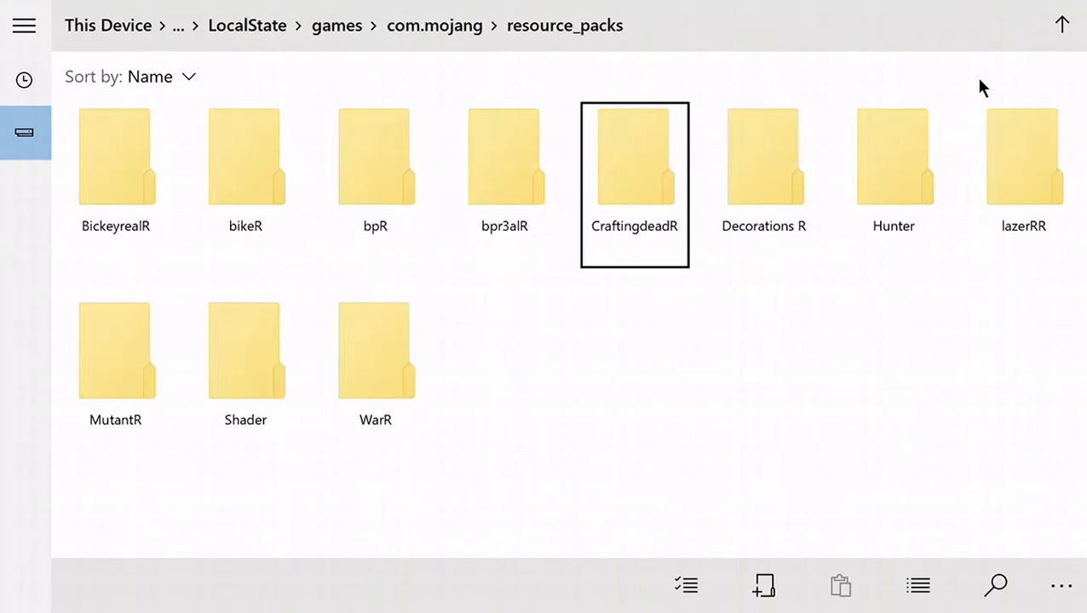
left_click(24, 26)
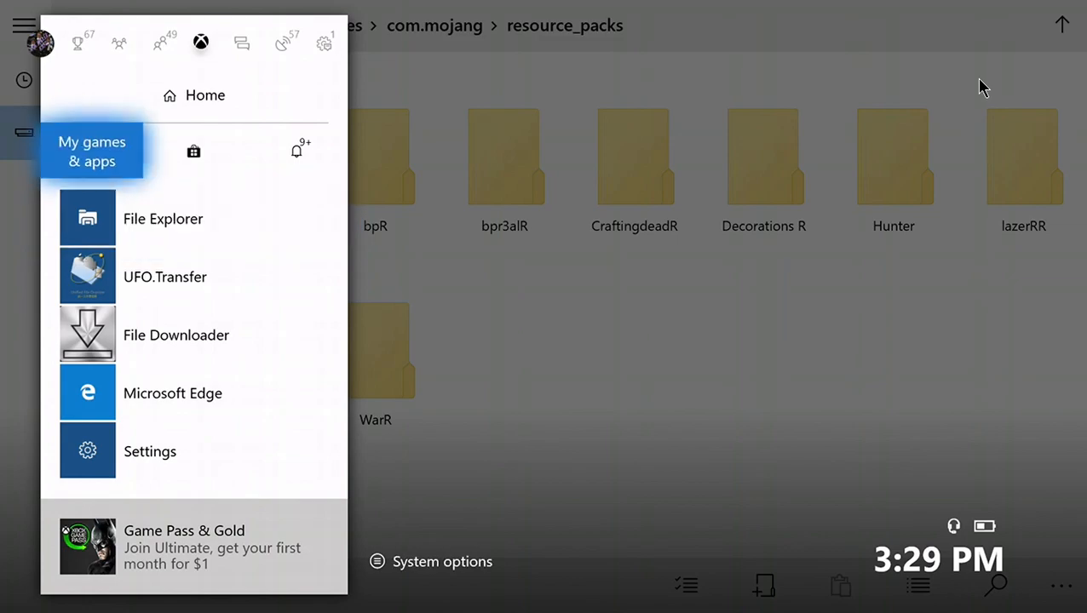
- Open My games & apps, show all installed games, and scroll to Minecraft
left_click(91, 150)
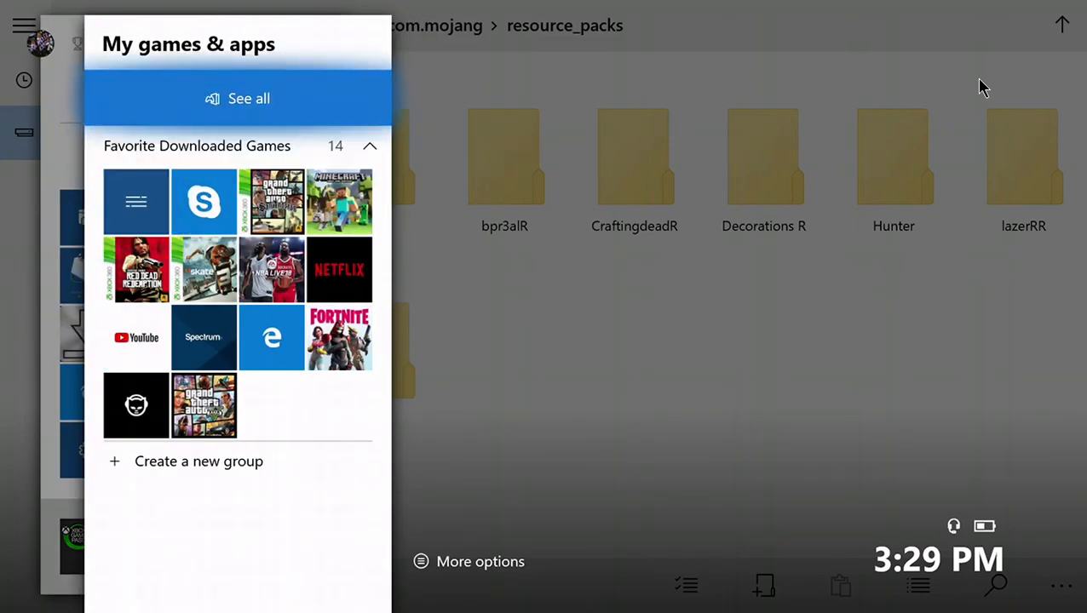
left_click(249, 97)
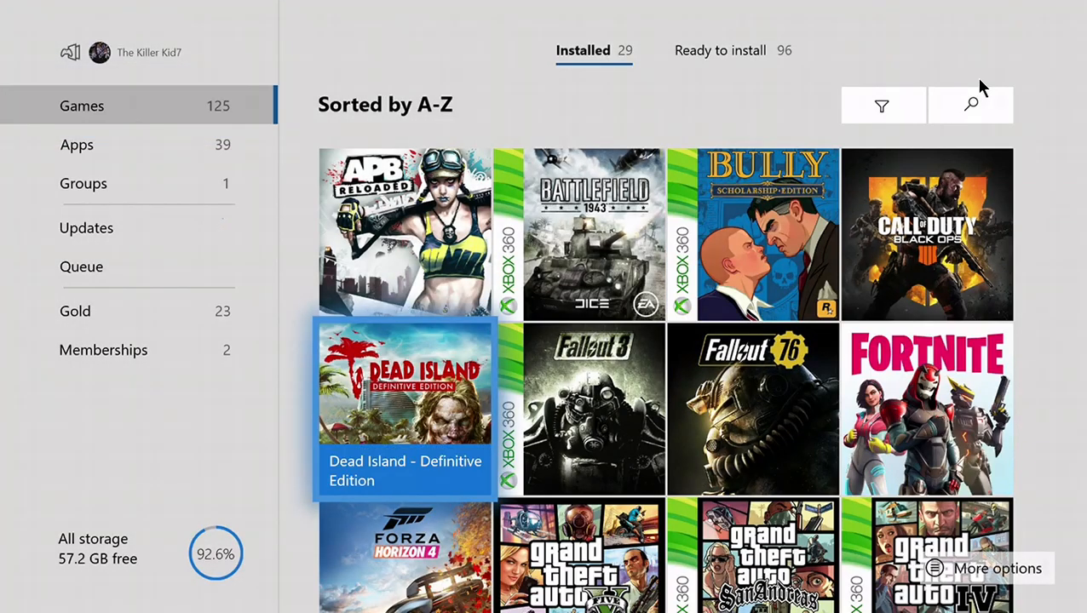
scroll("down", 3)
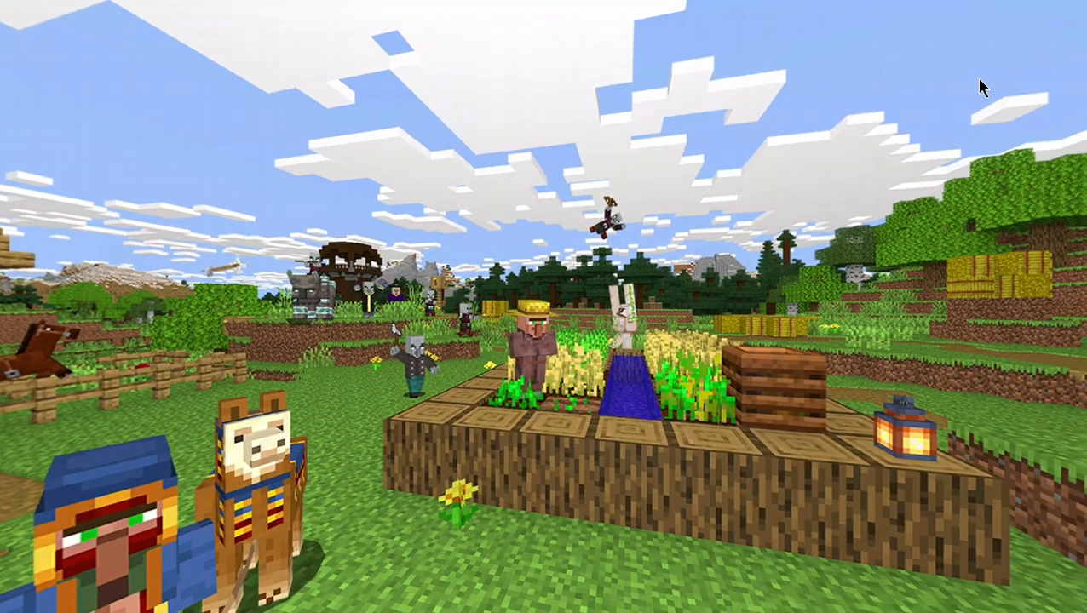
- From the title screen, create a new world and view its Resource Packs list
key("Escape")
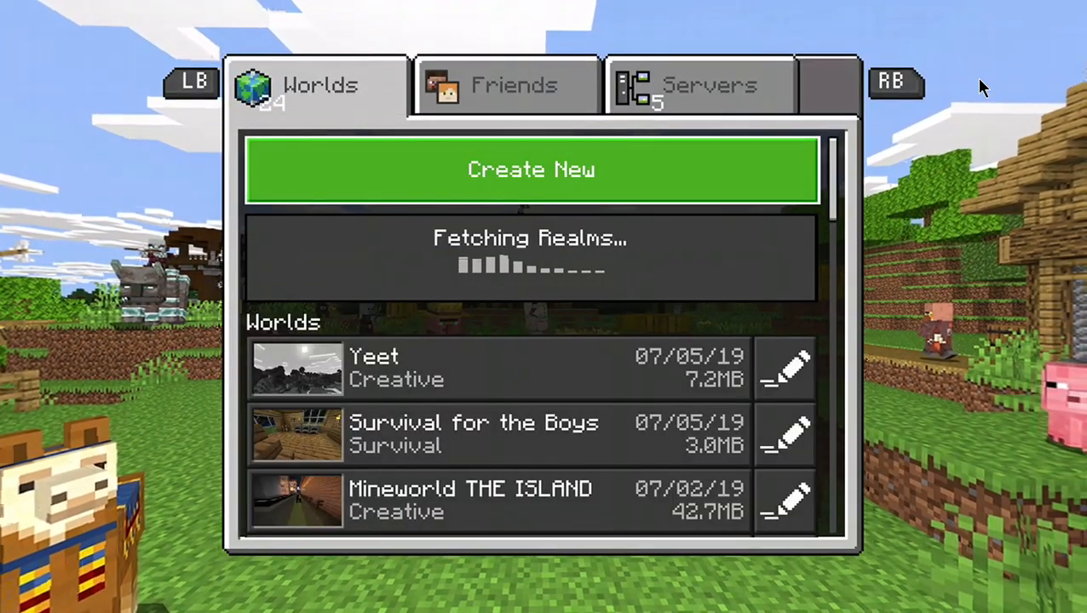
left_click(531, 169)
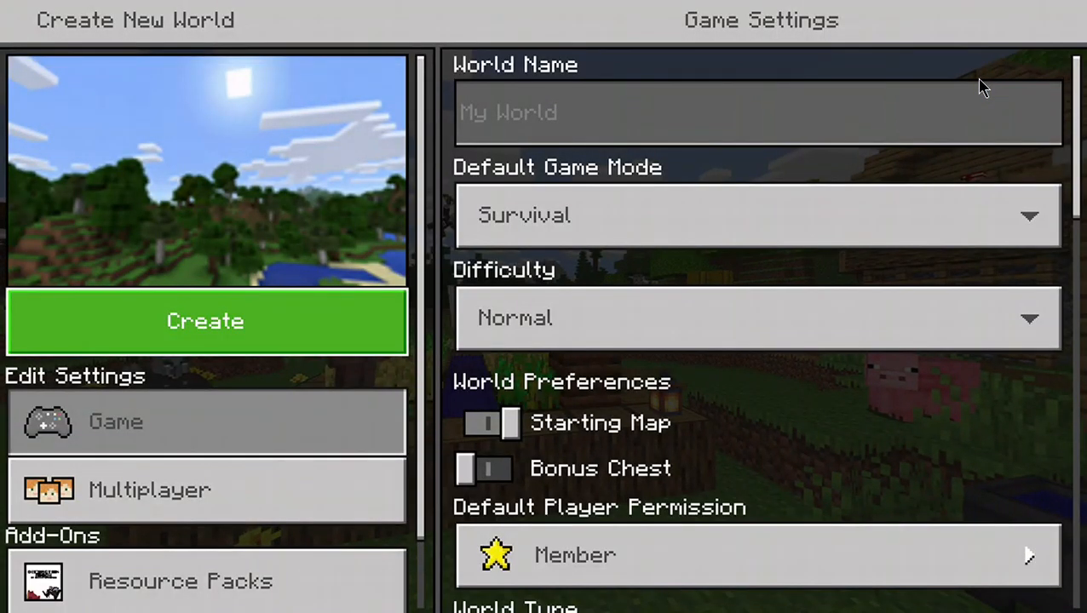
left_click(204, 321)
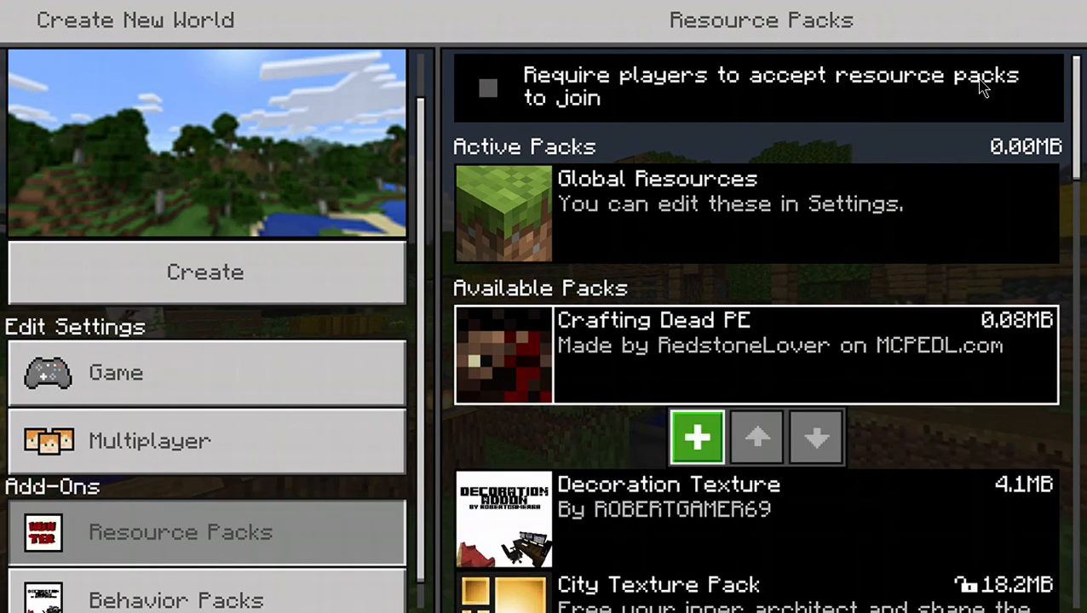
- Activate the Crafting Dead PE resource and behavior packs, accepting that achievements are disabled
left_click(696, 437)
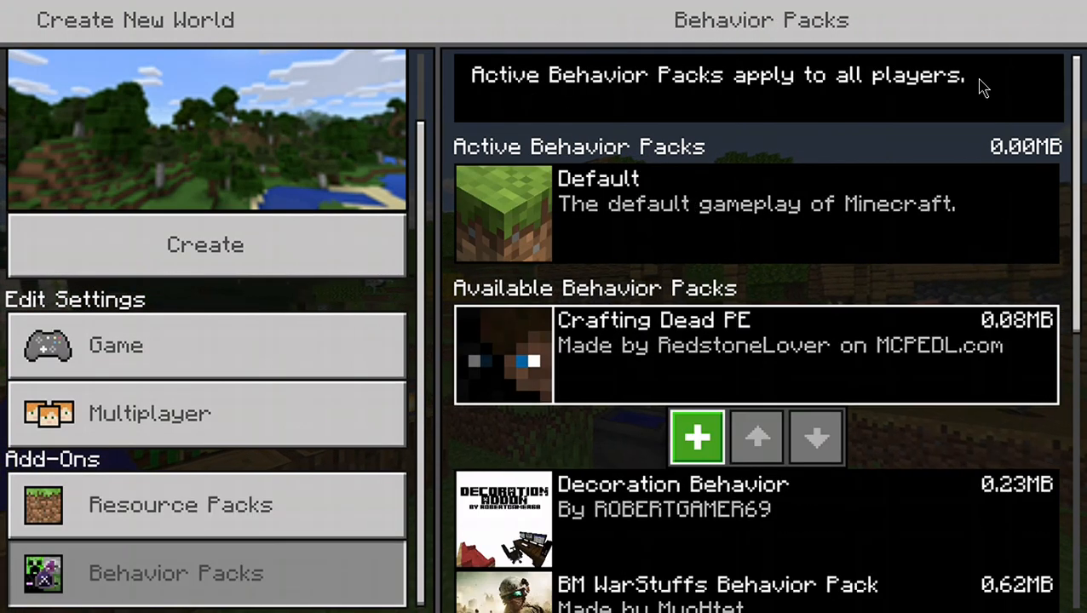
left_click(697, 436)
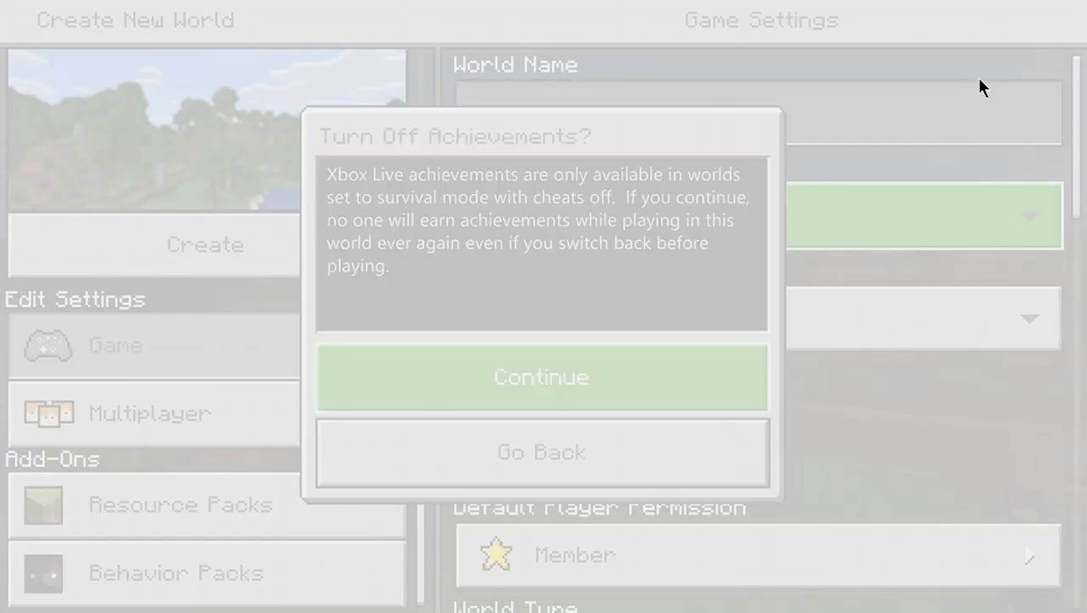
left_click(541, 377)
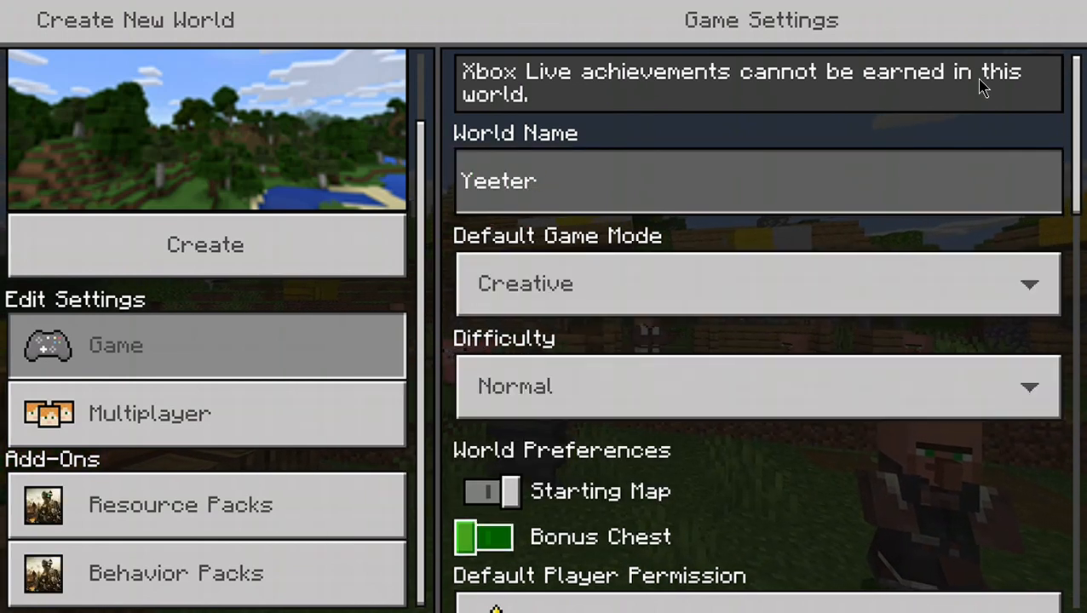
- Create the Creative world named Yeeter
scroll("down", 3)
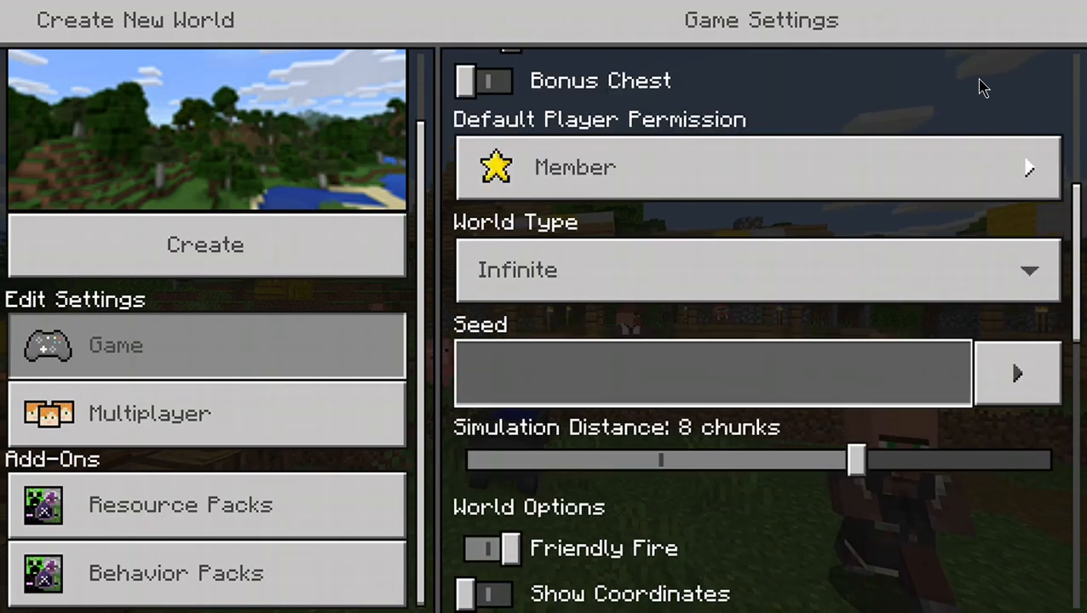
scroll("down", 3)
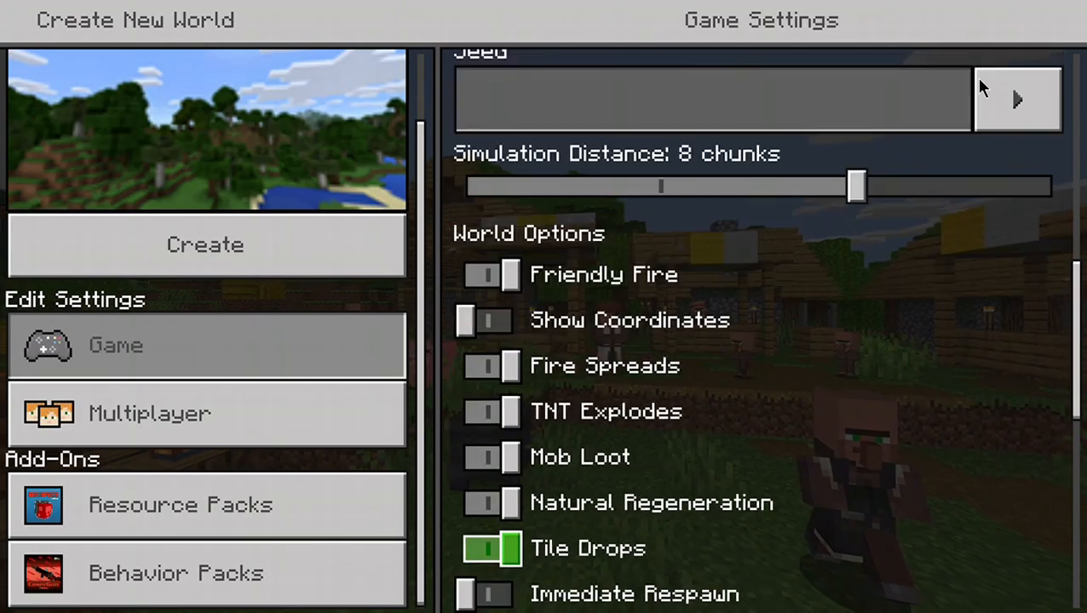
left_click(204, 244)
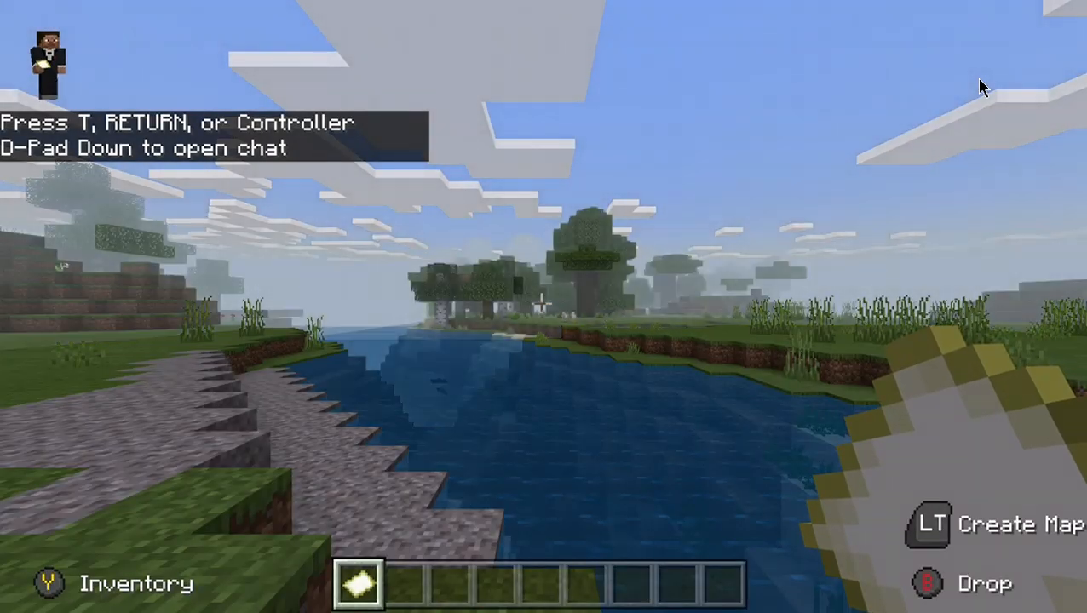
mouse_move(543, 306)
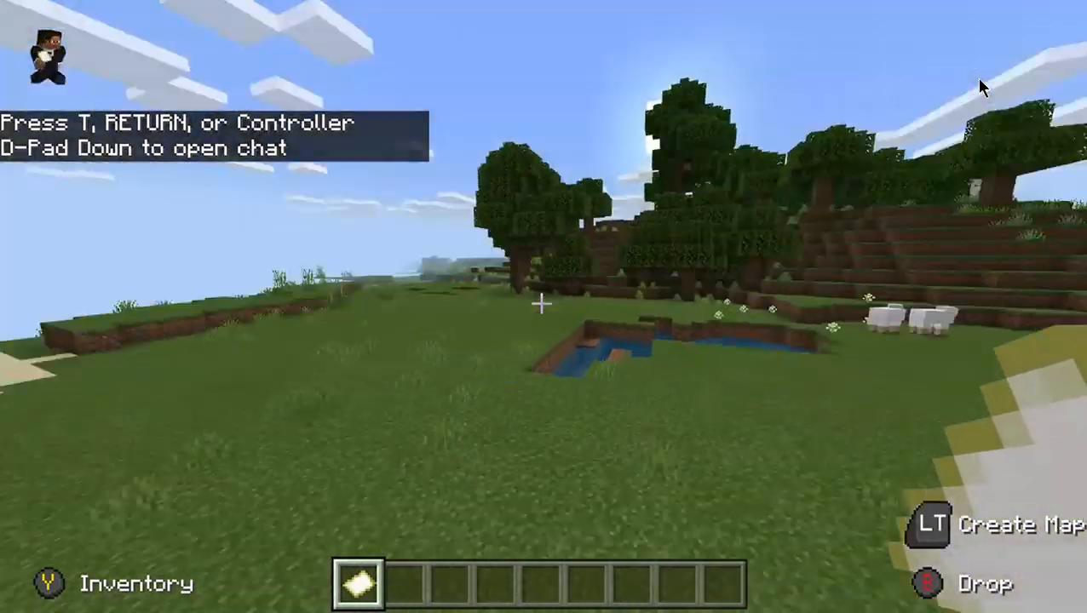
- Set the time to night (18000) and take the P90 from the creative inventory
key("t")
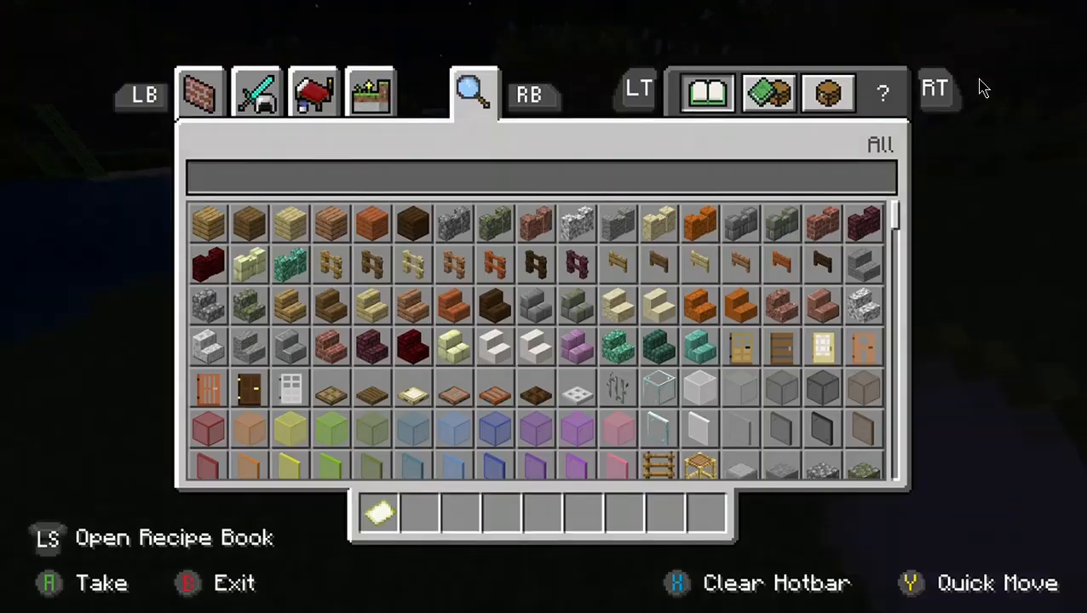
left_click(370, 91)
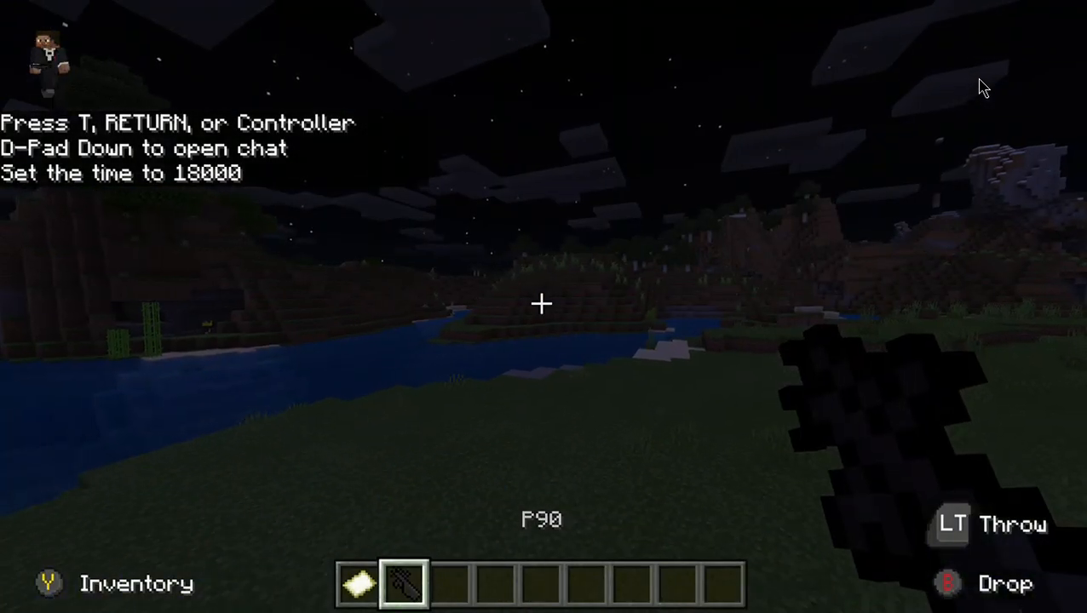
mouse_move(544, 307)
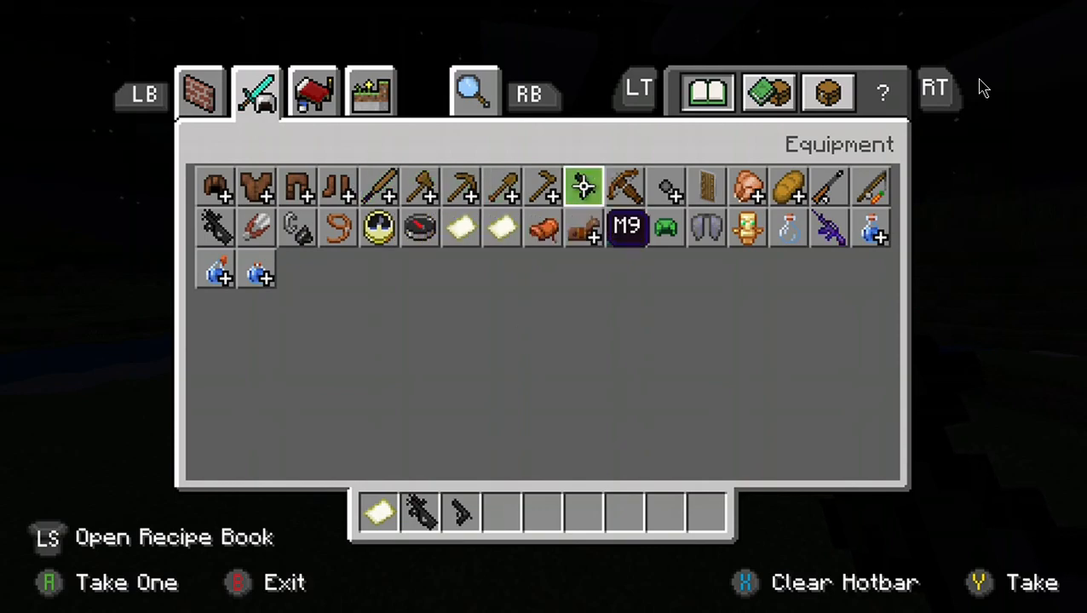
- Fire the M9 pistol by the river, then reopen the creative inventory for another weapon
key("Escape")
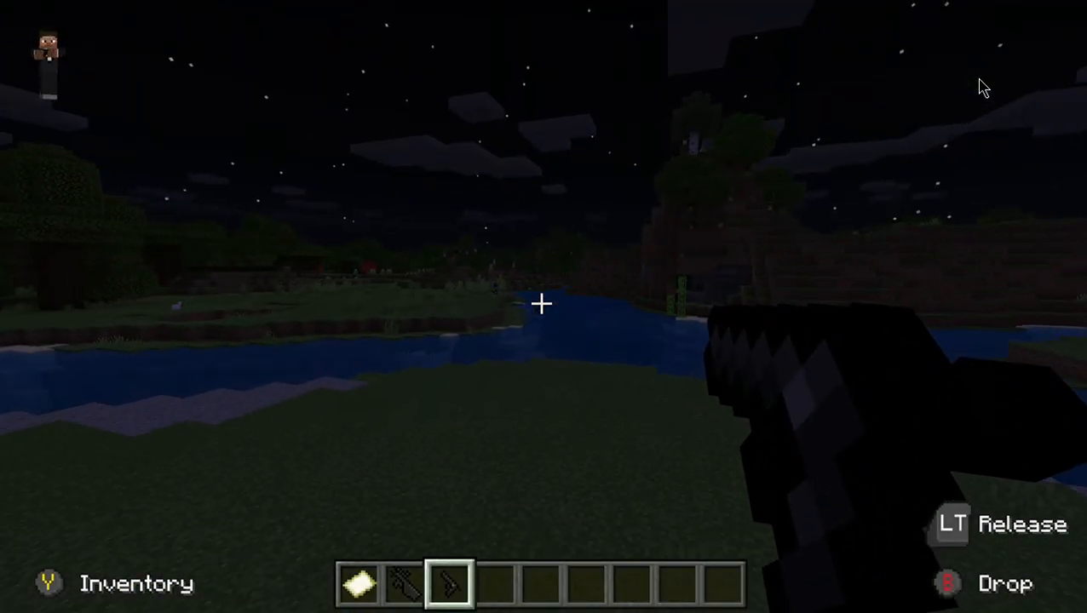
mouse_move(542, 304)
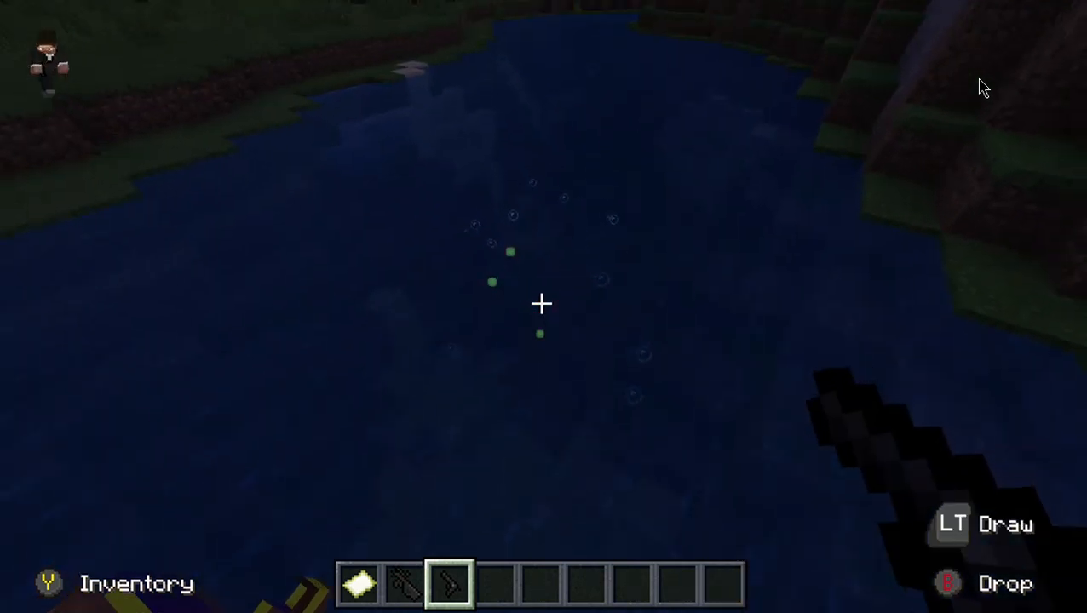
mouse_move(542, 304)
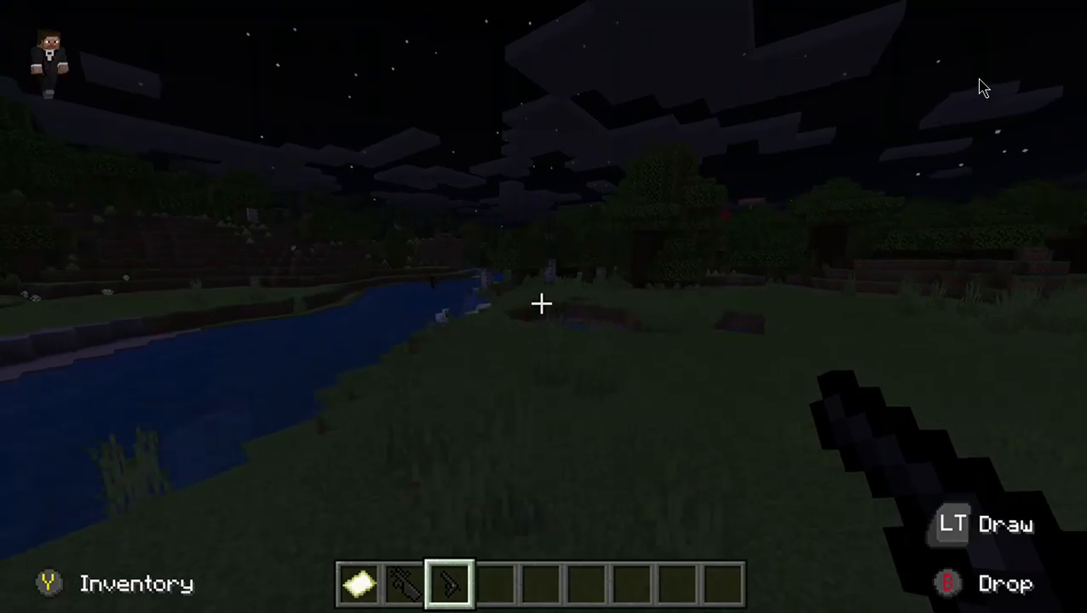
key("y")
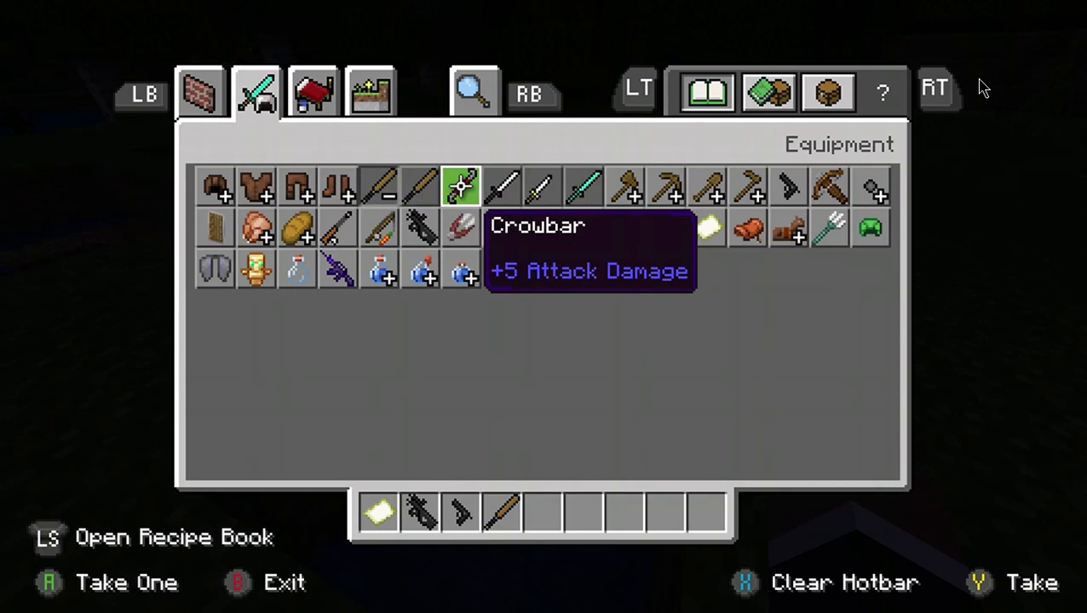
- Take the Crowbar and purple rifle, then browse the Nature tab's Crafting Dead spawn eggs
key("escape")
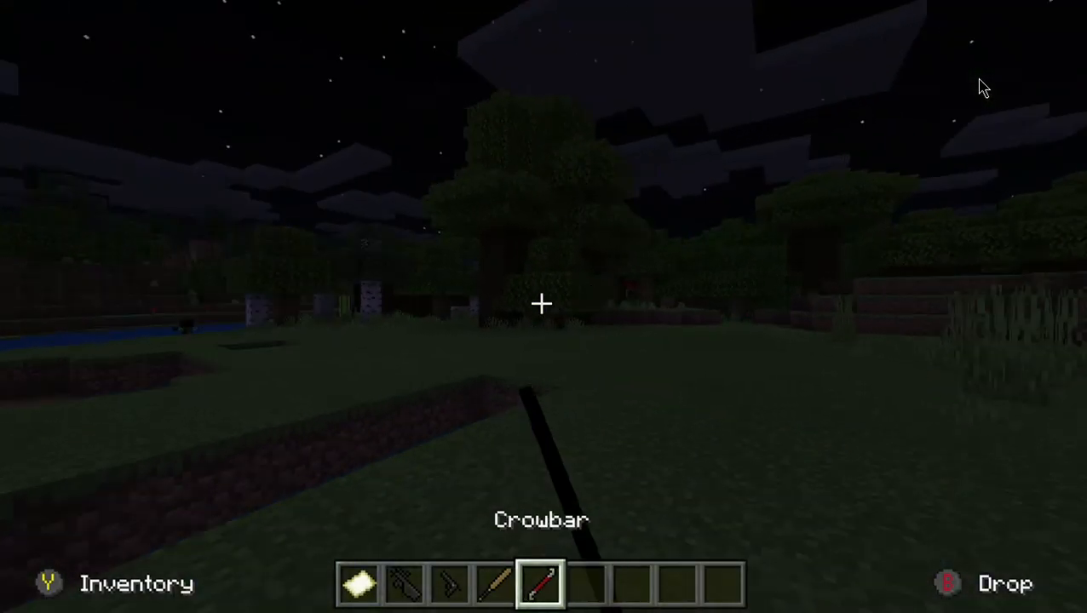
mouse_move(542, 303)
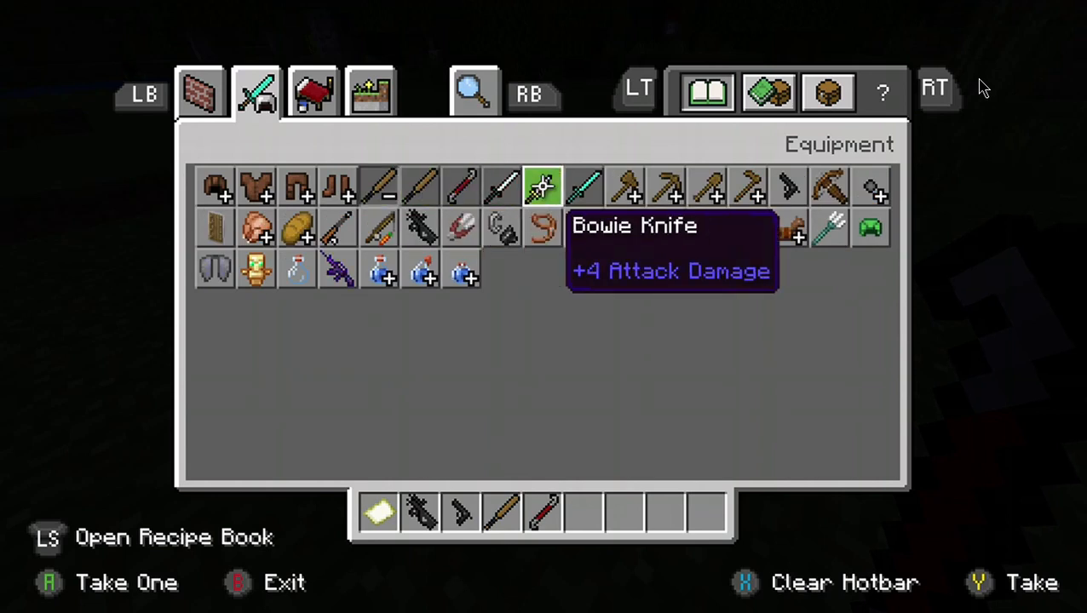
mouse_move(666, 186)
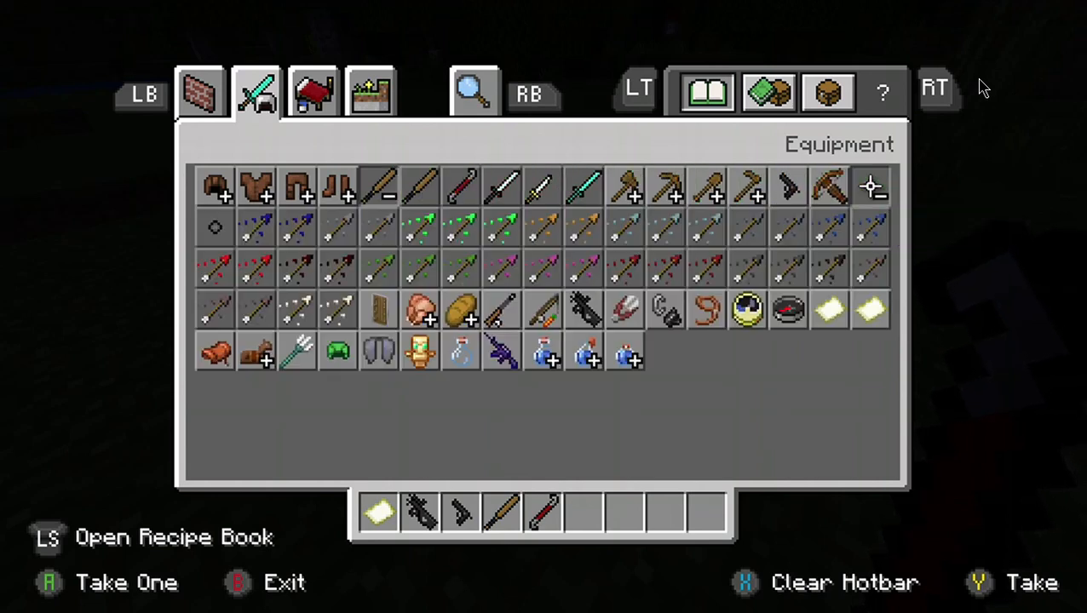
mouse_move(297, 227)
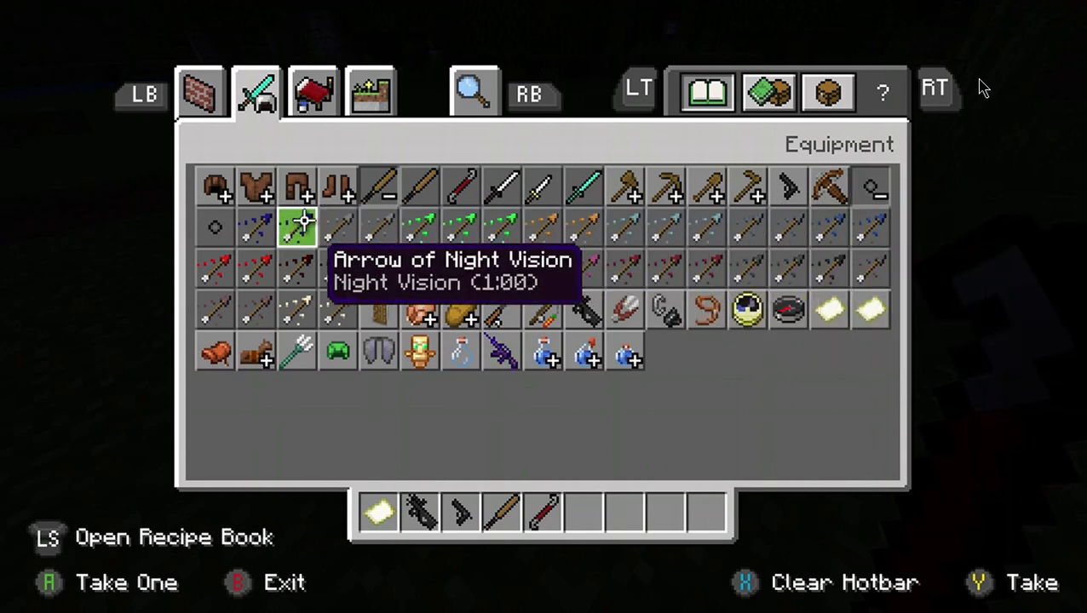
mouse_move(419, 309)
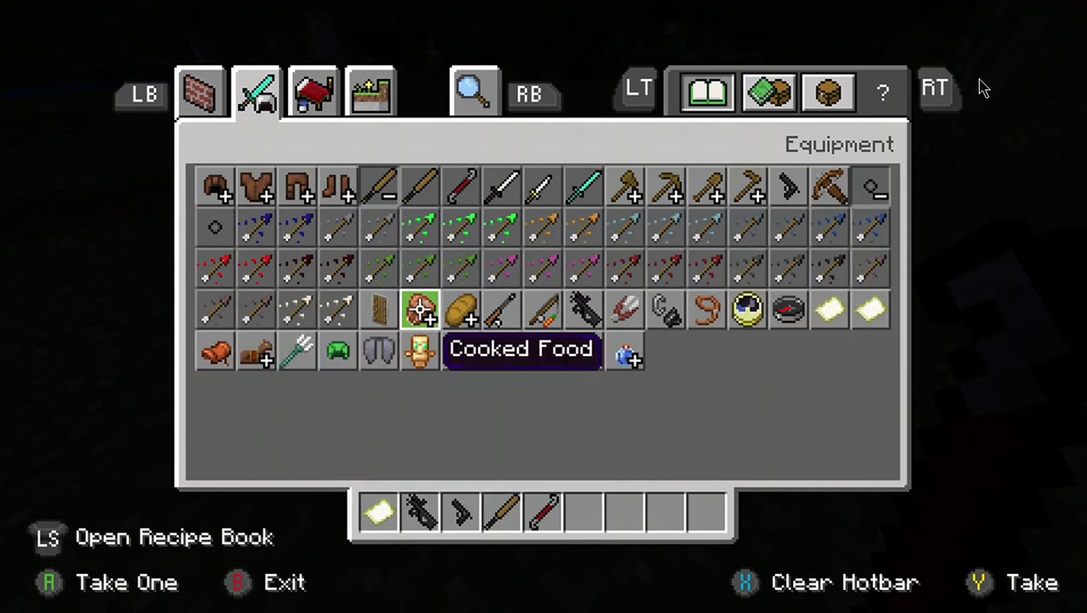
mouse_move(500, 309)
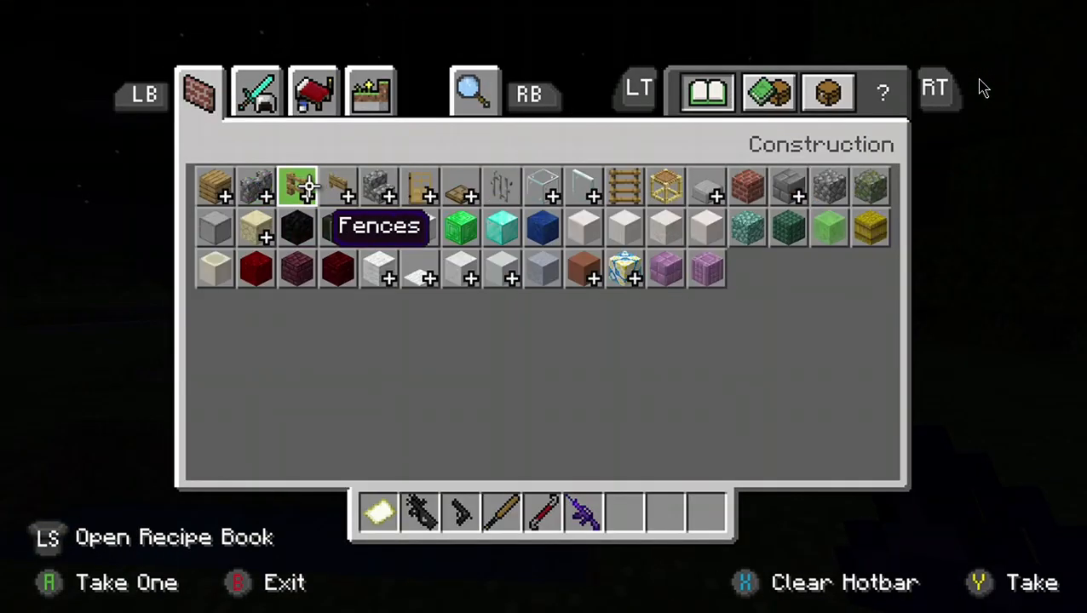
left_click(369, 92)
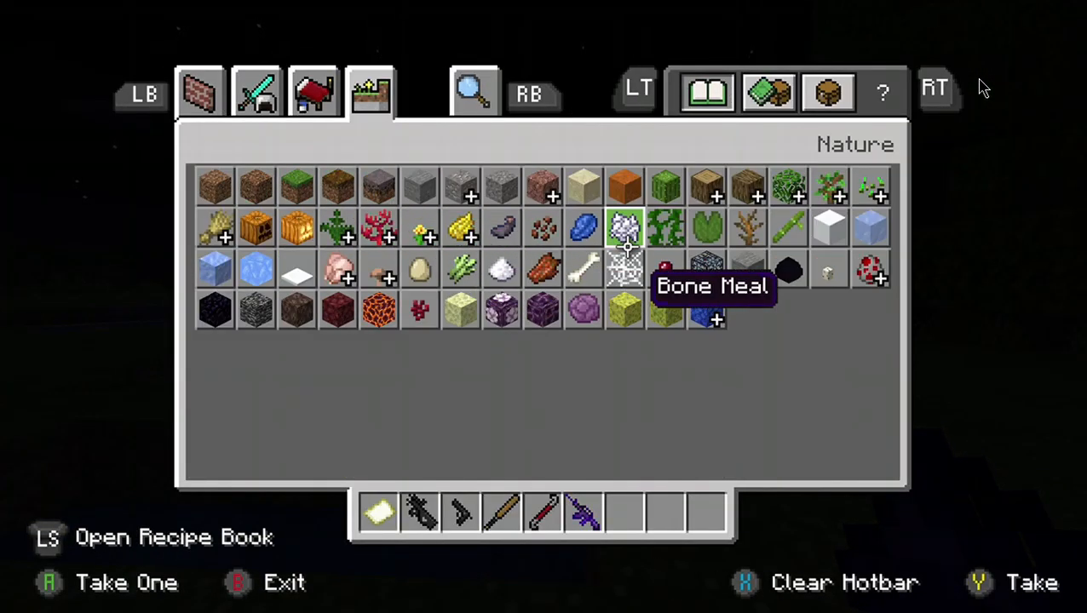
scroll("down", 3)
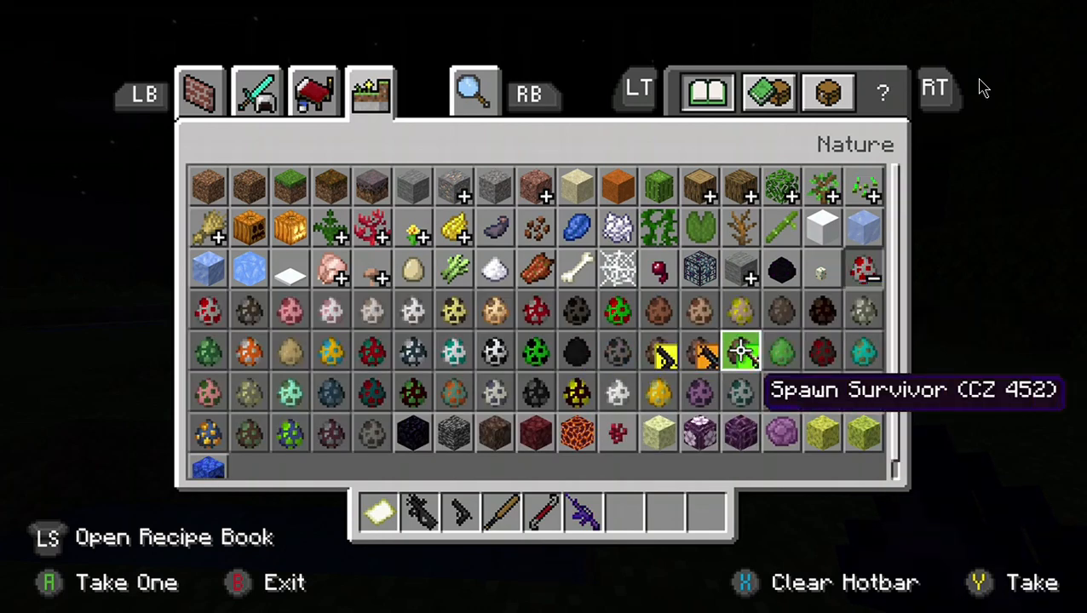